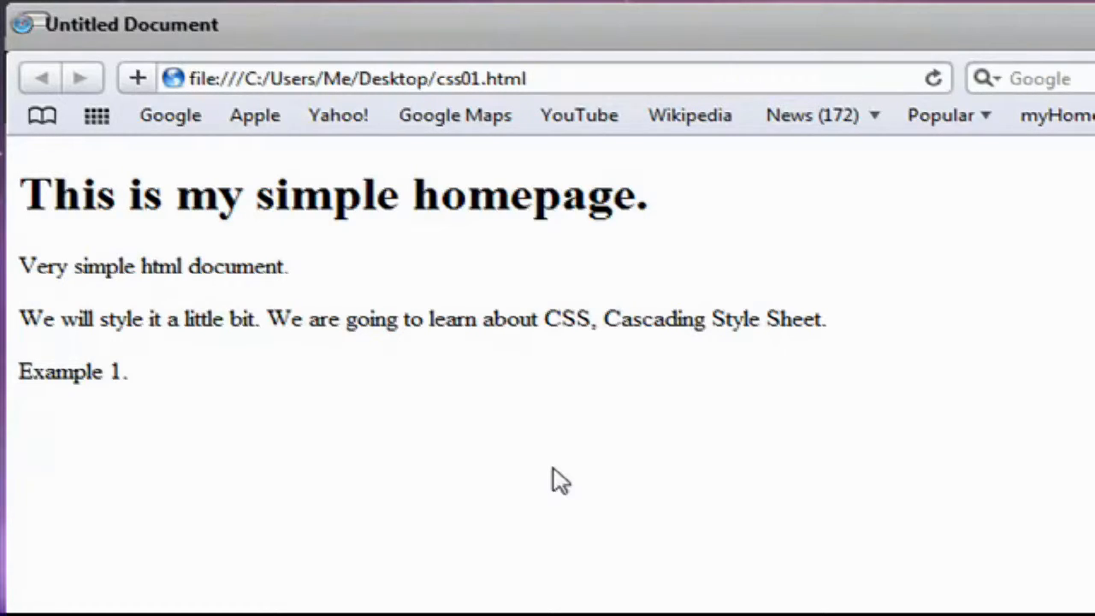
{"action": "mouse_move", "coordinate": [488, 380]}
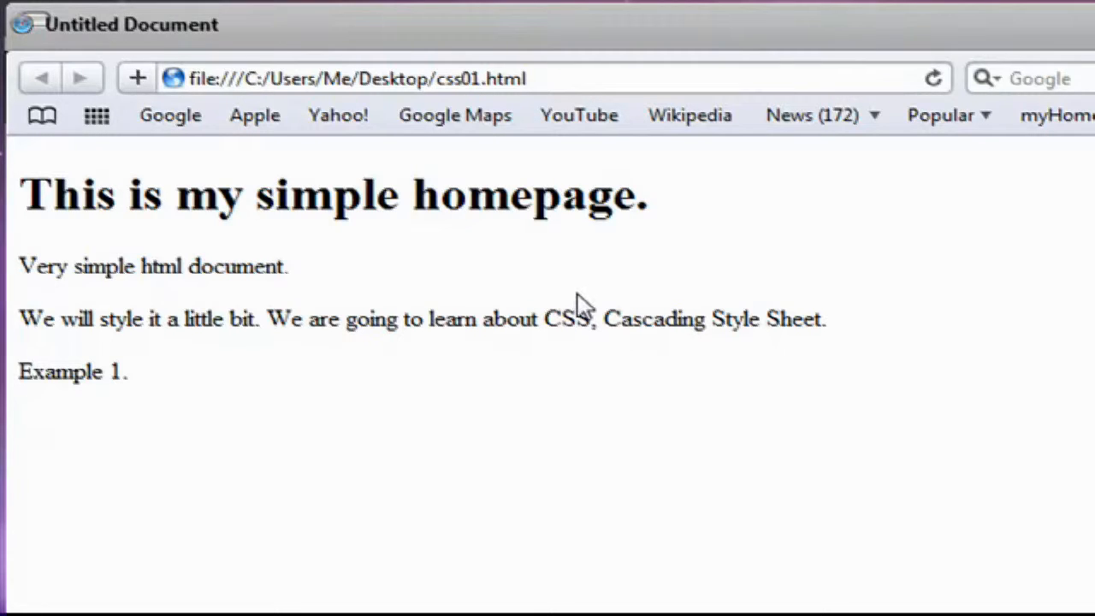
{"action": "mouse_move", "coordinate": [219, 275]}
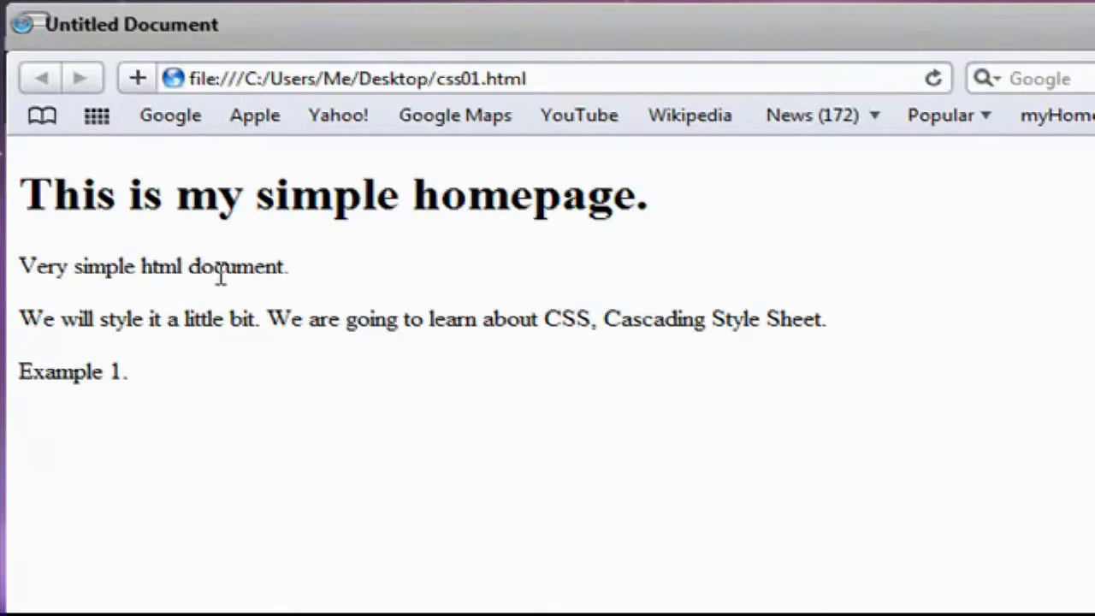
{"action": "mouse_move", "coordinate": [134, 319]}
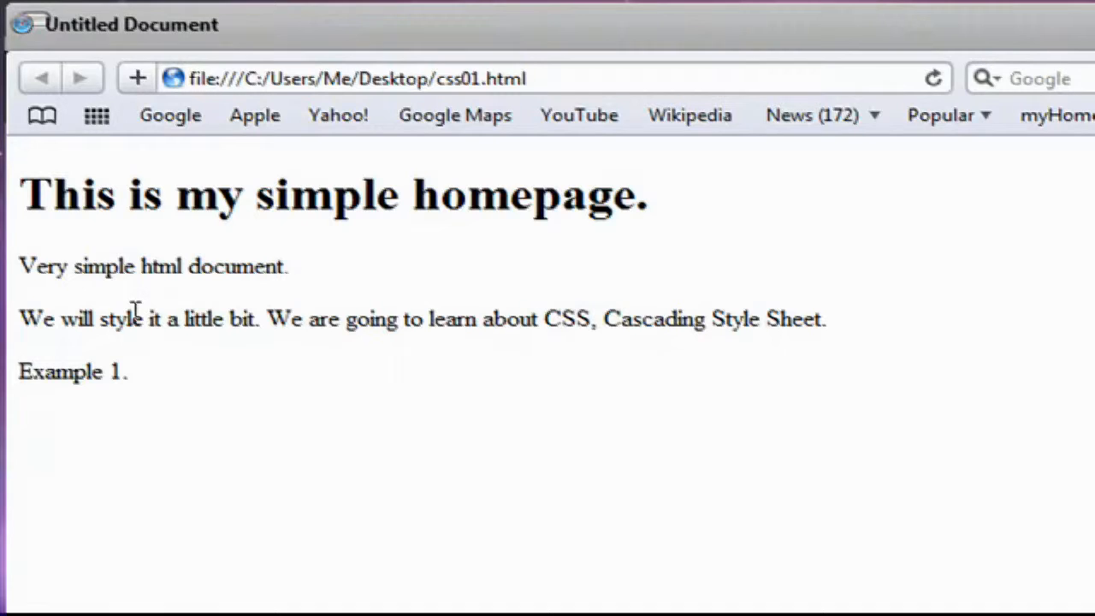
{"action": "mouse_move", "coordinate": [221, 373]}
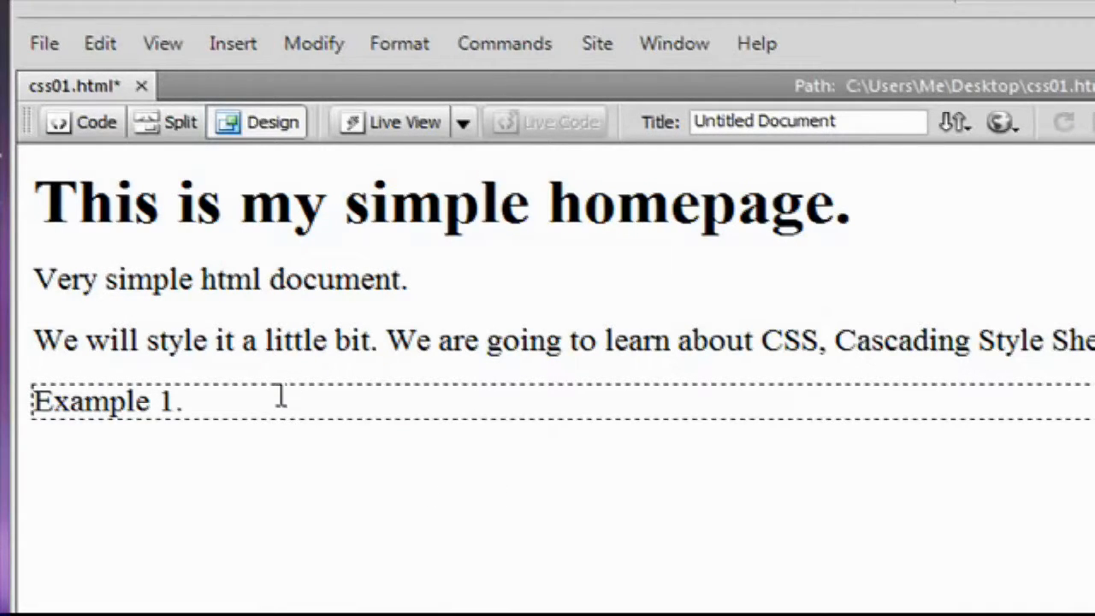
Step: Create a new blank HTML page (Untitled-2) alongside css01.html and start working in it
{"action": "left_click", "coordinate": [38, 201]}
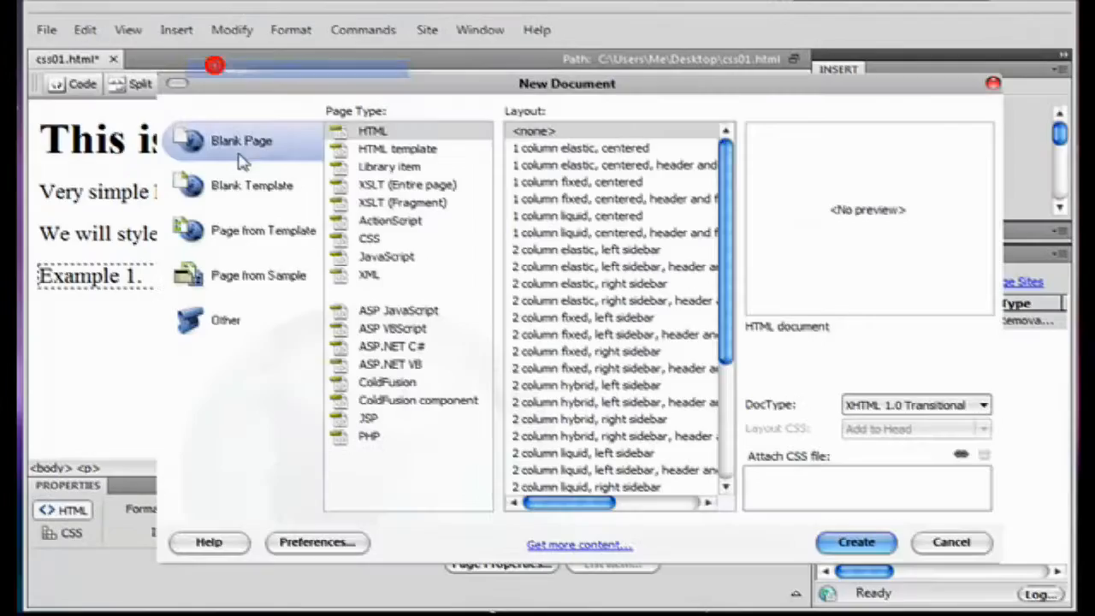
{"action": "left_click", "coordinate": [856, 542]}
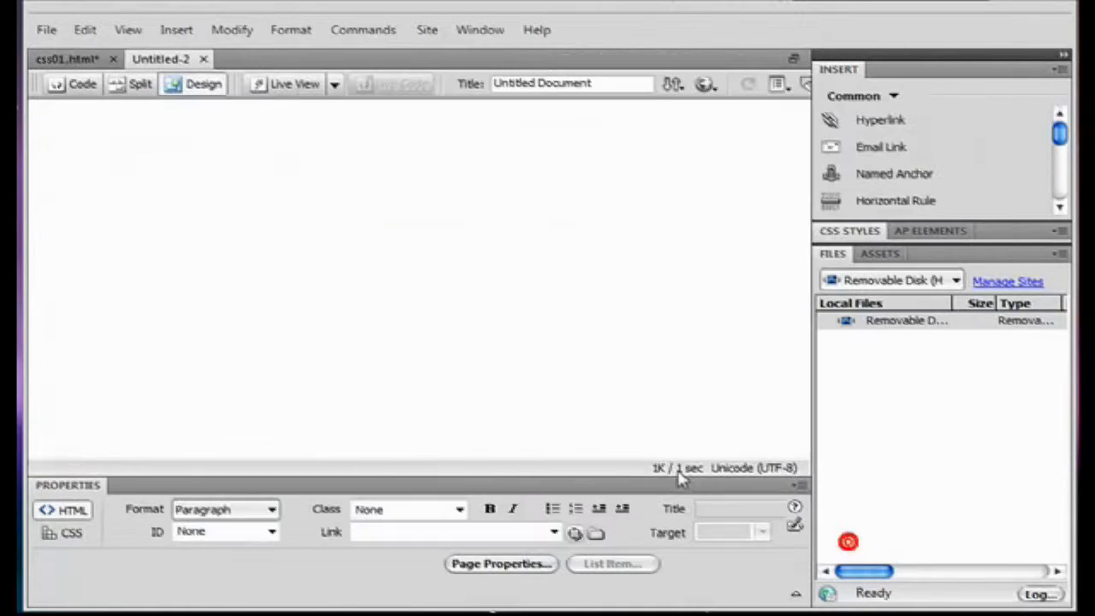
{"action": "left_click", "coordinate": [77, 171]}
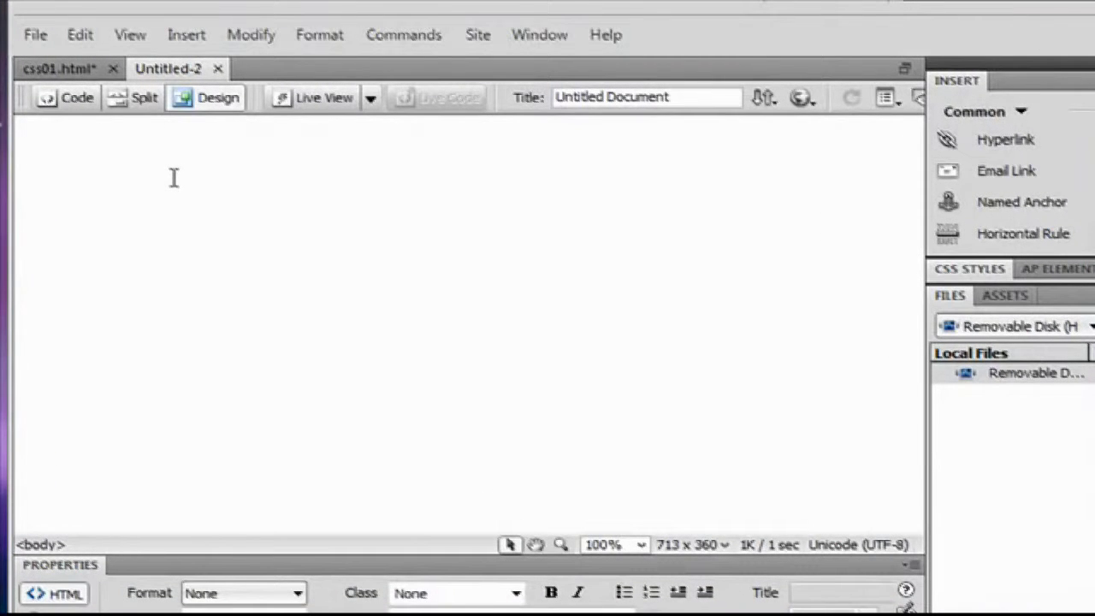
Step: In Code view, write <h1>This is my simple Homepage</h1> inside the body
{"action": "type", "text": "This is"}
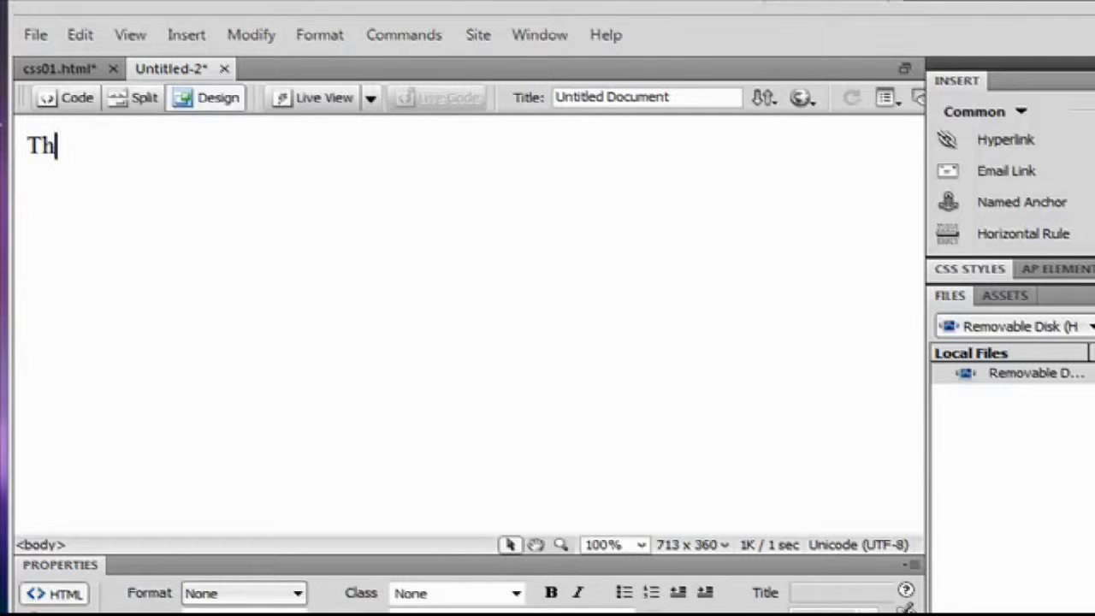
{"action": "left_click", "coordinate": [75, 98]}
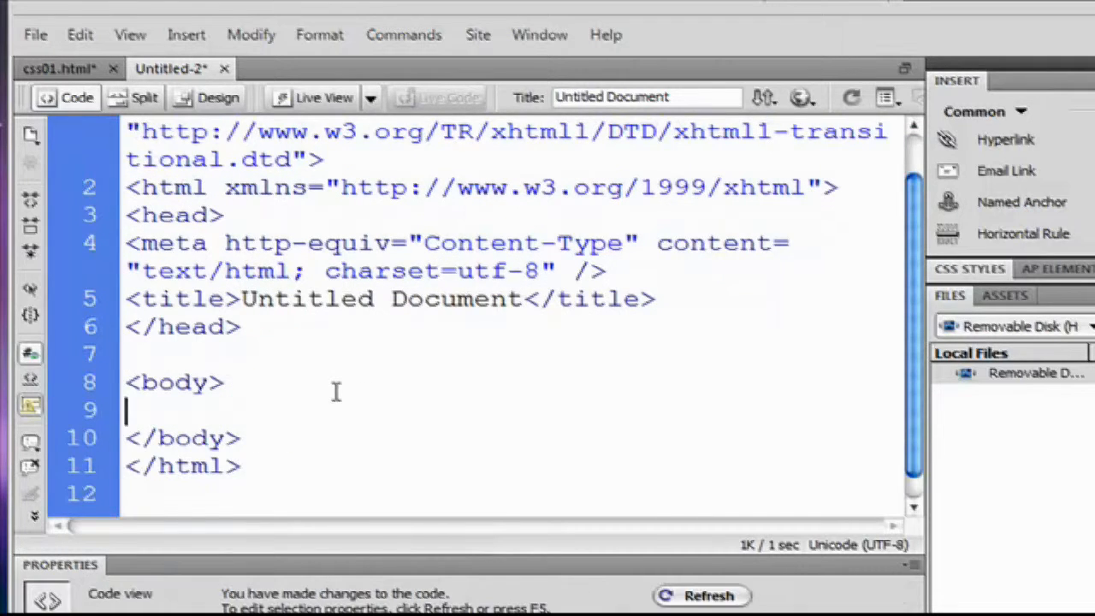
{"action": "type", "text": "<"}
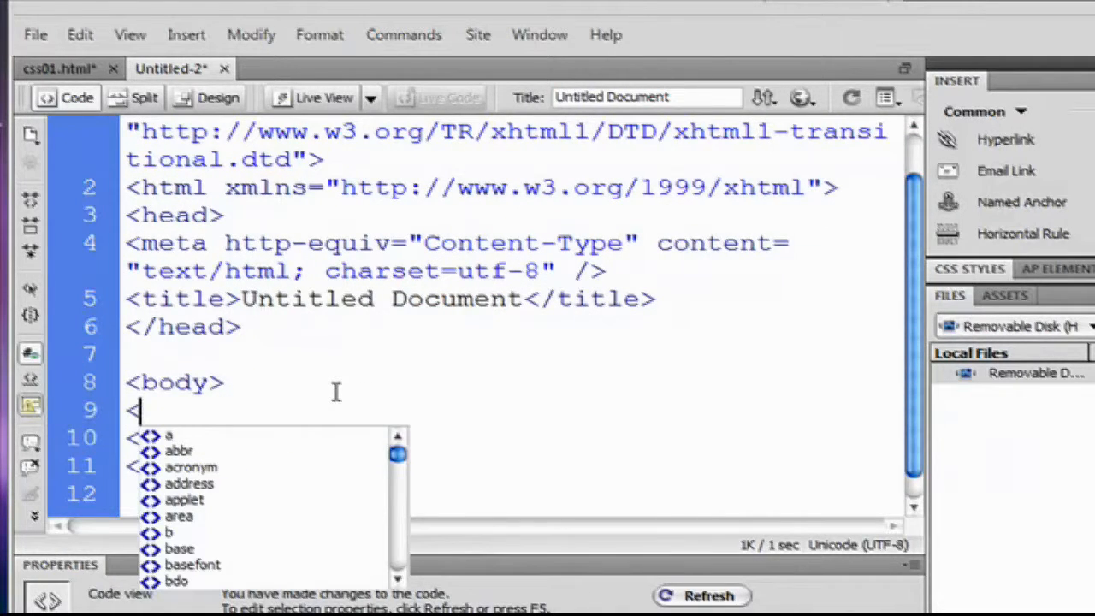
{"action": "type", "text": "h1"}
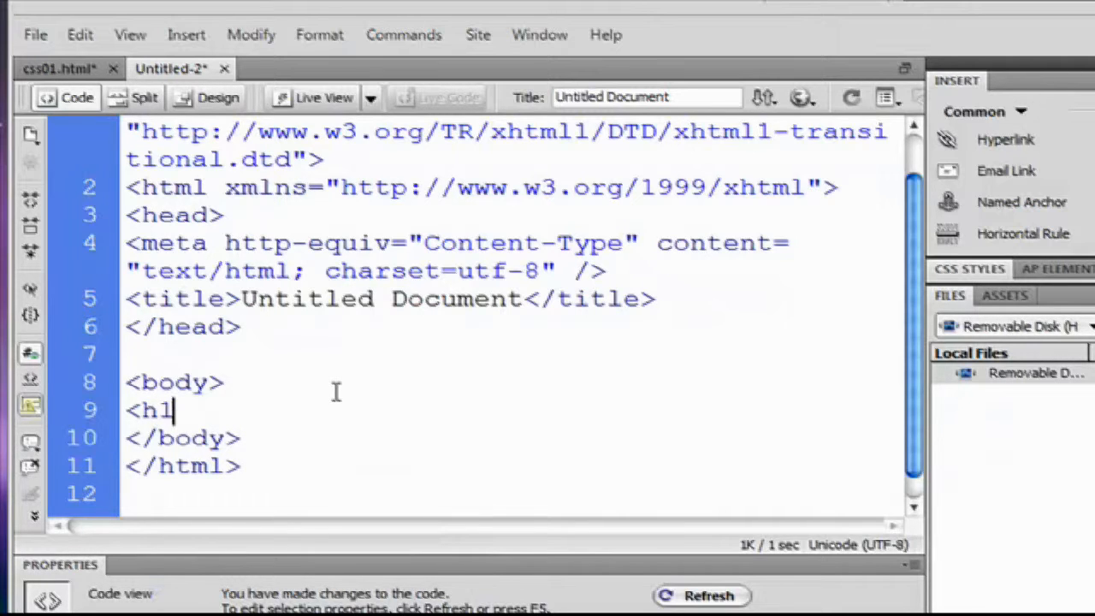
{"action": "type", "text": ">This is my"}
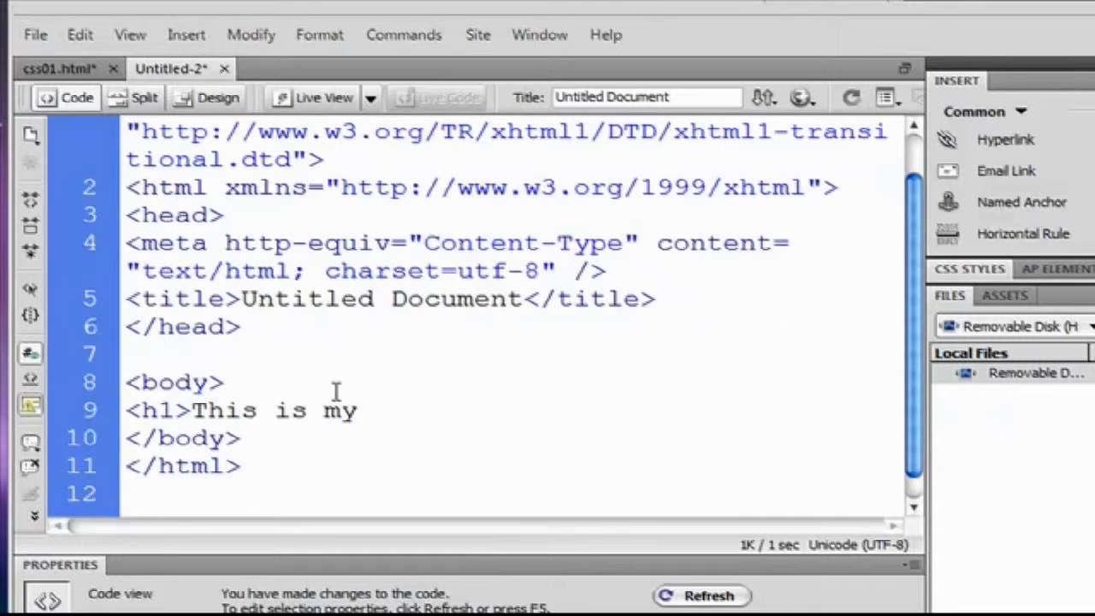
{"action": "type", "text": "simp"}
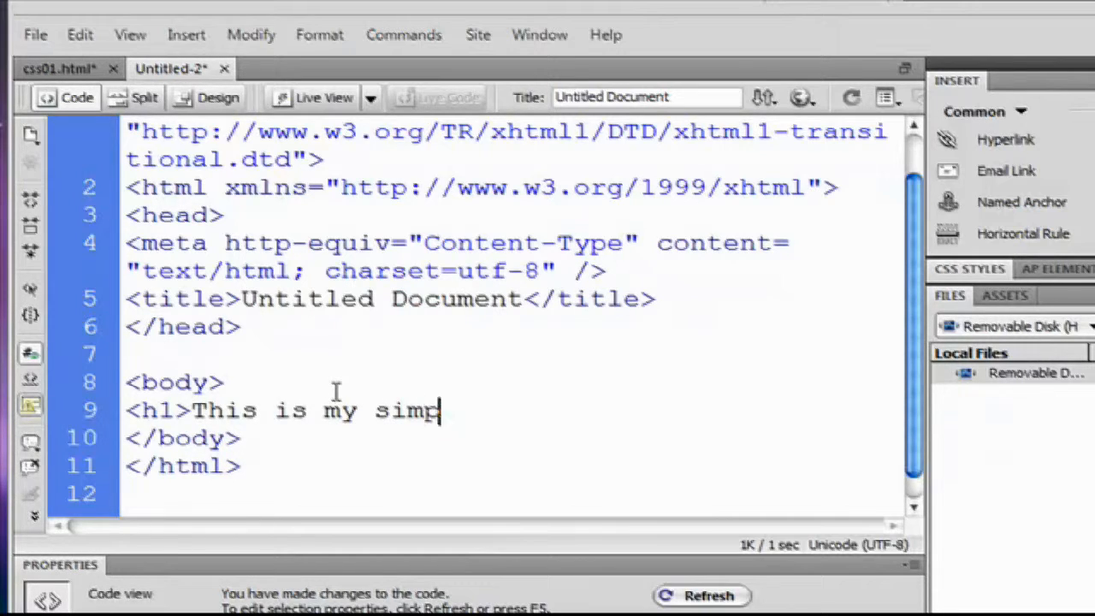
{"action": "type", "text": "le Homepa"}
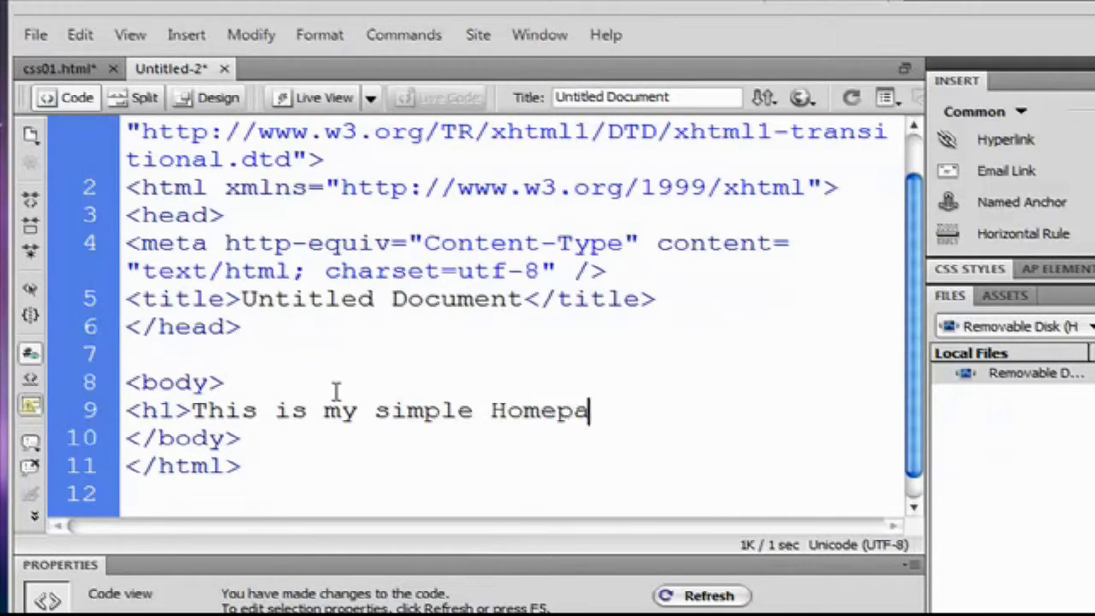
{"action": "type", "text": "ge"}
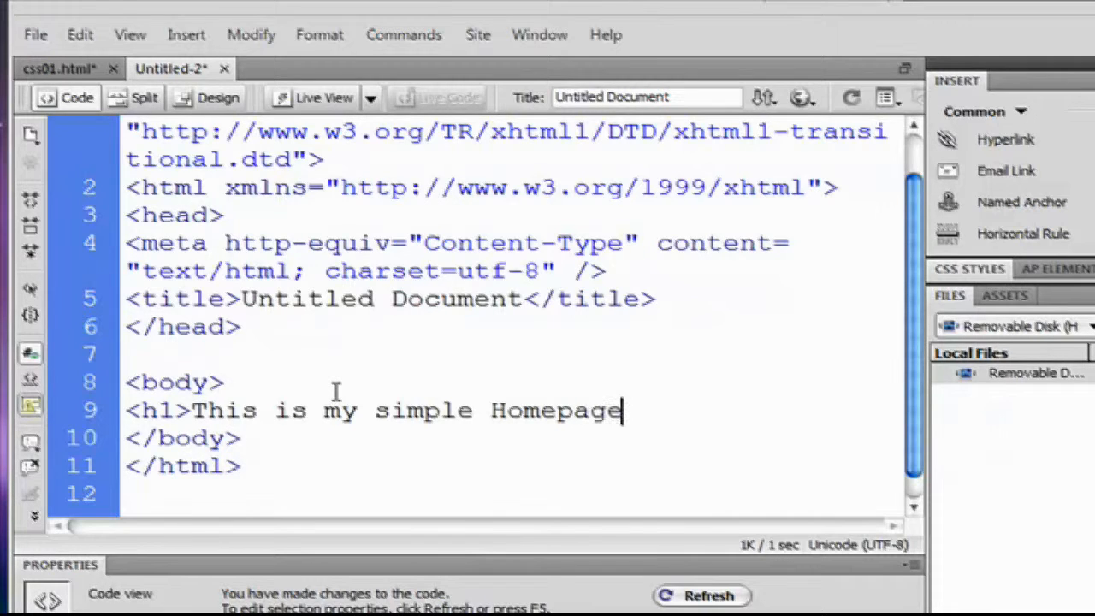
{"action": "type", "text": "<"}
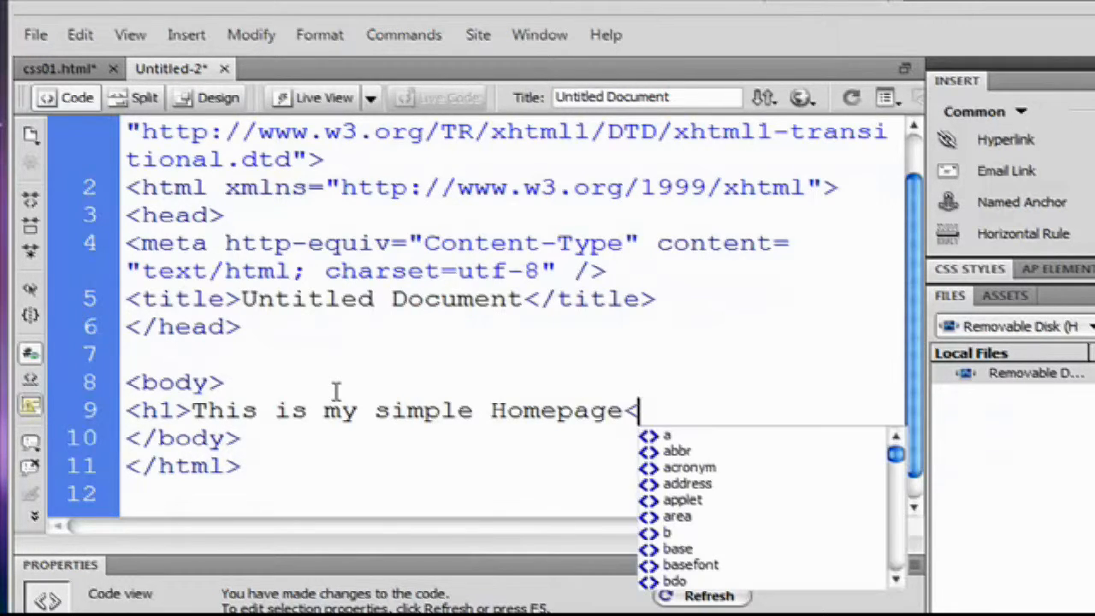
{"action": "type", "text": "/h1>"}
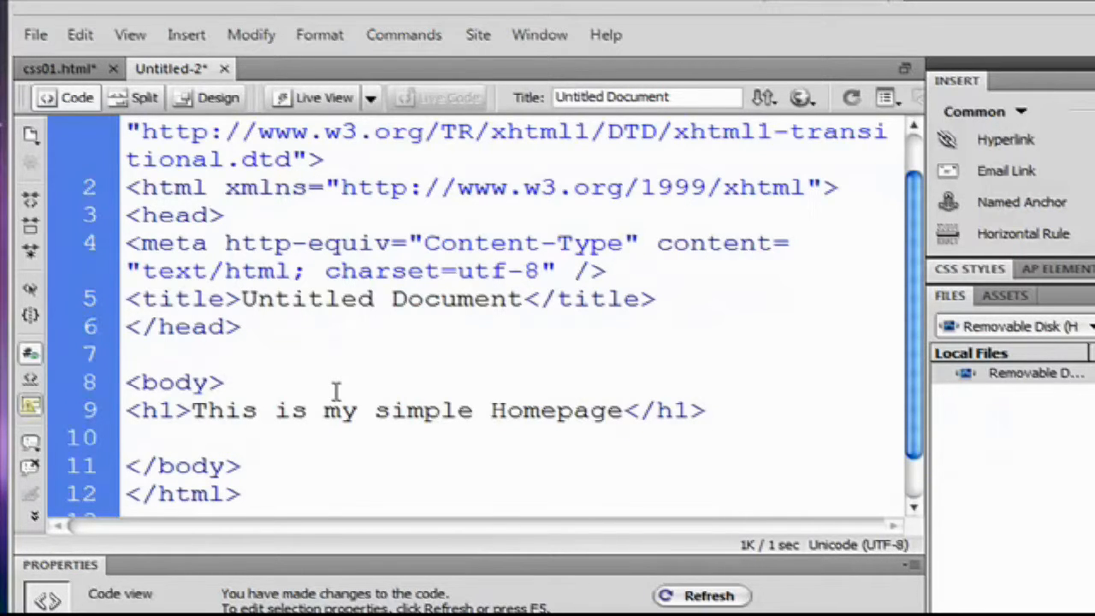
Step: Below the heading, write <p> It's a very simple html document</p>
{"action": "left_click", "coordinate": [128, 438]}
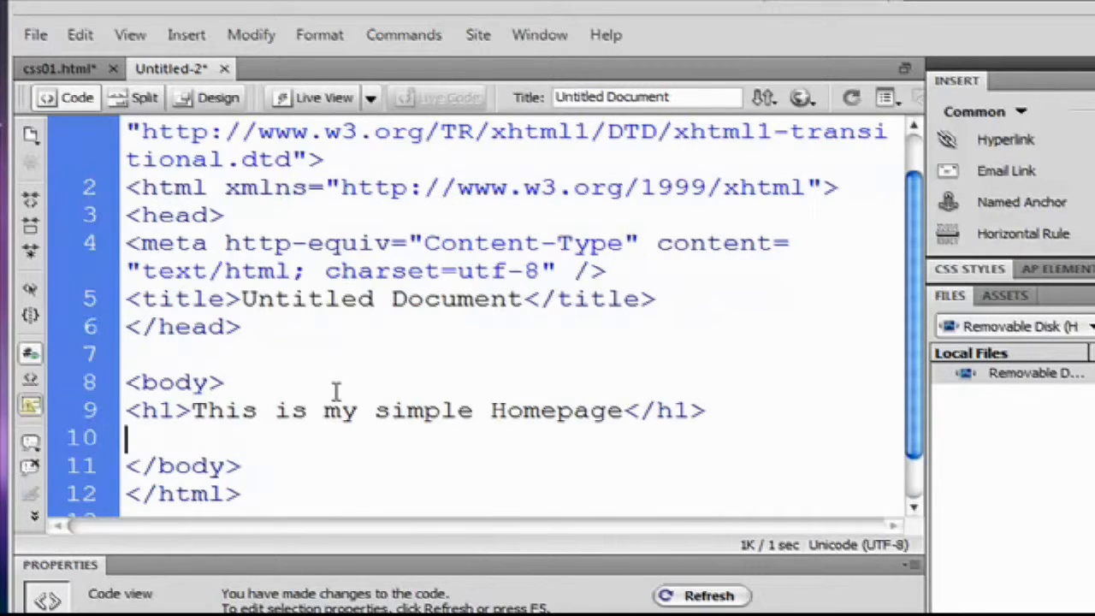
{"action": "type", "text": "<p>"}
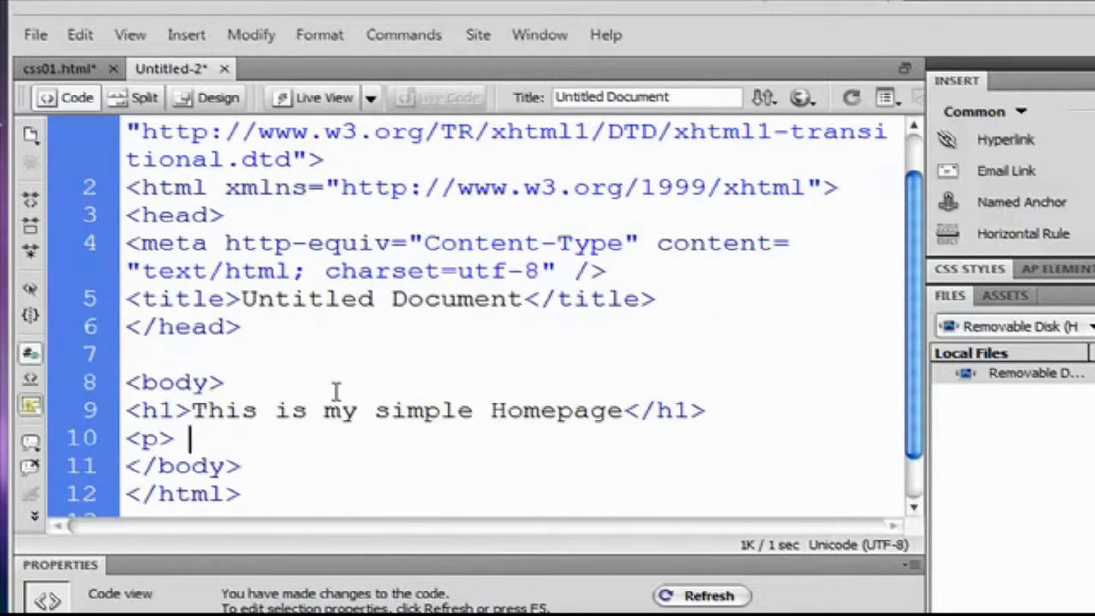
{"action": "type", "text": "This"}
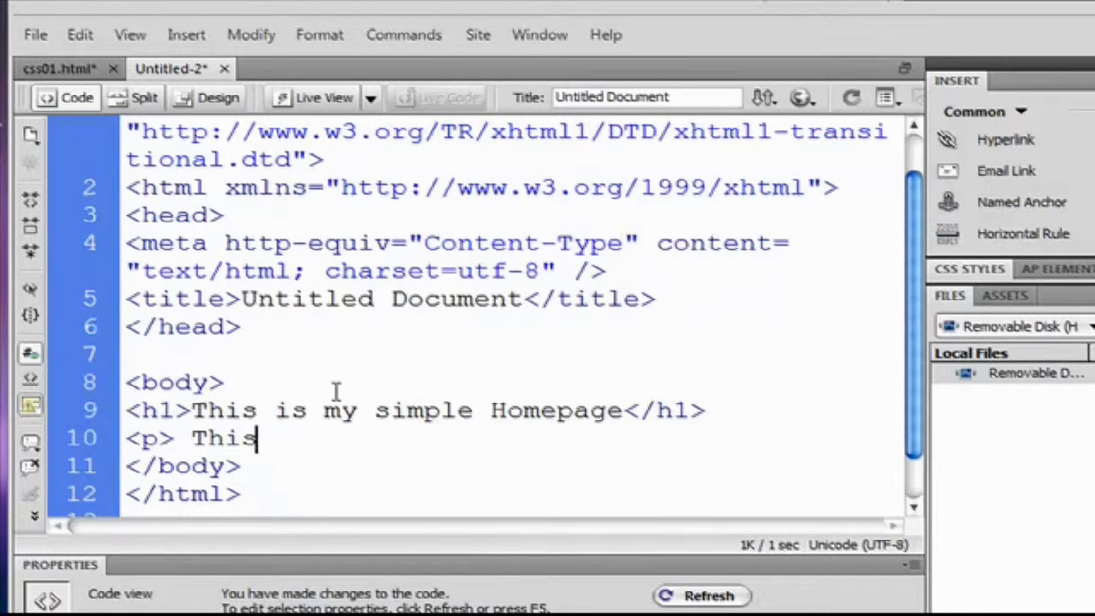
{"action": "type", "text": "very"}
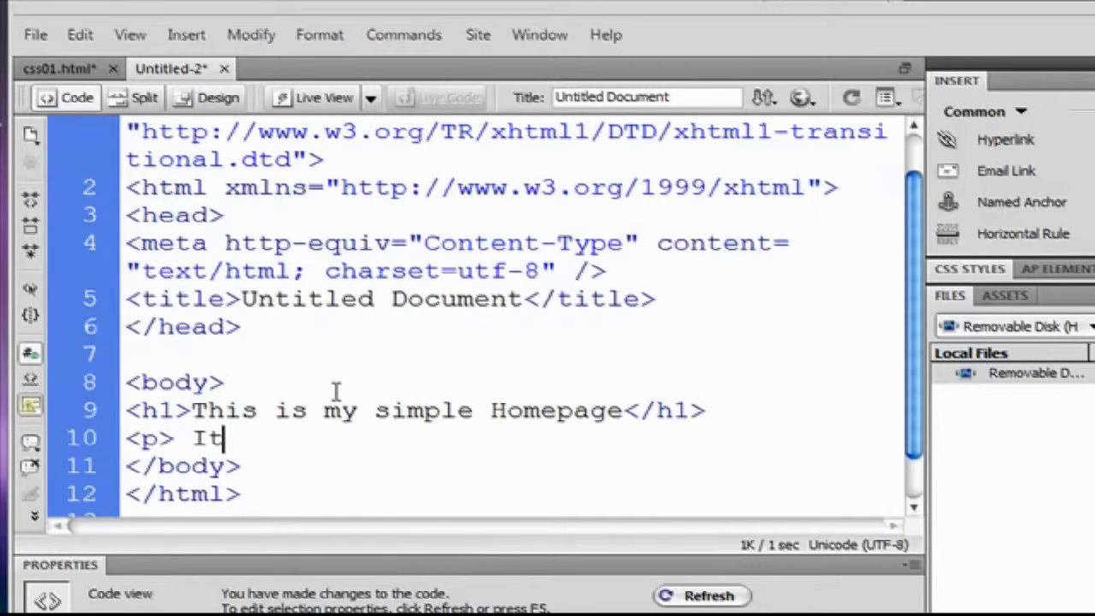
{"action": "type", "text": "'s a ve"}
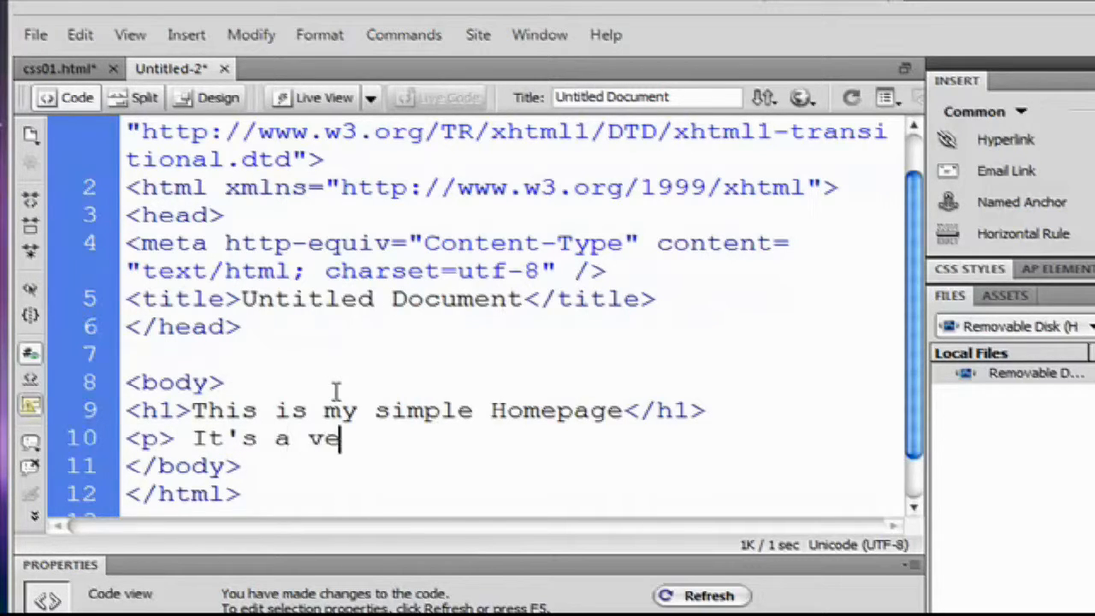
{"action": "type", "text": "ry simple"}
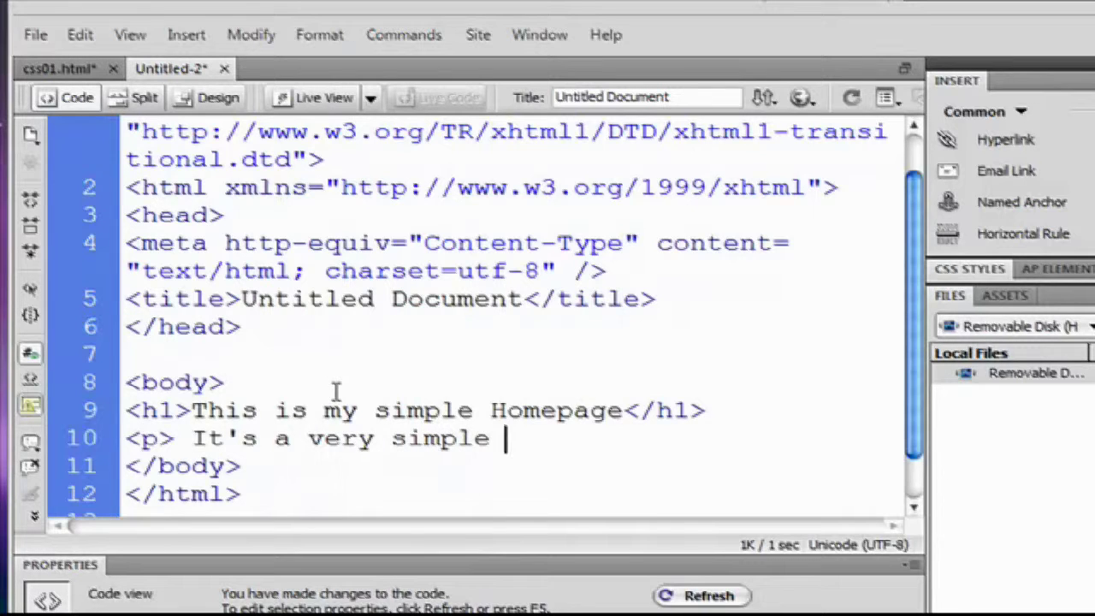
{"action": "type", "text": "html document"}
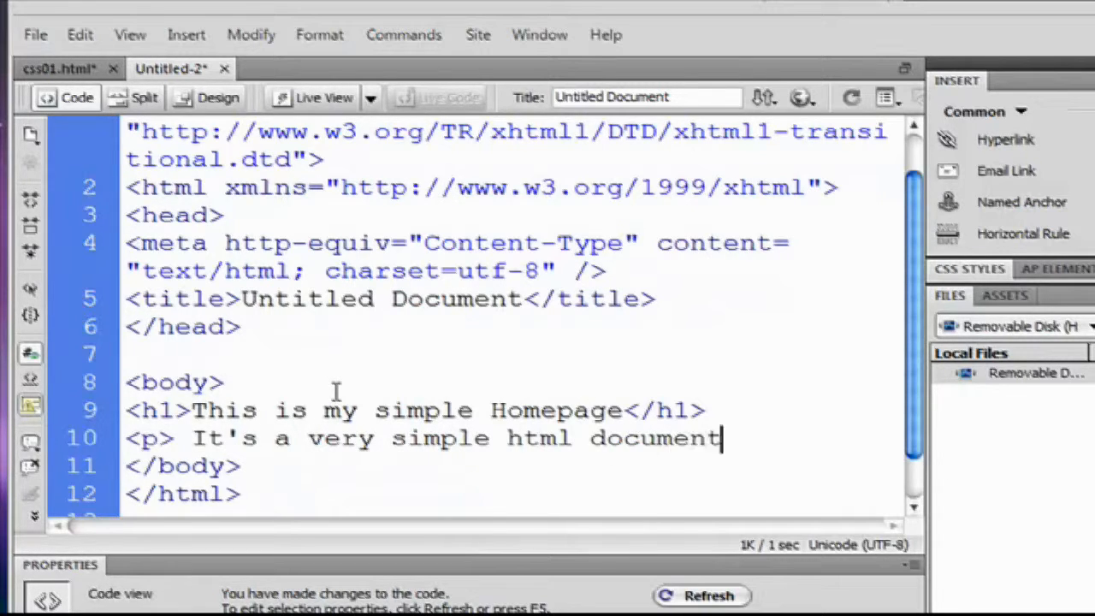
{"action": "type", "text": "<"}
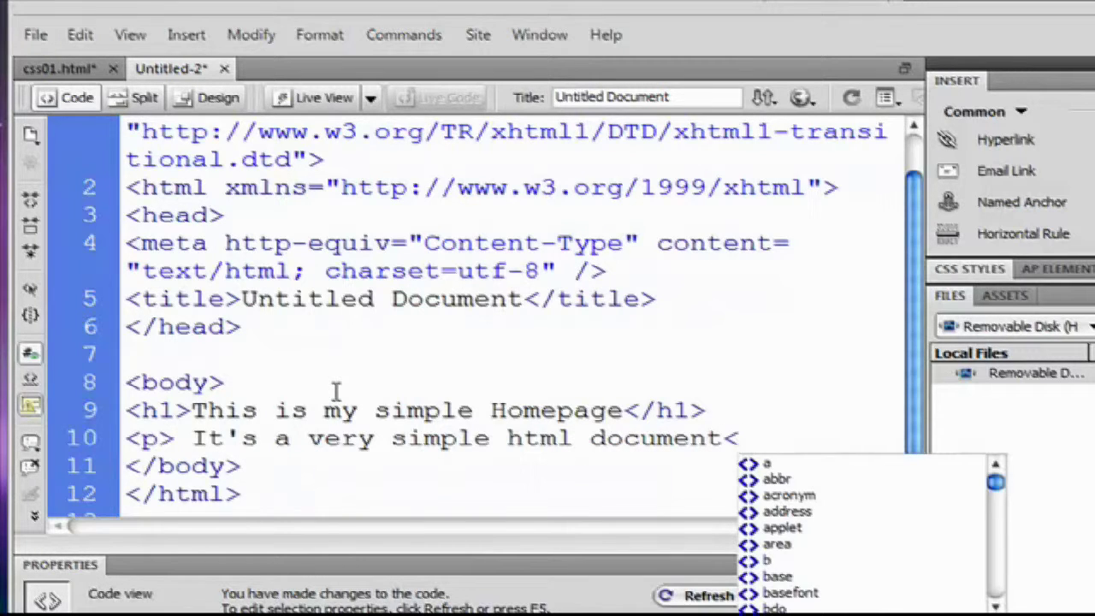
{"action": "type", "text": "</p>"}
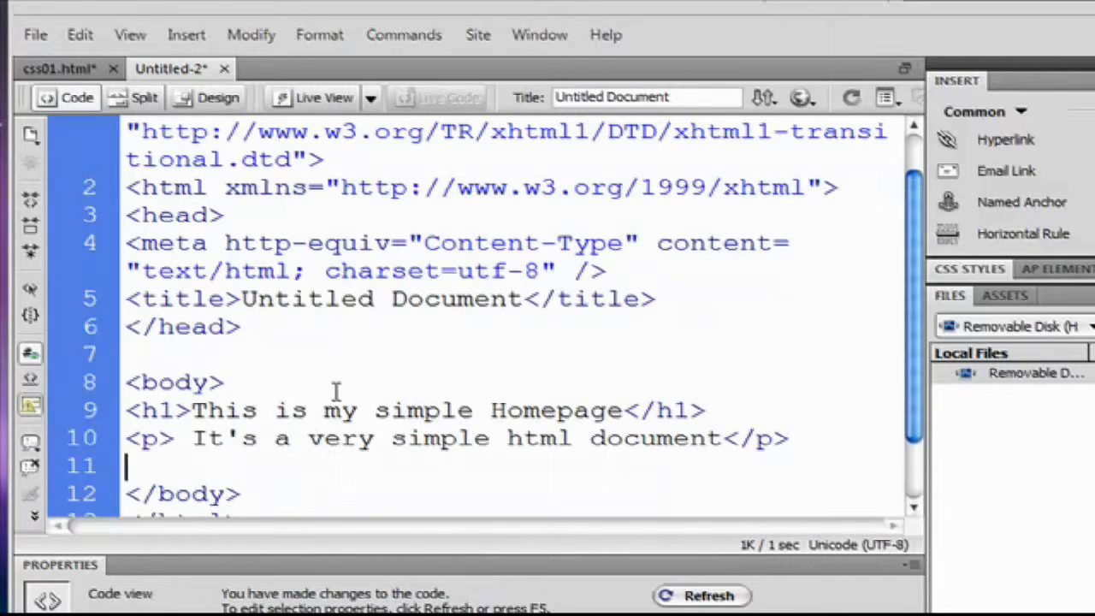
Step: Write a second paragraph about stylizing the page by learning CSS, Cascading style sheet
{"action": "type", "text": "<"}
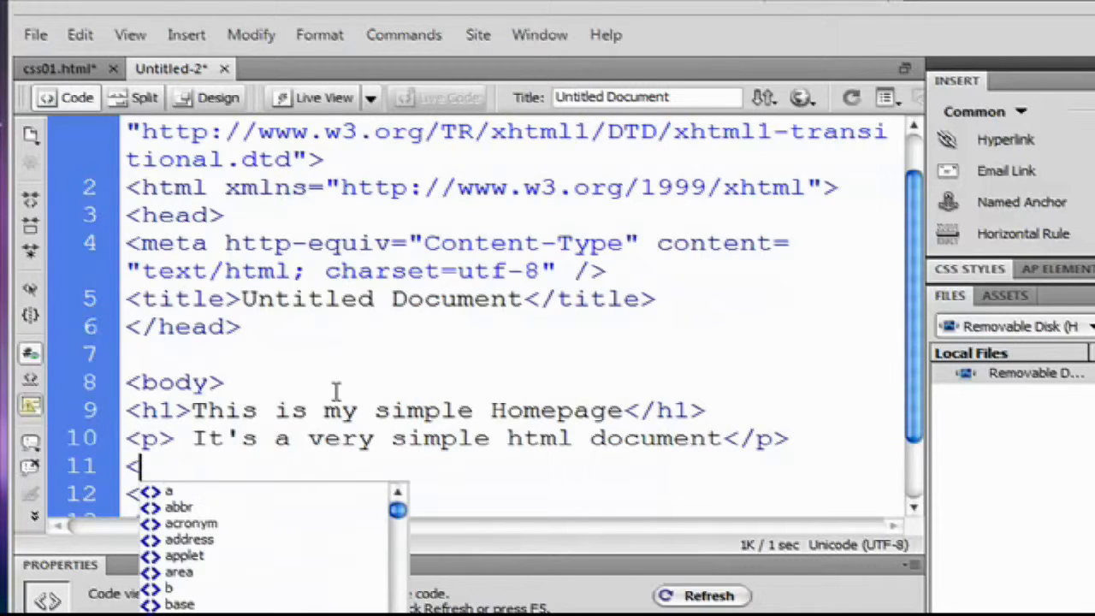
{"action": "type", "text": "p"}
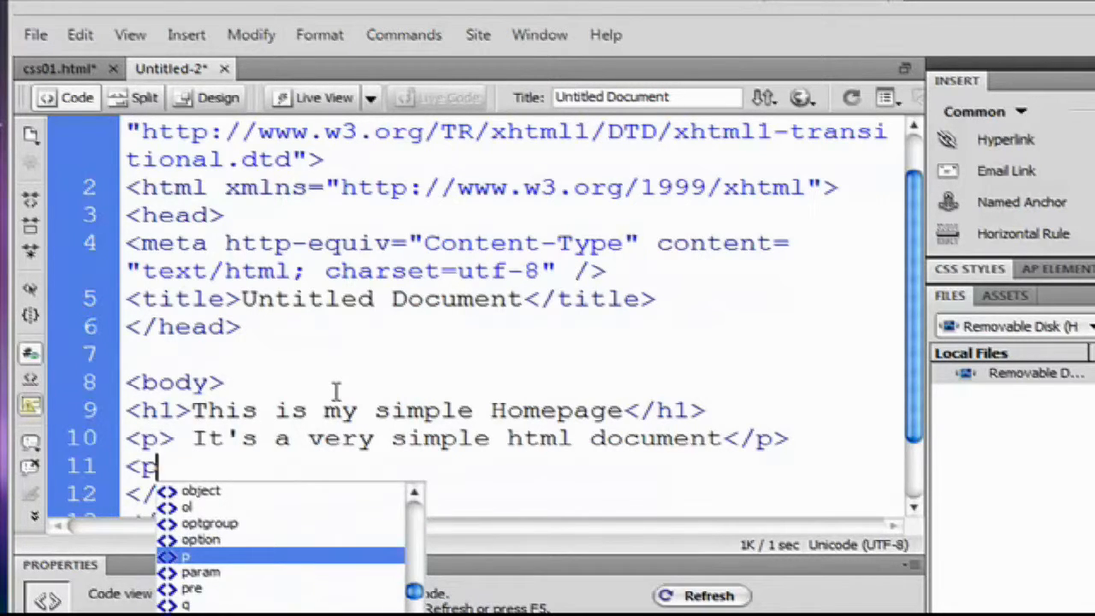
{"action": "key", "text": "Enter"}
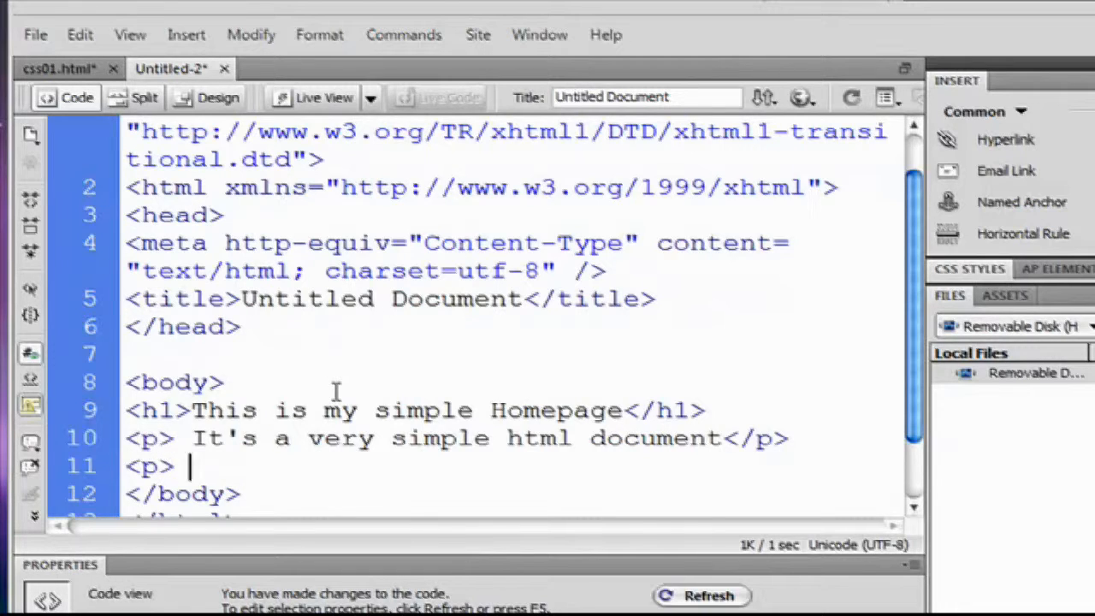
{"action": "type", "text": "we go"}
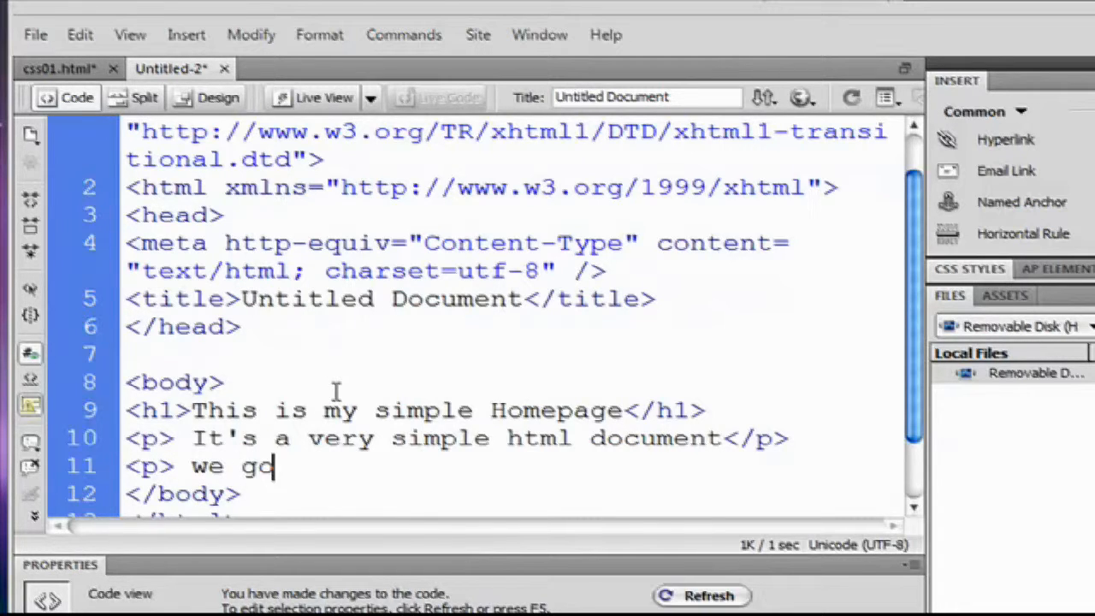
{"action": "key", "text": "Backspace"}
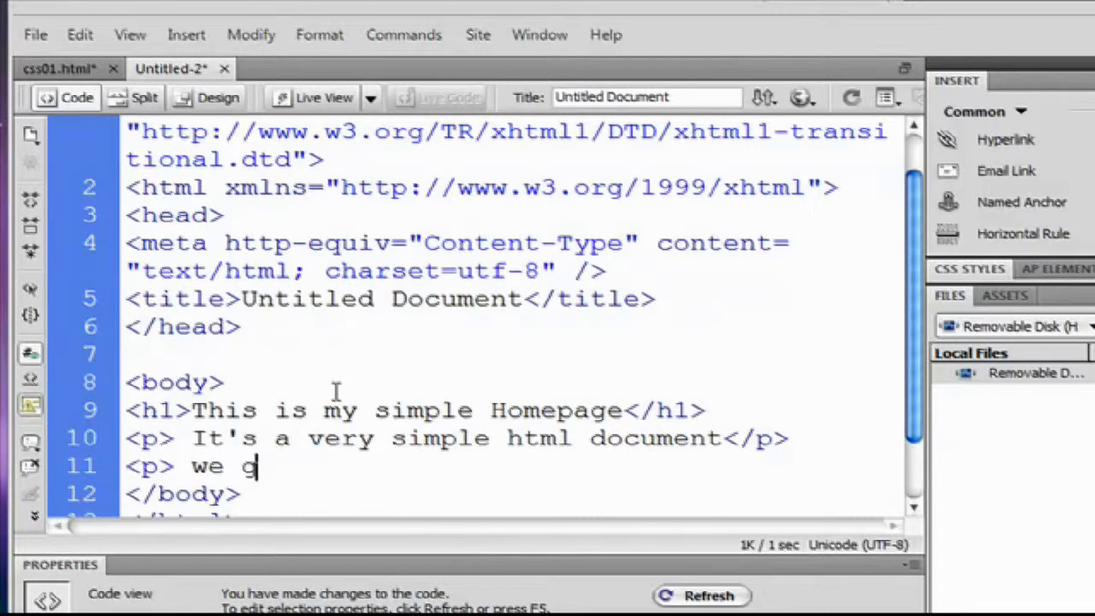
{"action": "type", "text": "re going to st"}
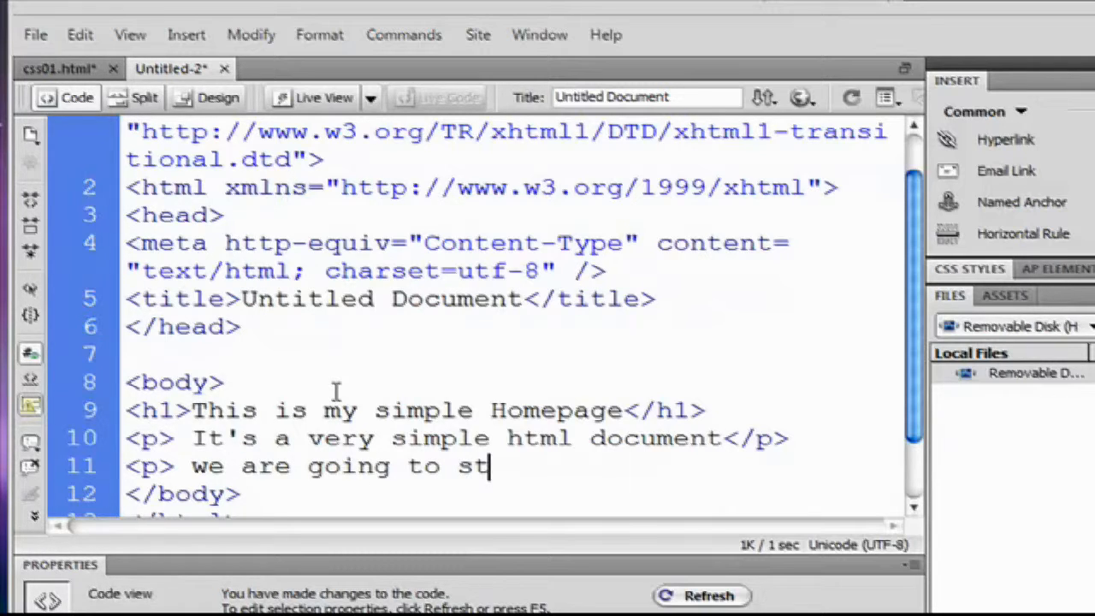
{"action": "type", "text": "ylize"}
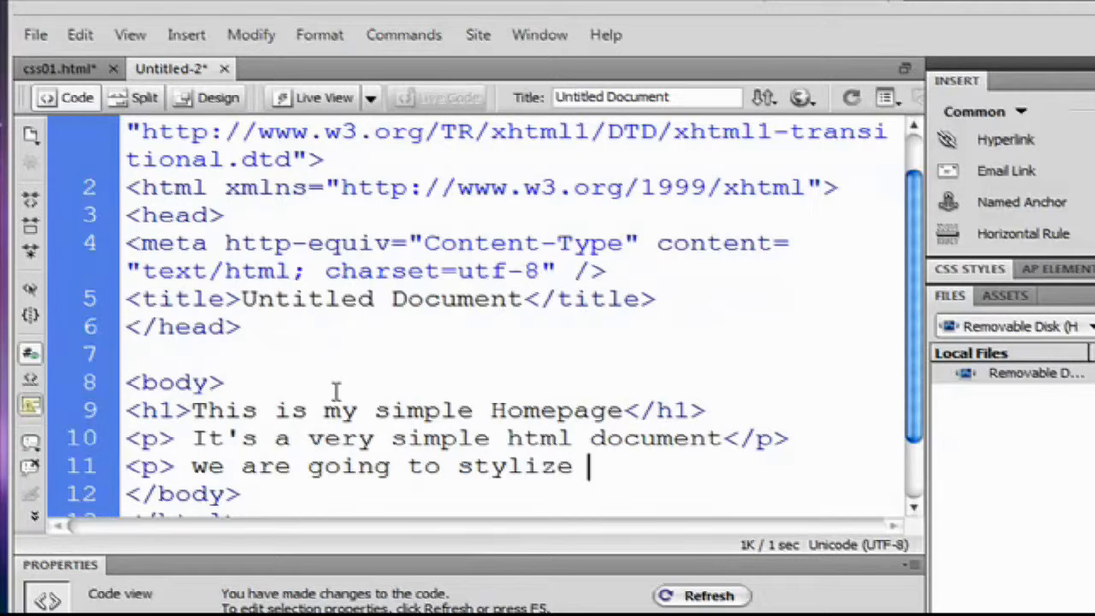
{"action": "type", "text": "it a litt"}
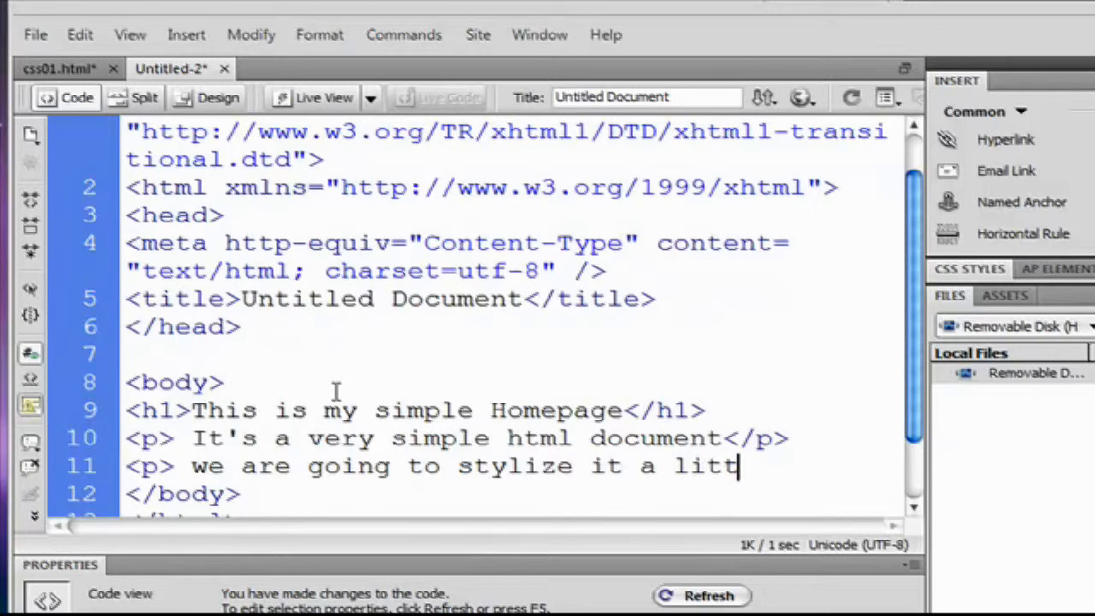
{"action": "type", "text": "le"}
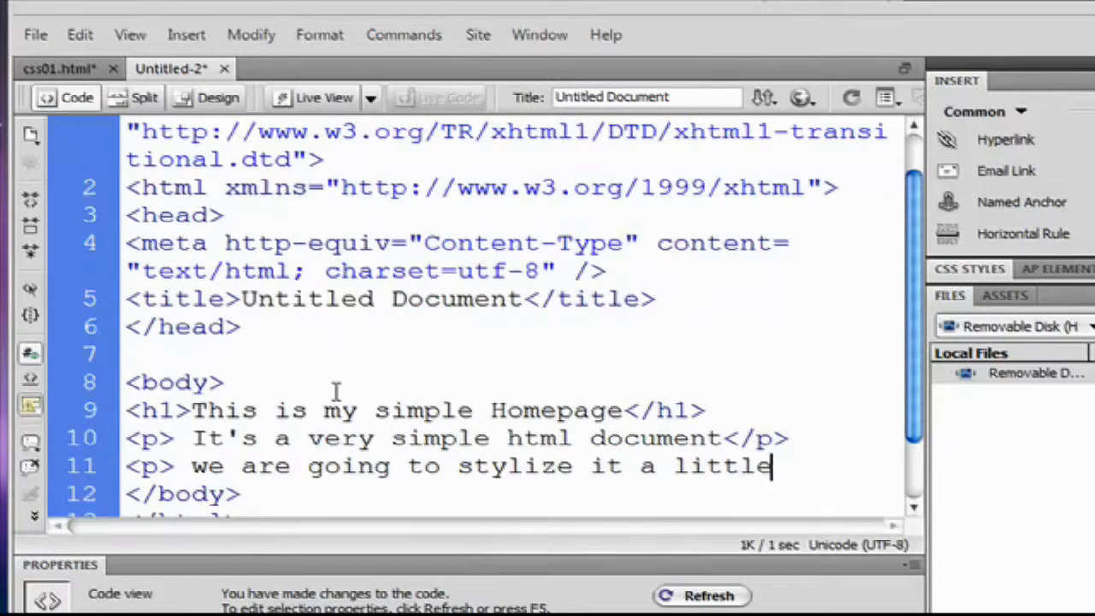
{"action": "type", "text": "bit by le"}
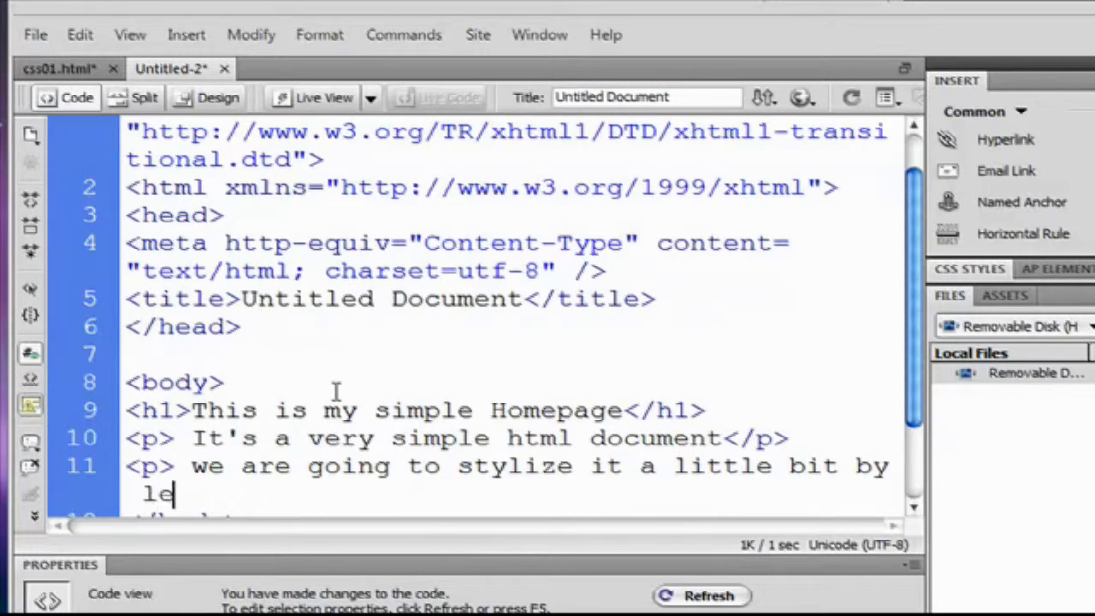
{"action": "type", "text": "arning"}
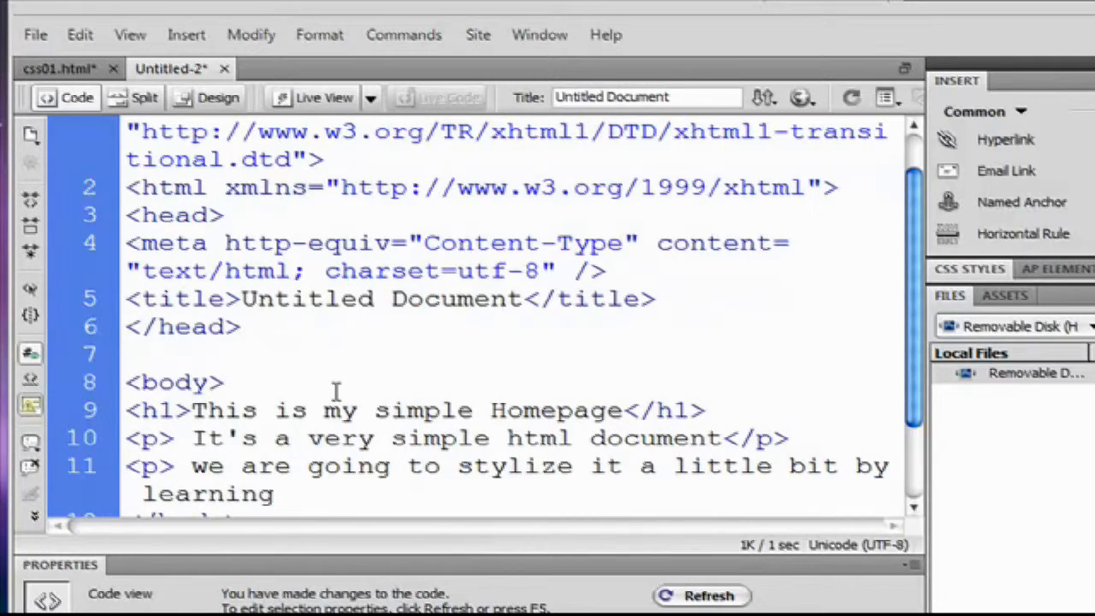
{"action": "type", "text": "CSS, C"}
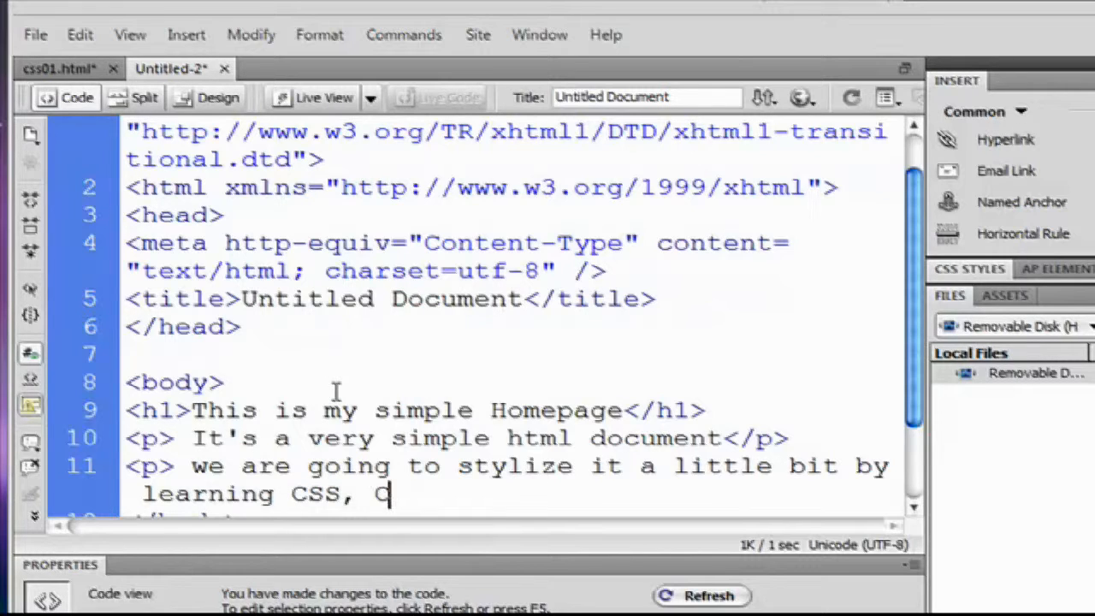
{"action": "type", "text": "asca"}
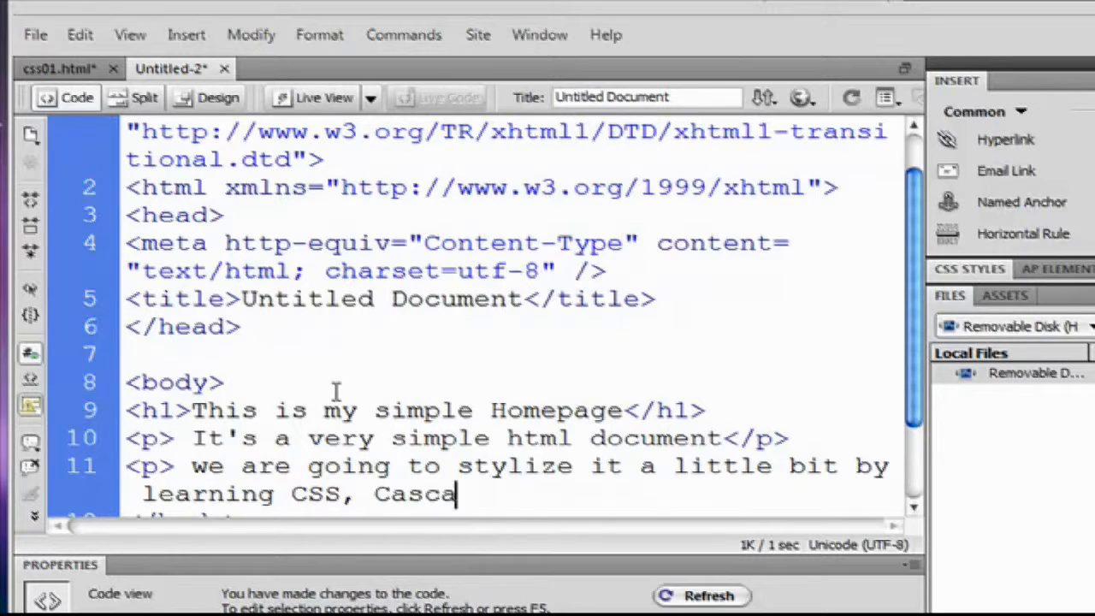
{"action": "type", "text": "ding styl"}
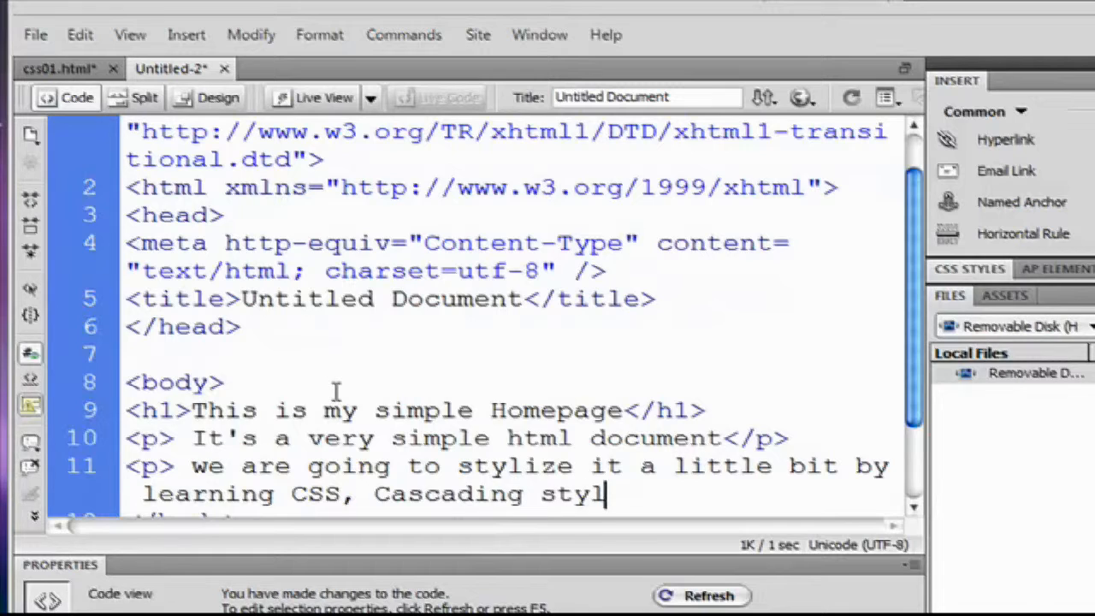
{"action": "type", "text": "e shee"}
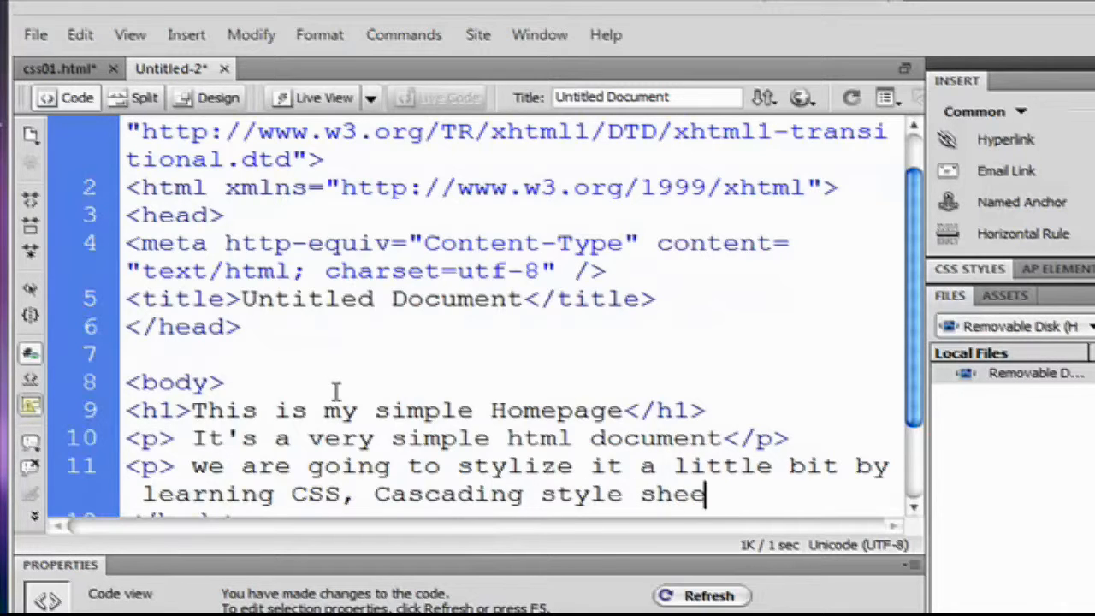
{"action": "type", "text": "t"}
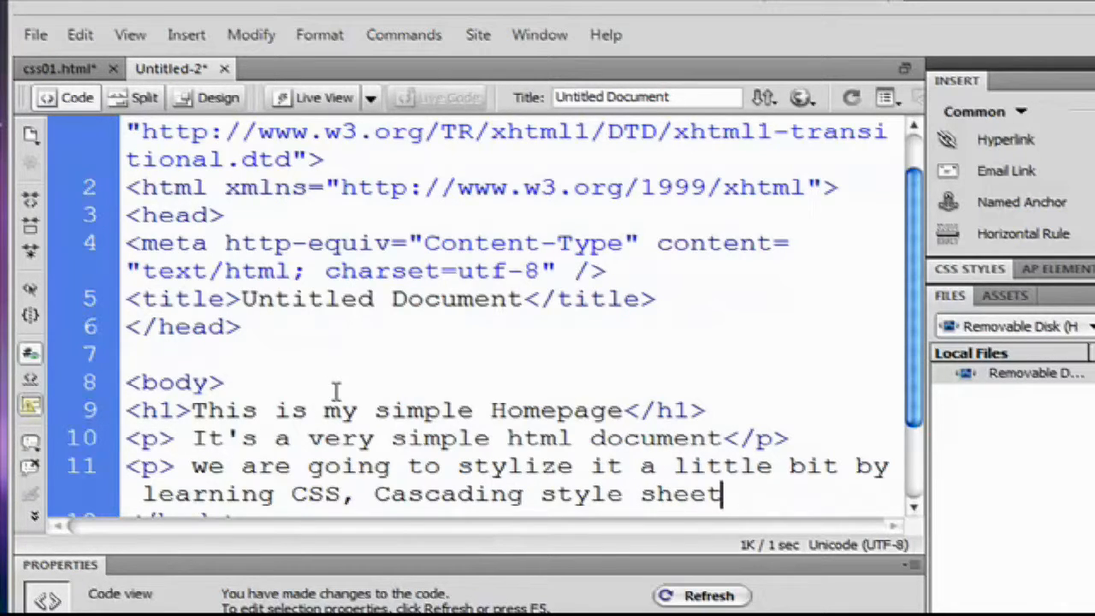
{"action": "type", "text": "<"}
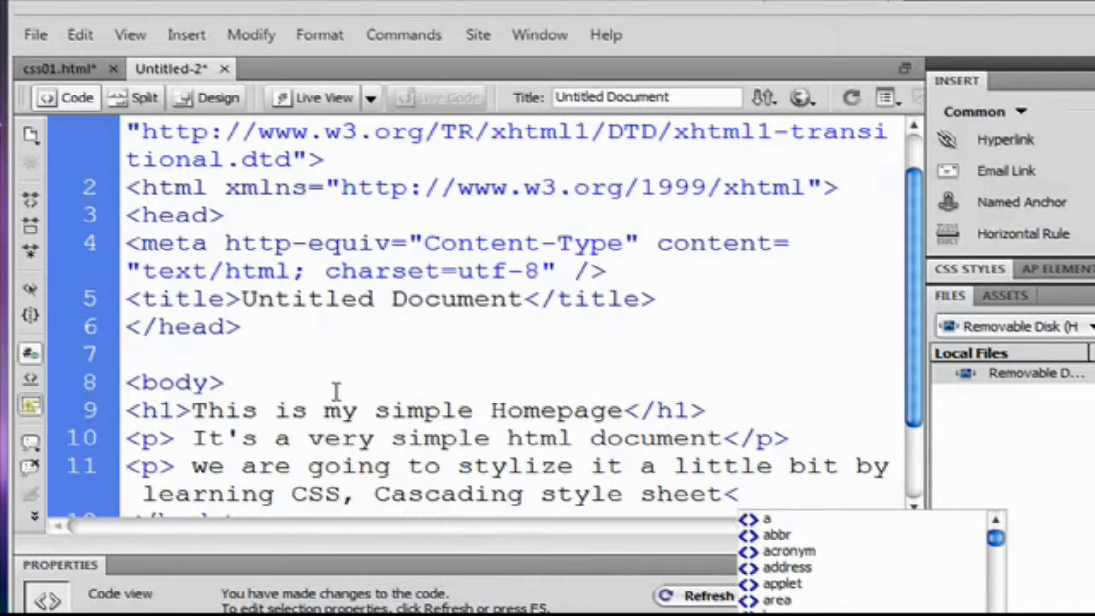
{"action": "type", "text": "</p>"}
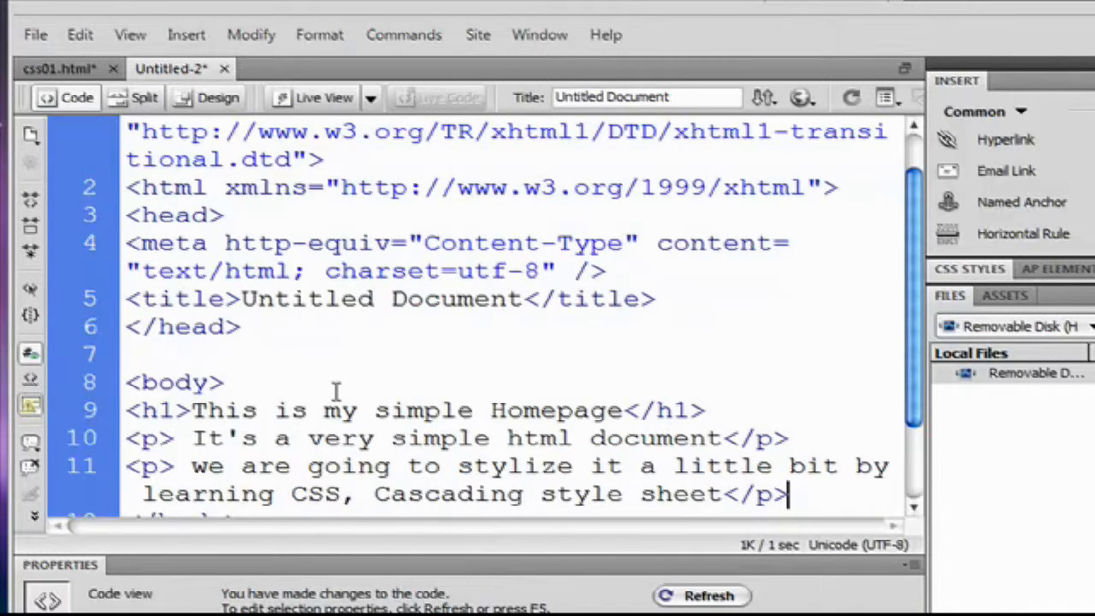
Step: Add <div> Example 1.</div> before the closing body tag
{"action": "type", "text": "<"}
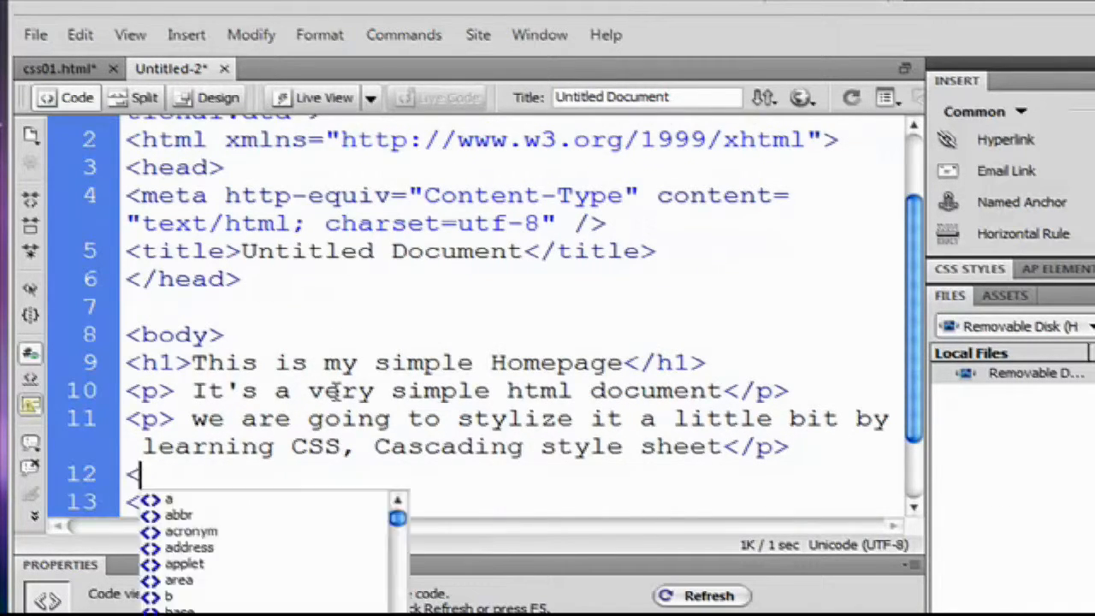
{"action": "type", "text": "div>"}
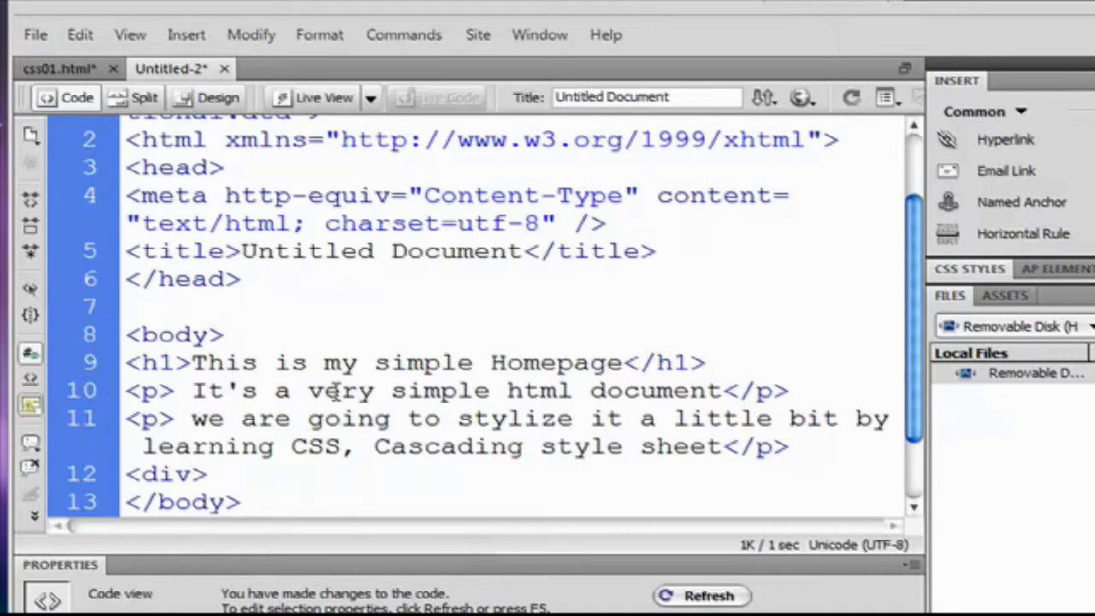
{"action": "type", "text": "Exa"}
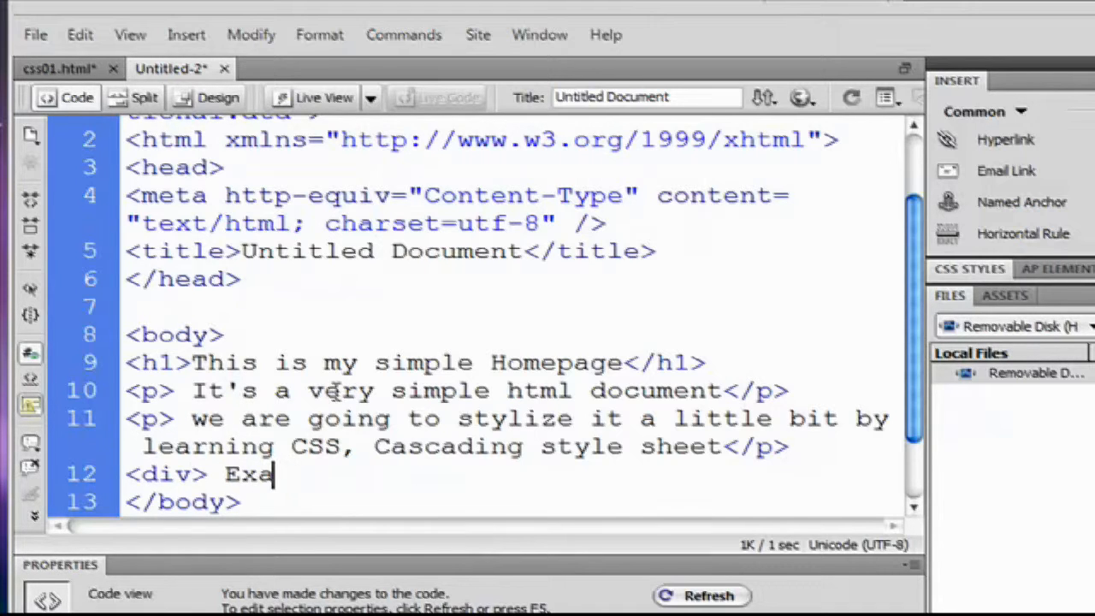
{"action": "type", "text": "mple"}
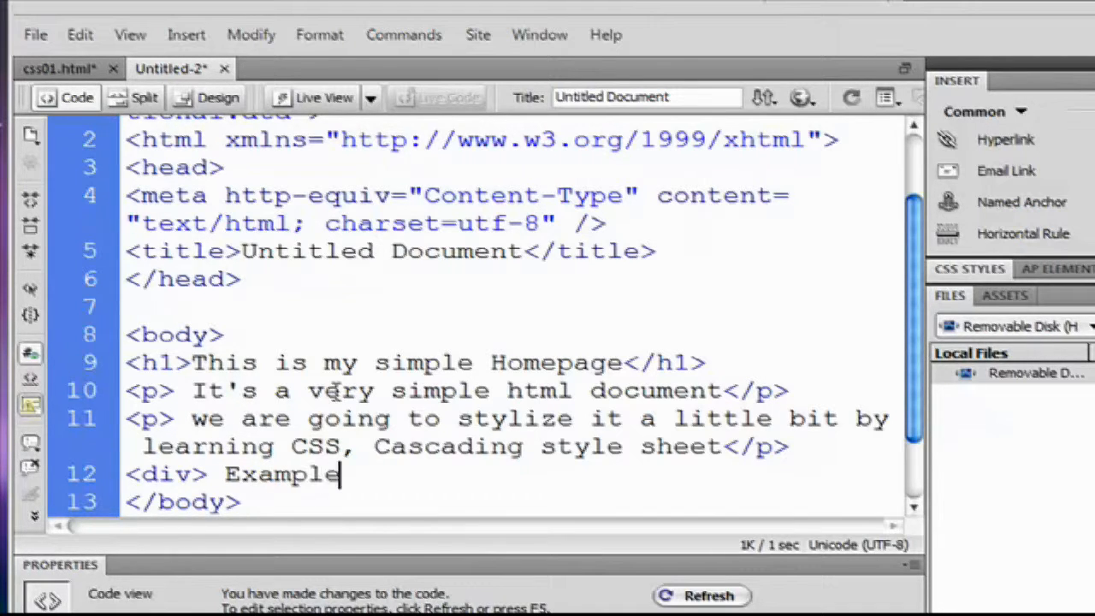
{"action": "type", "text": "1."}
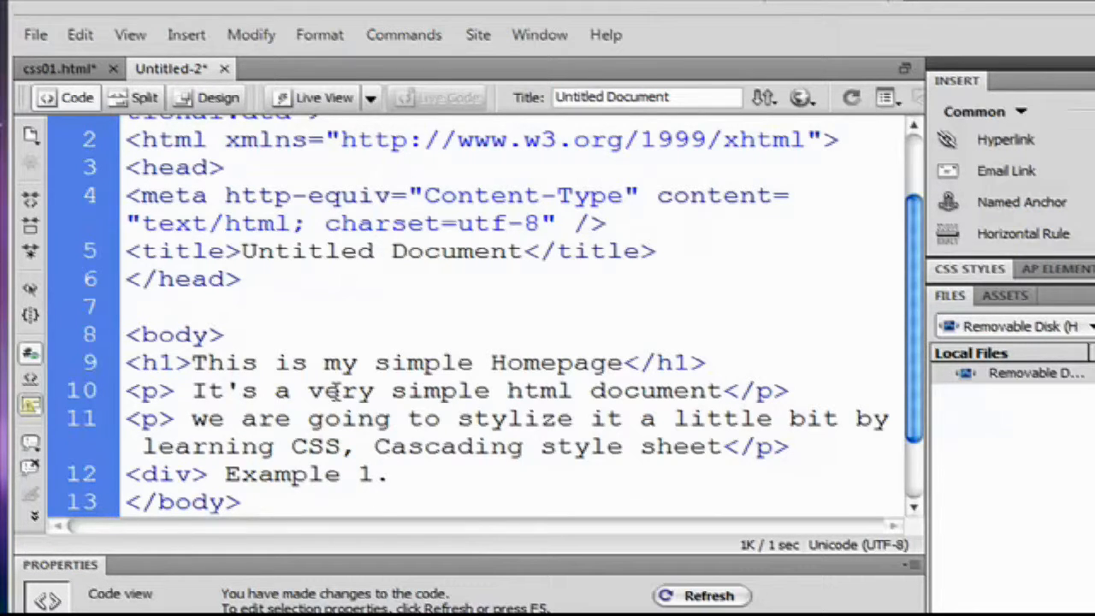
{"action": "type", "text": "</div>"}
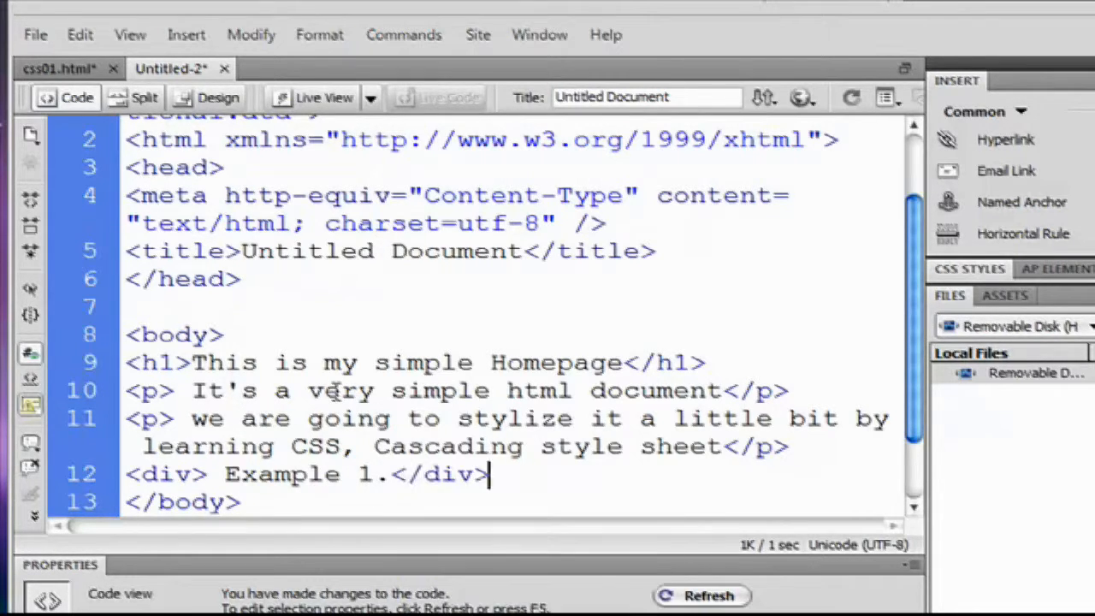
{"action": "mouse_move", "coordinate": [886, 349]}
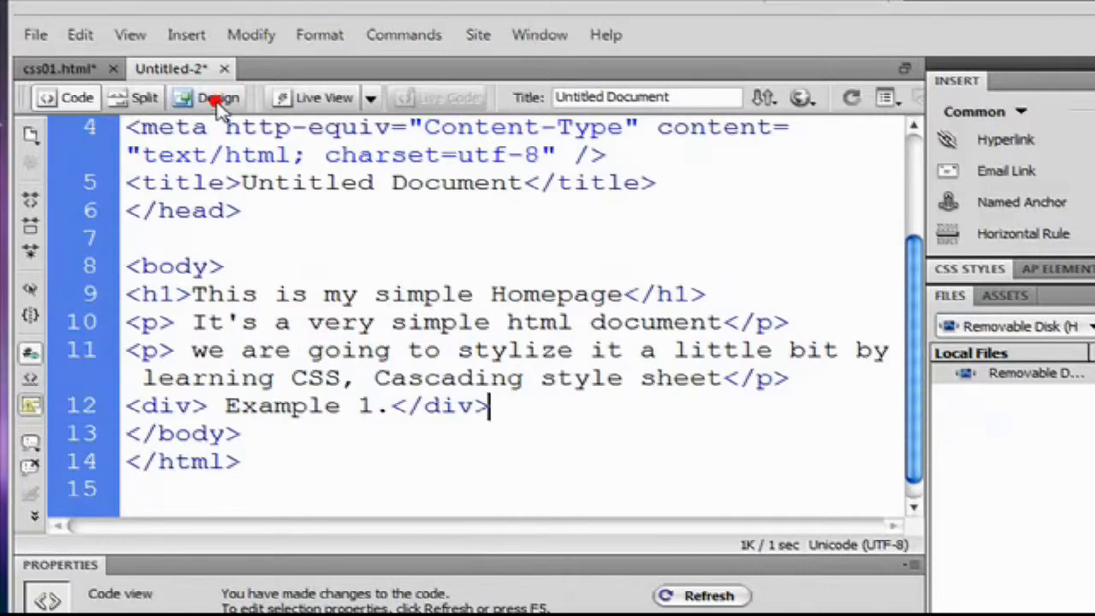
Step: Switch to Design view to see the rendered heading, paragraphs and Example 1 div
{"action": "left_click", "coordinate": [219, 98]}
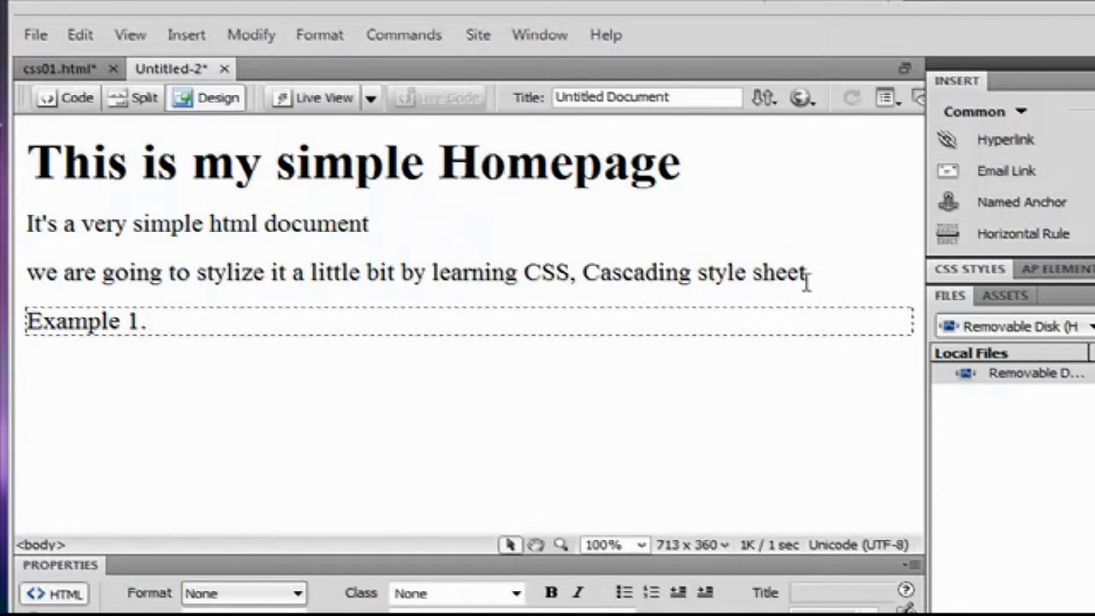
{"action": "left_click", "coordinate": [157, 321]}
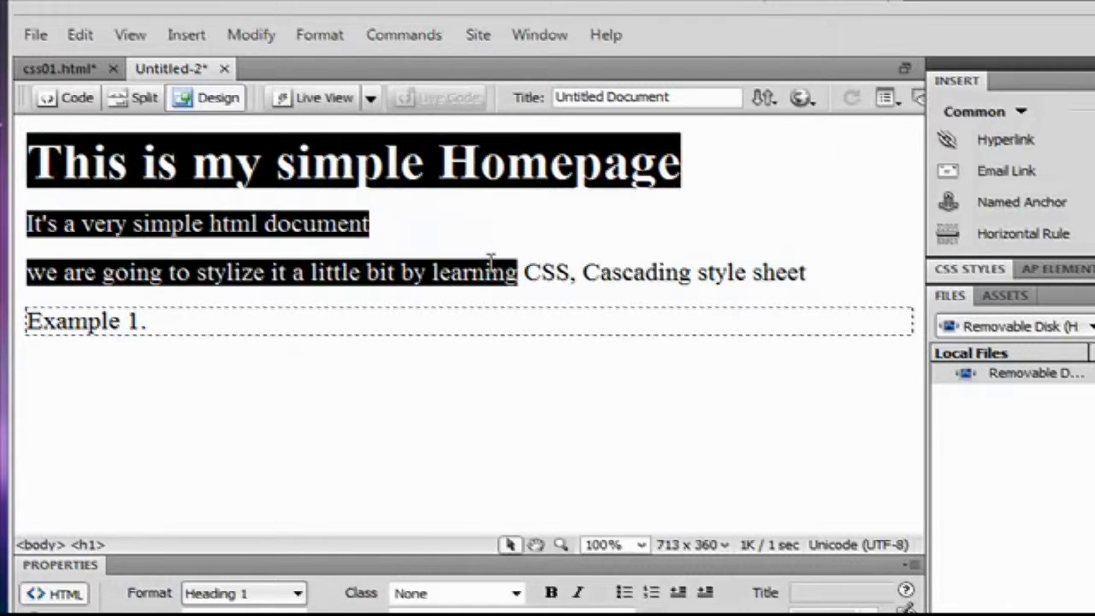
{"action": "left_click", "coordinate": [399, 236]}
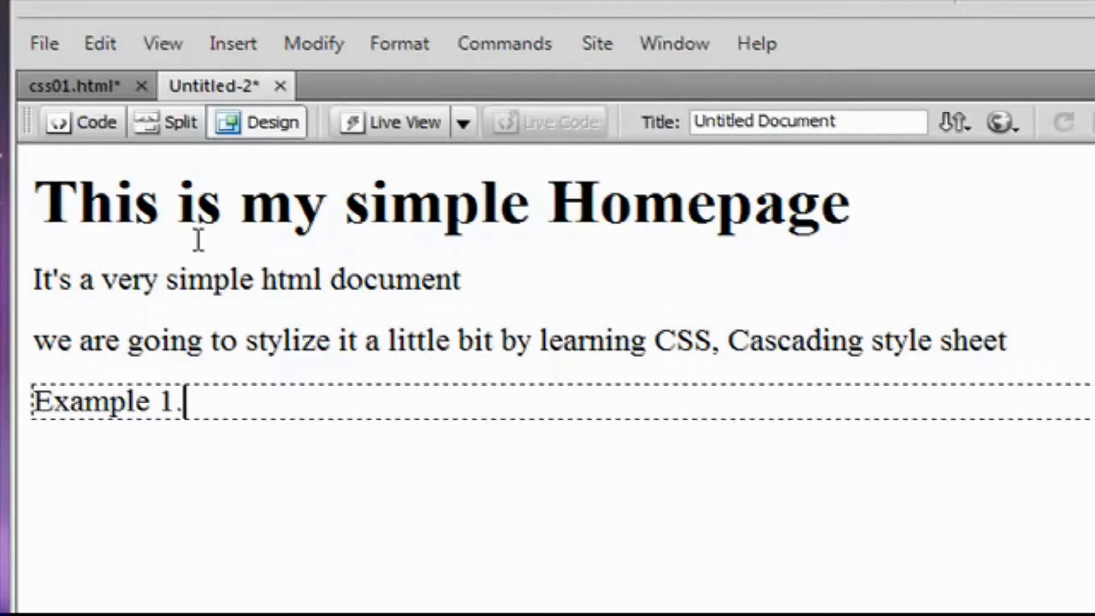
Step: Close css01.html, discarding its unsaved changes
{"action": "left_click", "coordinate": [77, 85]}
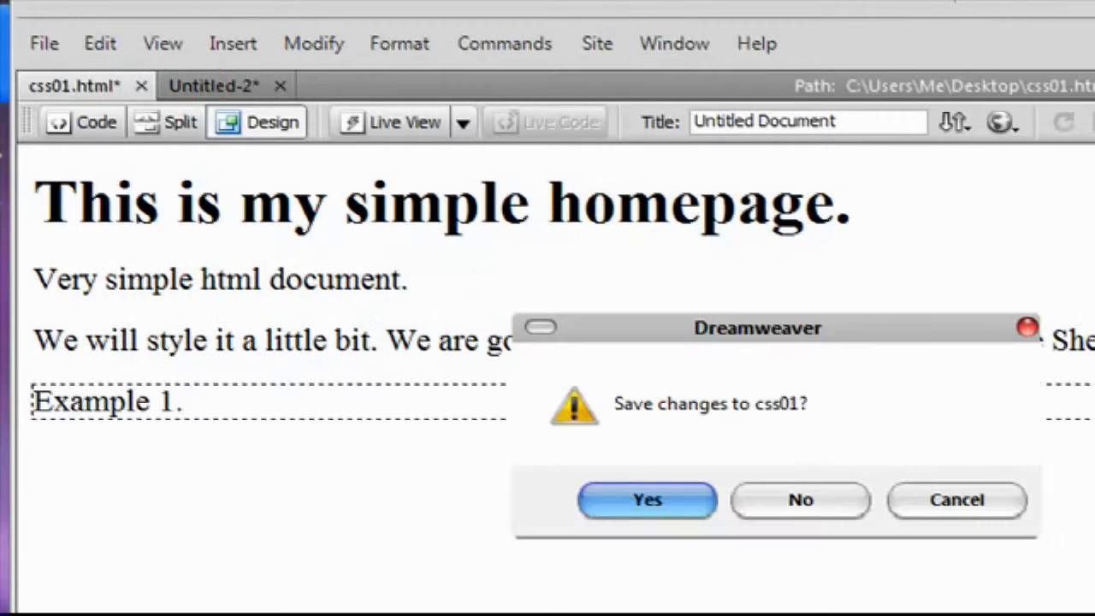
{"action": "left_click", "coordinate": [800, 499]}
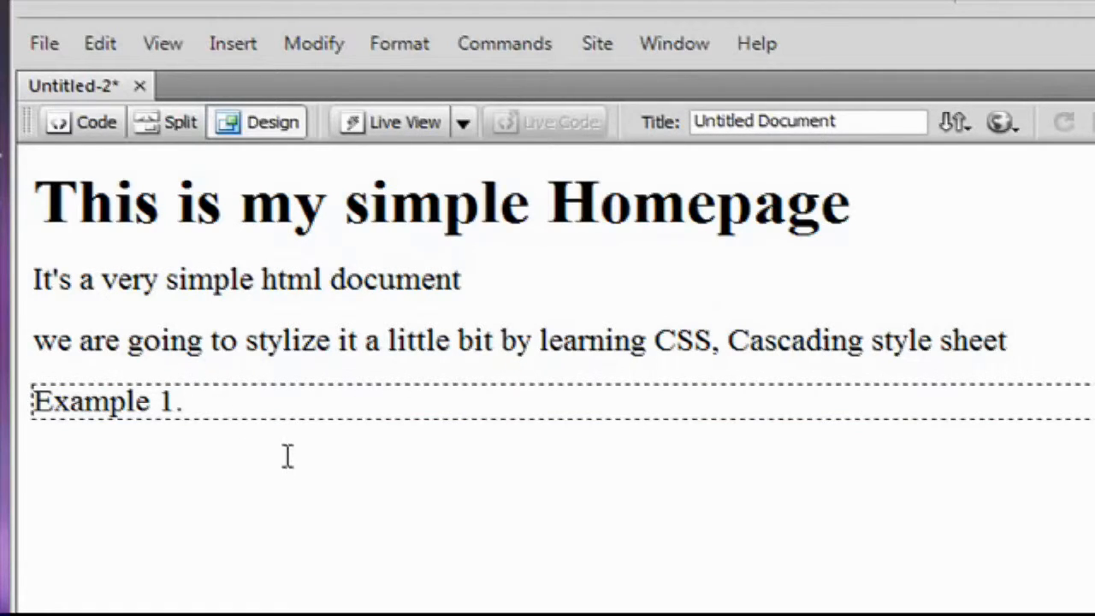
{"action": "mouse_move", "coordinate": [303, 402]}
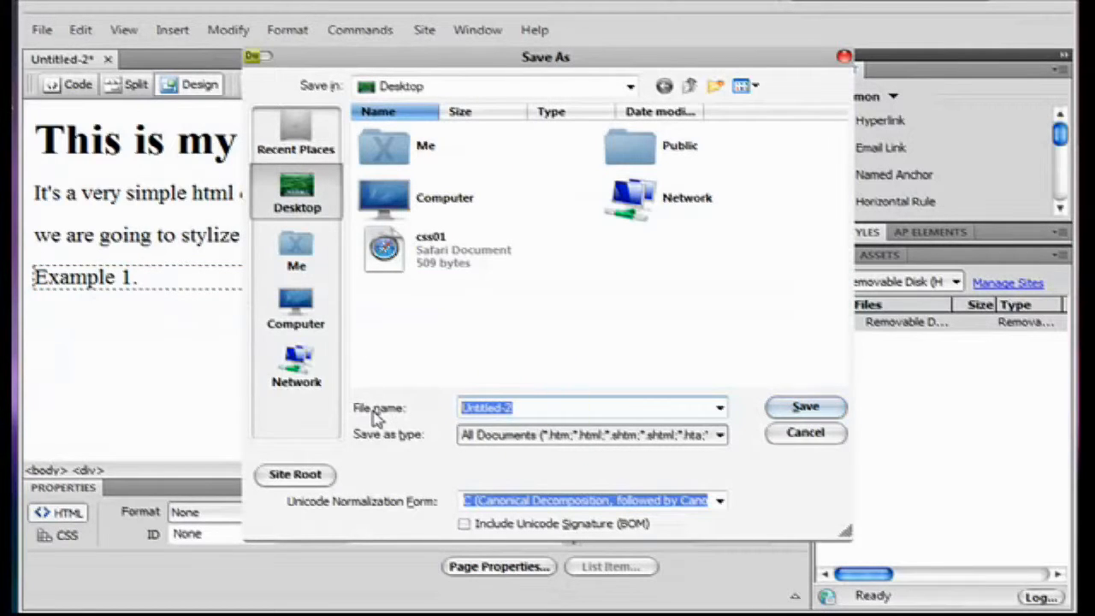
Step: Save the new page to the Desktop as CSS001.html
{"action": "type", "text": "CSS001"}
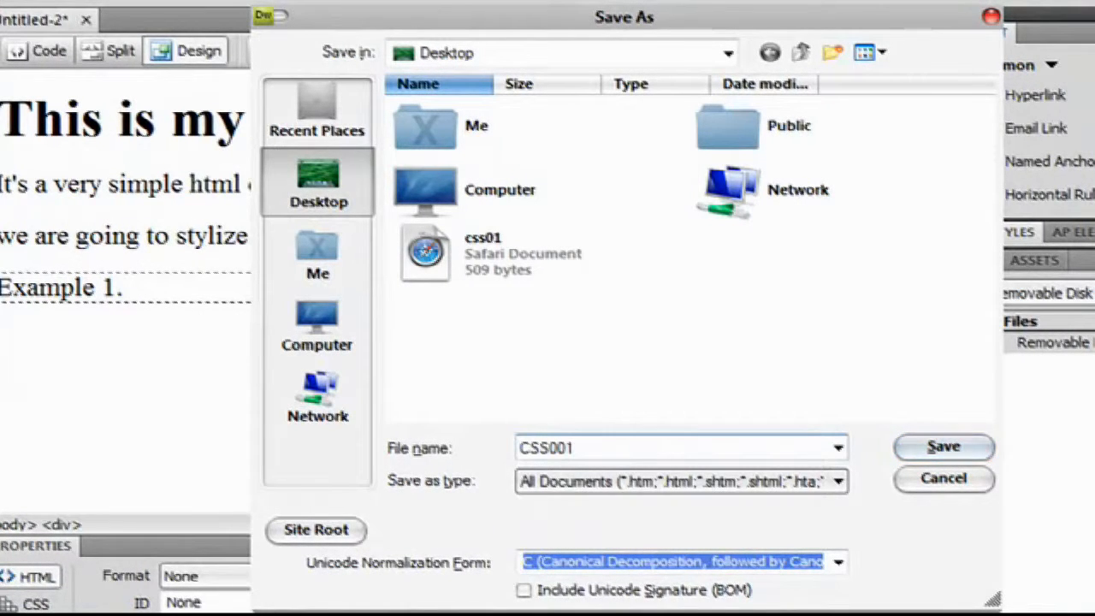
{"action": "left_click", "coordinate": [944, 448]}
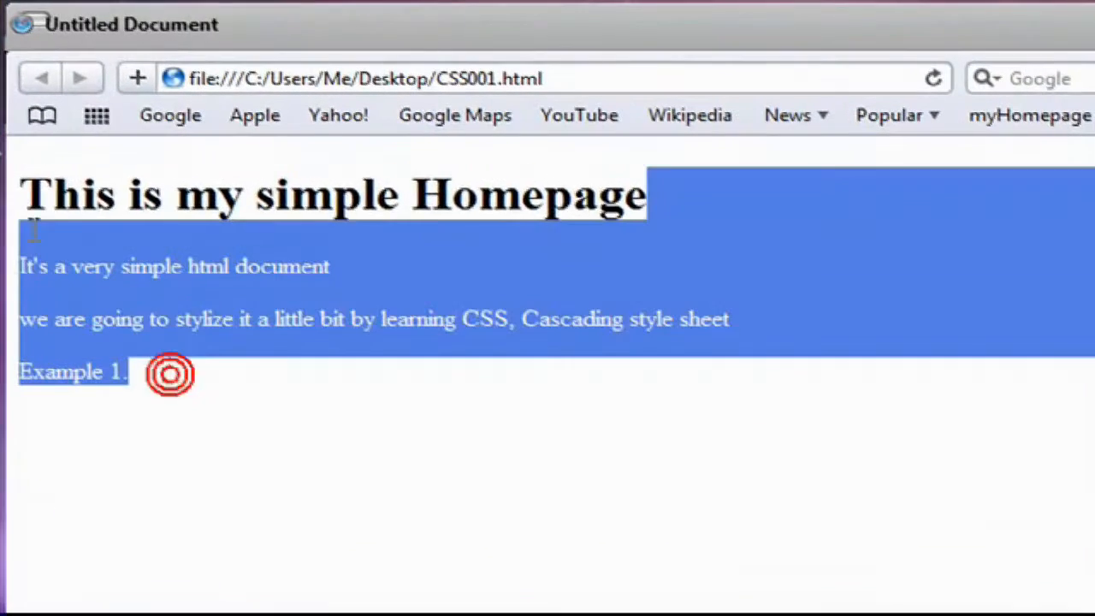
{"action": "left_click", "coordinate": [835, 332]}
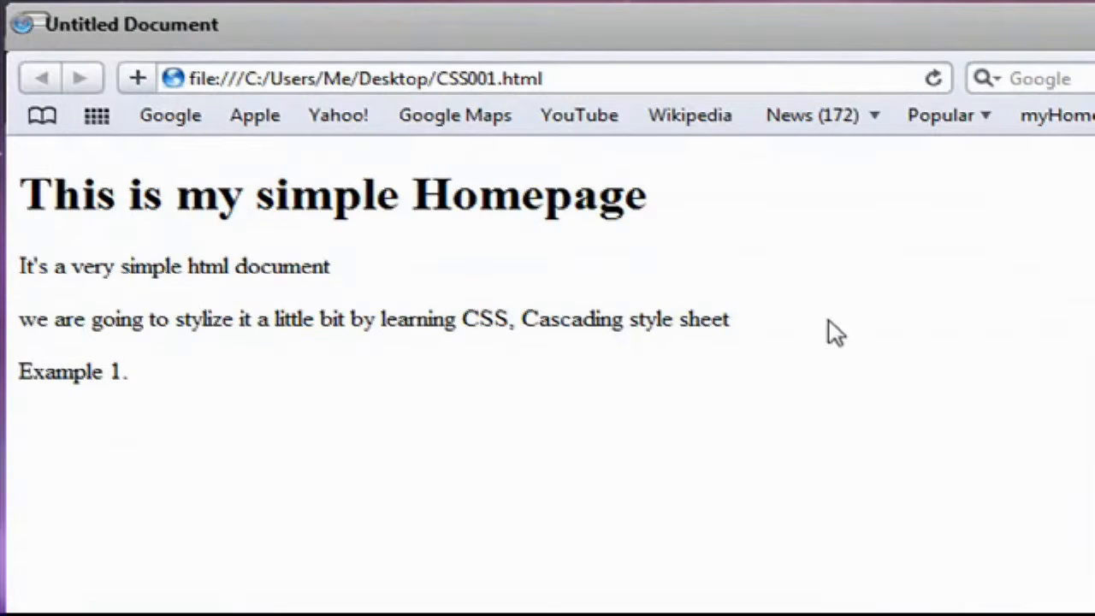
{"action": "mouse_move", "coordinate": [151, 392]}
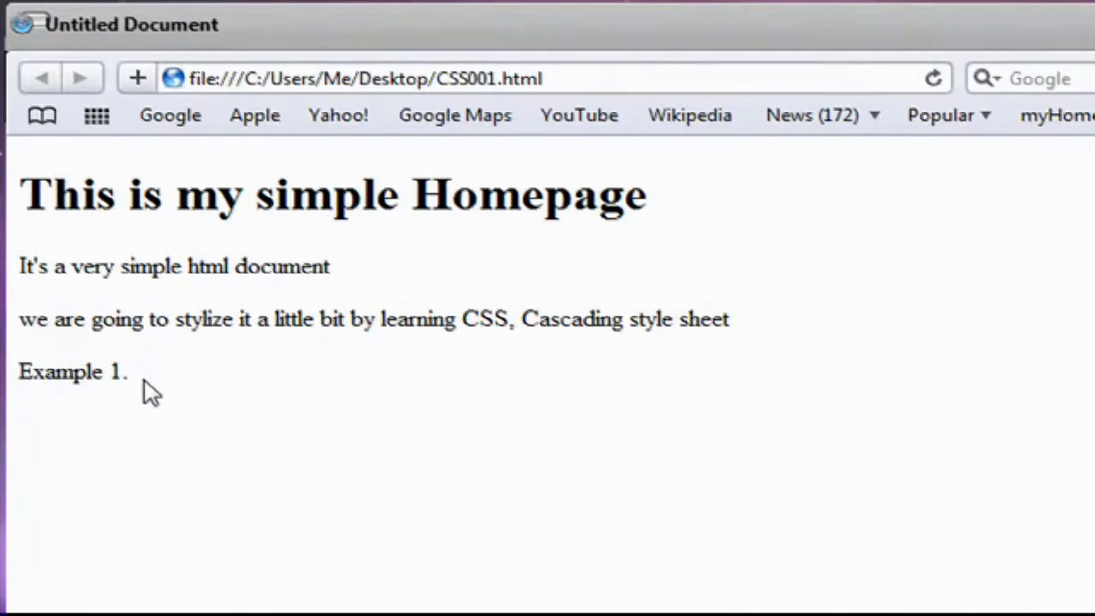
{"action": "mouse_move", "coordinate": [190, 366]}
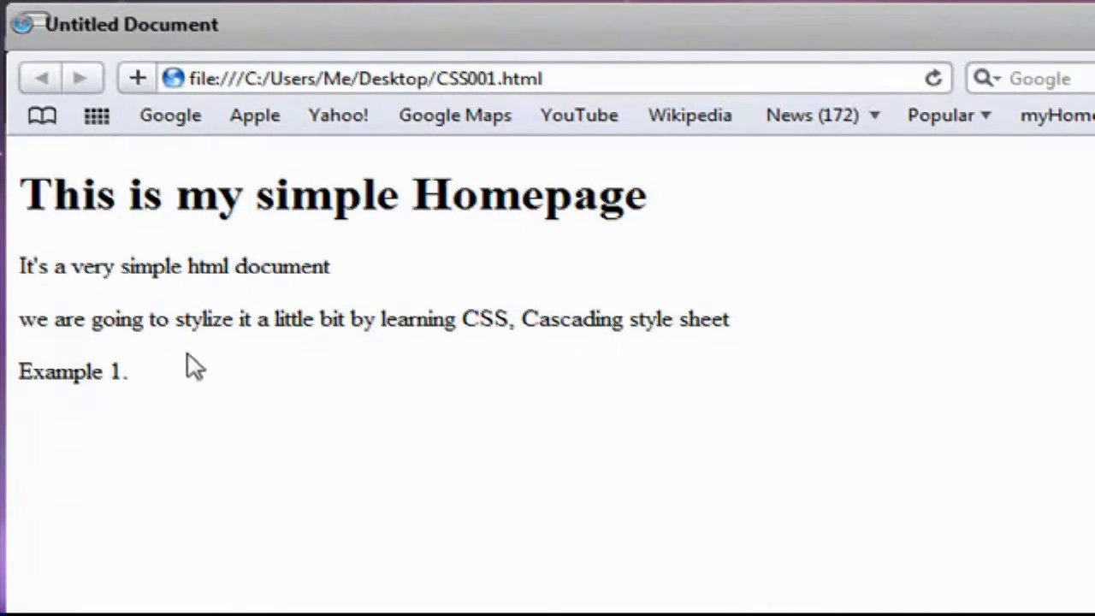
{"action": "mouse_move", "coordinate": [333, 379]}
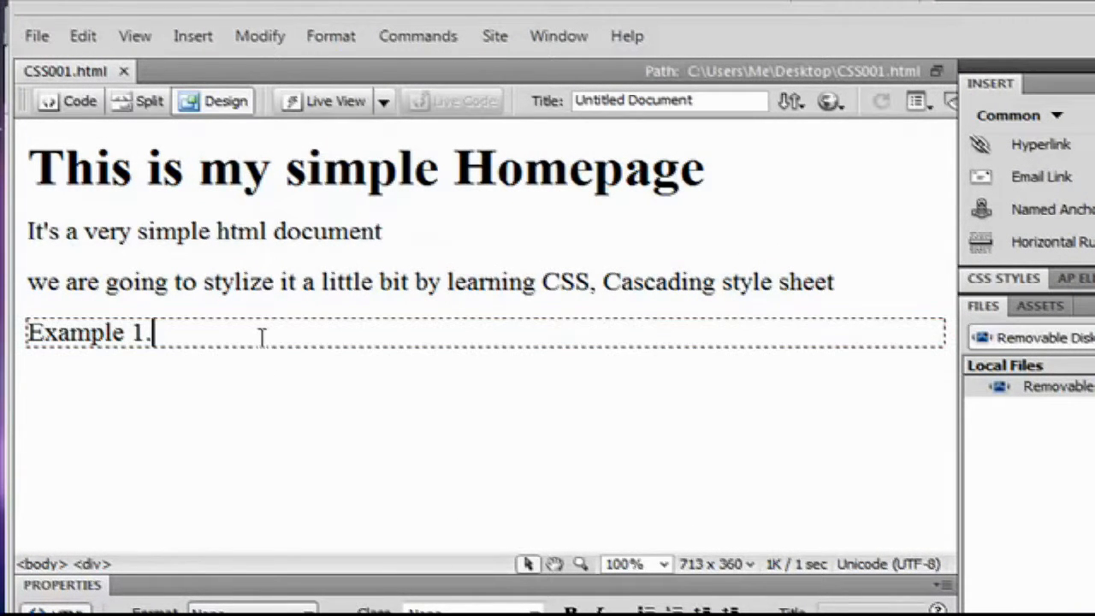
{"action": "mouse_move", "coordinate": [203, 260]}
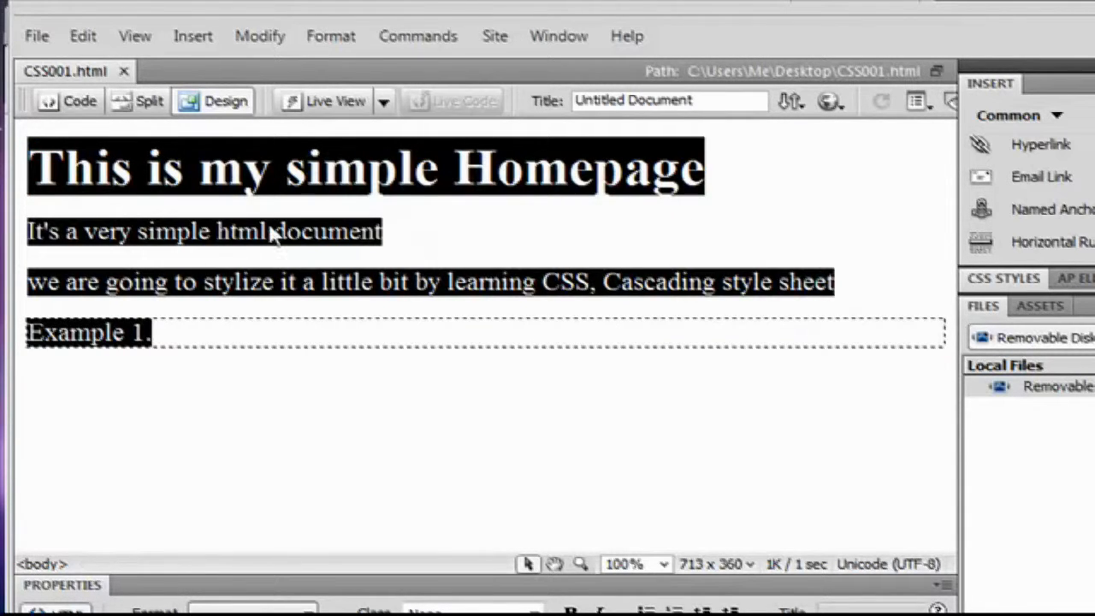
Step: Clear the page selection and return CSS001.html to Code view for editing the h1 tag
{"action": "left_click", "coordinate": [373, 387]}
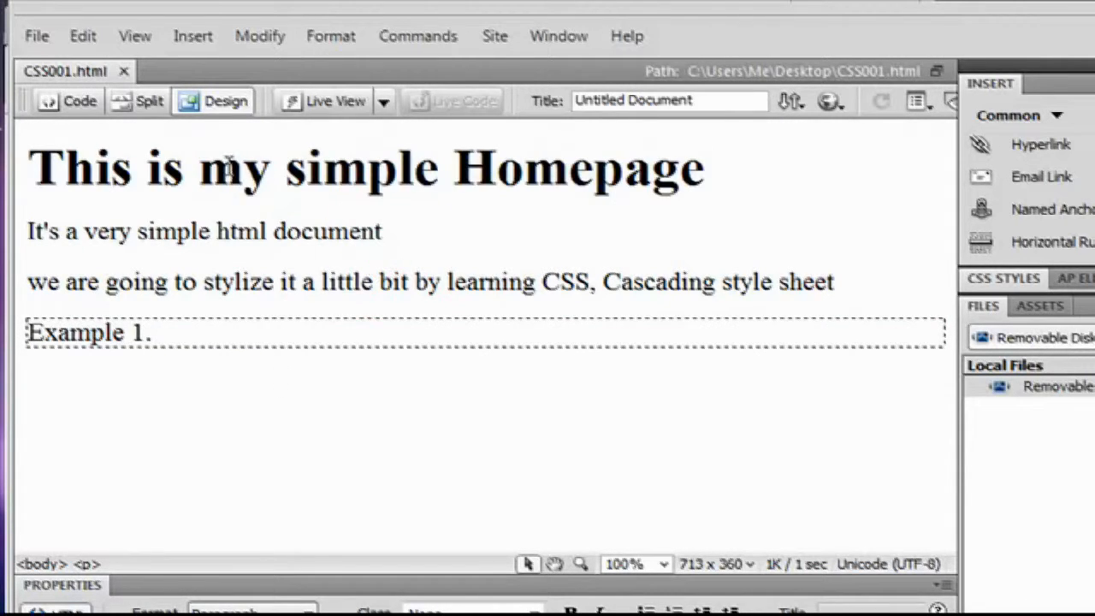
{"action": "left_click", "coordinate": [79, 101]}
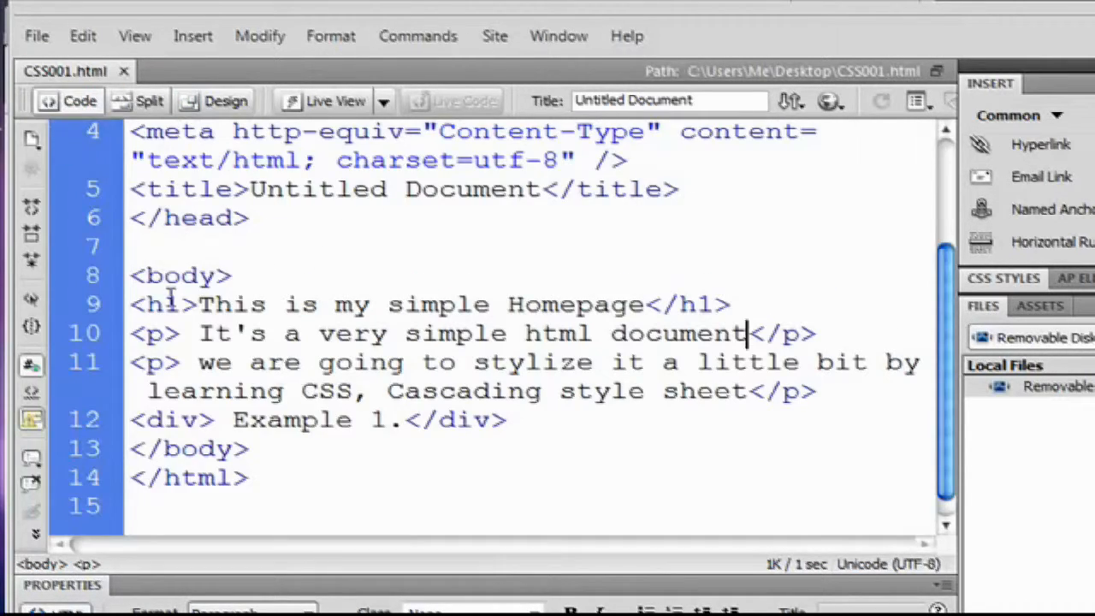
{"action": "left_click", "coordinate": [219, 99]}
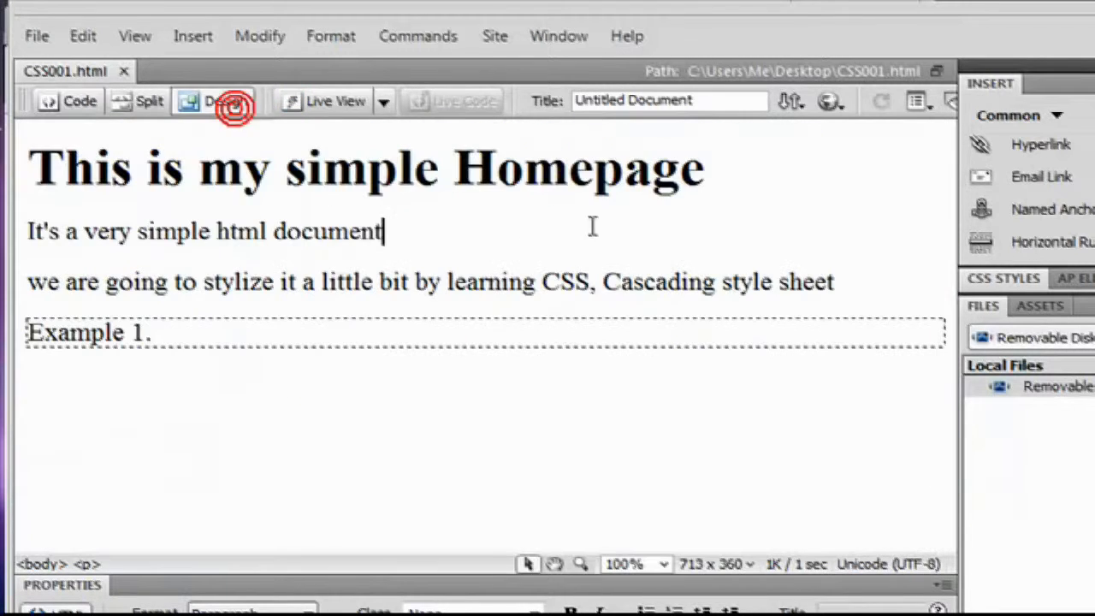
{"action": "left_click", "coordinate": [71, 102]}
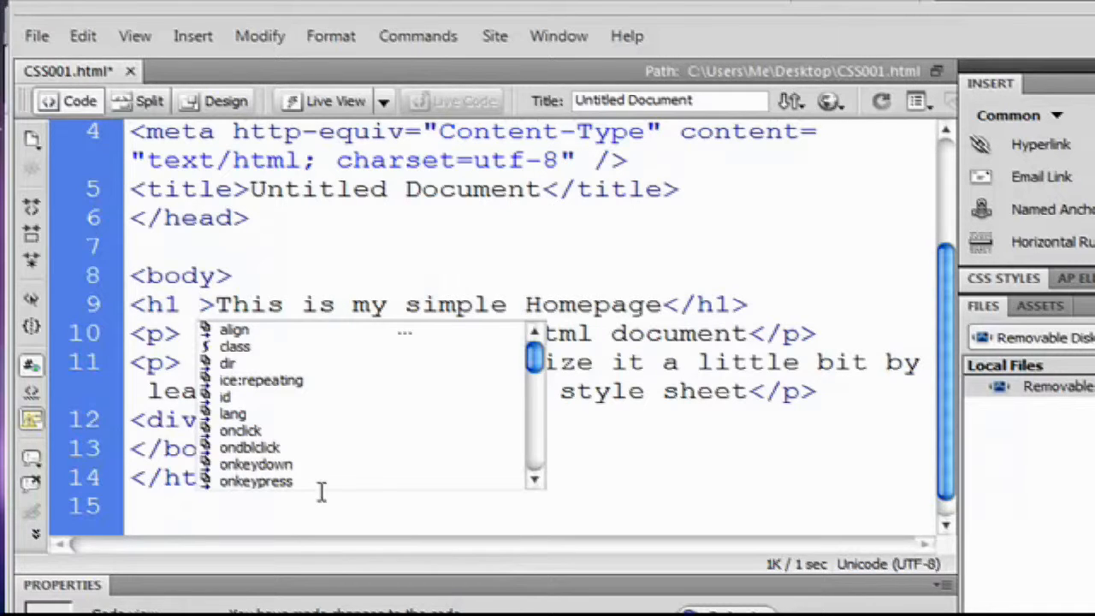
Step: Give the h1 style="background-color:yellow;" via code hints and preview it in Design view
{"action": "type", "text": "s"}
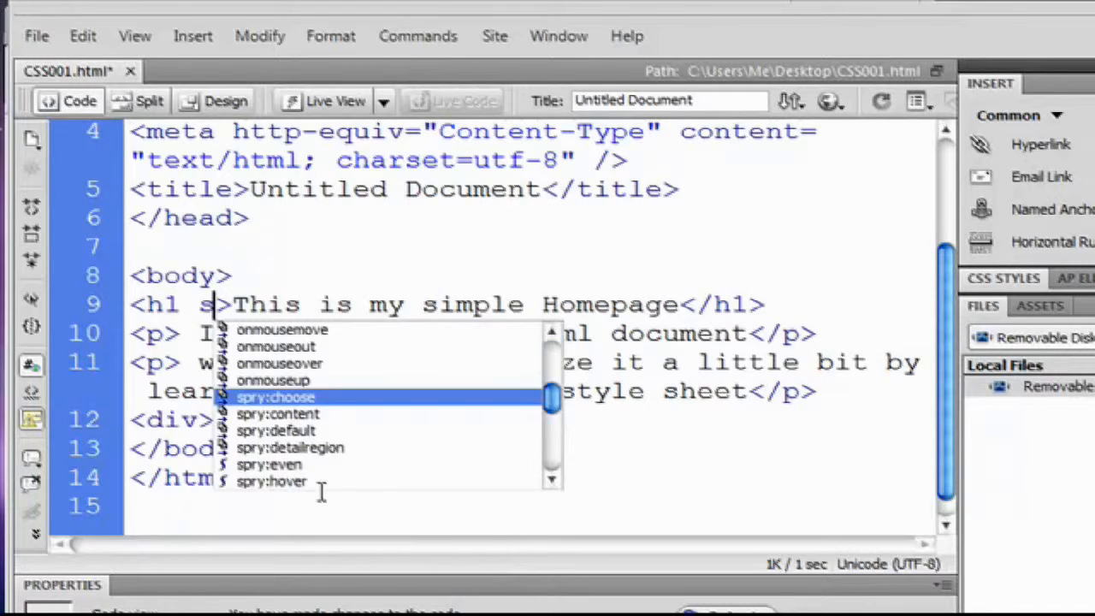
{"action": "type", "text": "tyle=\""}
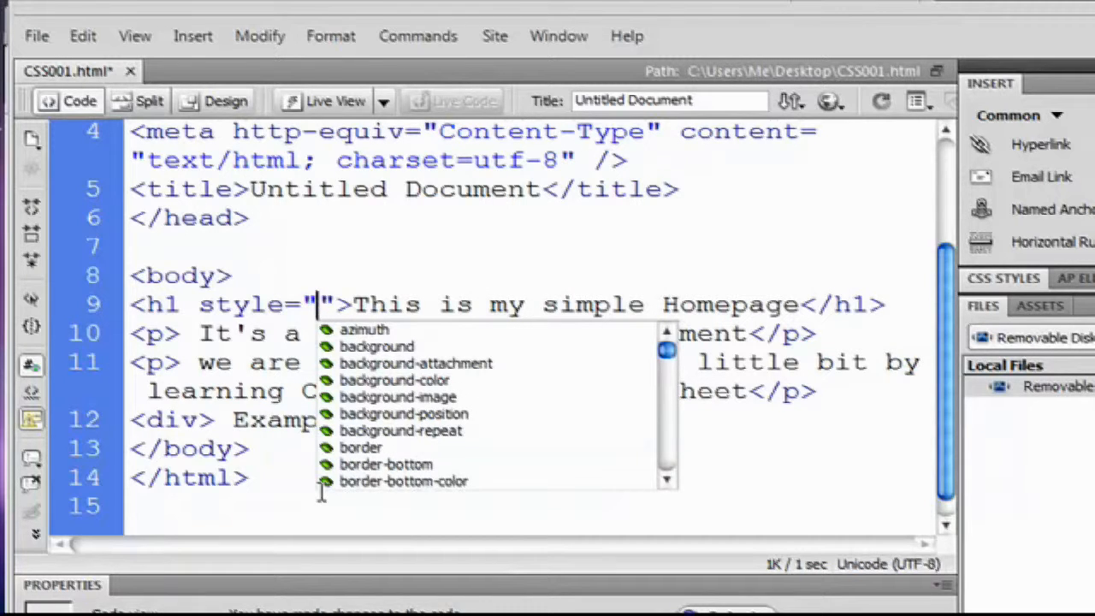
{"action": "type", "text": "background-"}
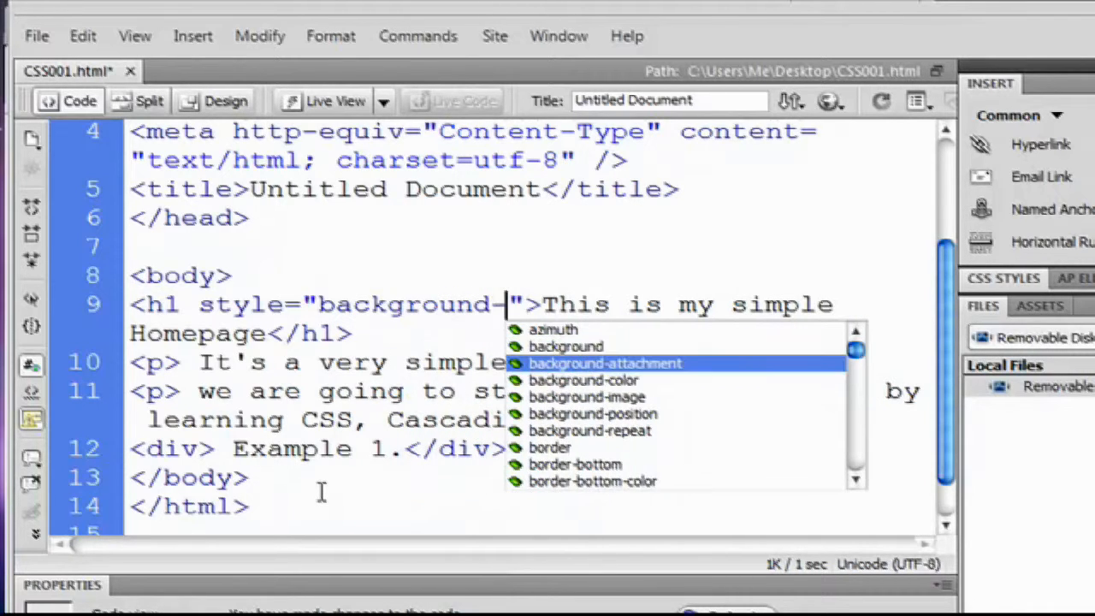
{"action": "left_click", "coordinate": [583, 380]}
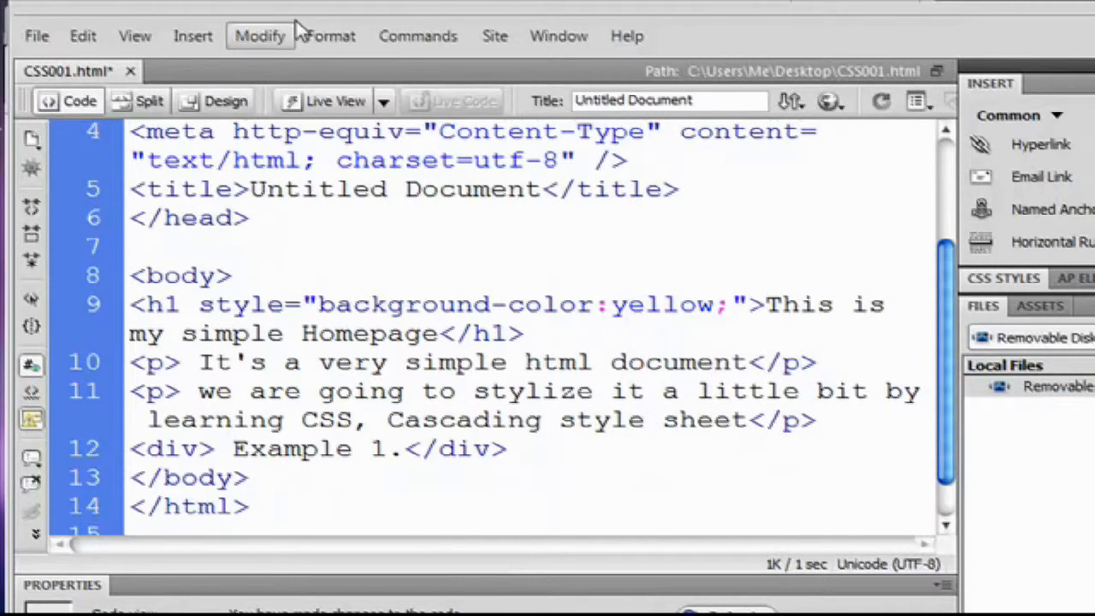
{"action": "left_click", "coordinate": [226, 99]}
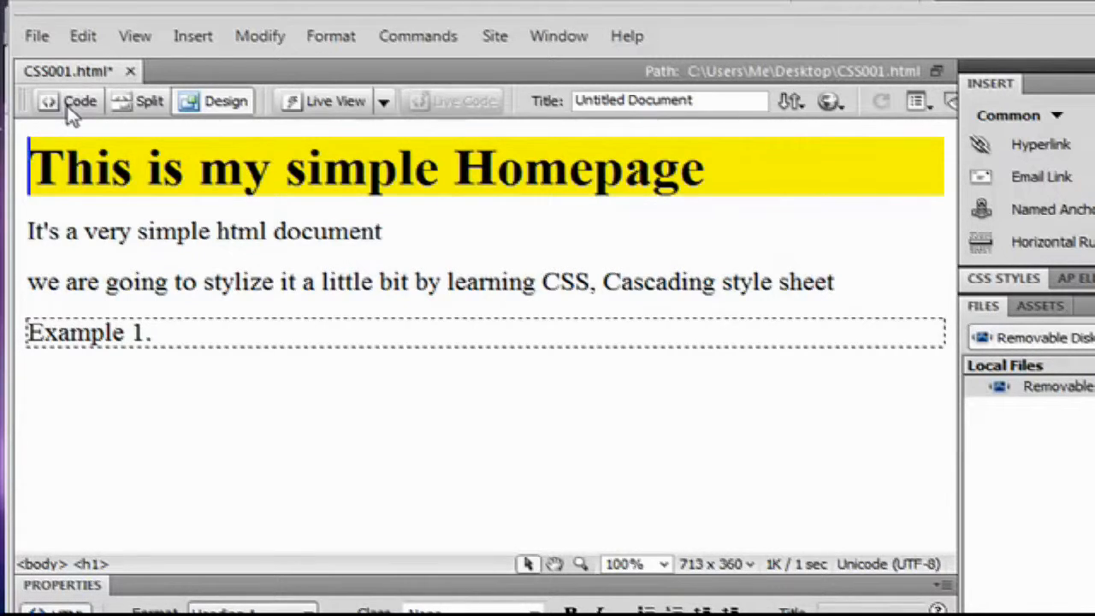
{"action": "left_click", "coordinate": [79, 101]}
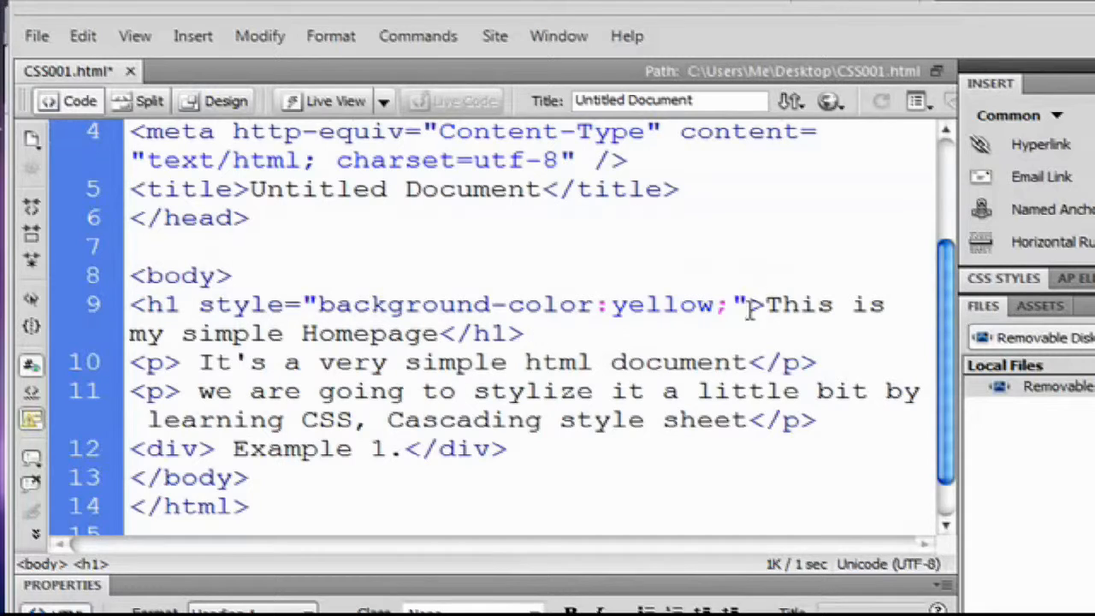
{"action": "left_click", "coordinate": [687, 362]}
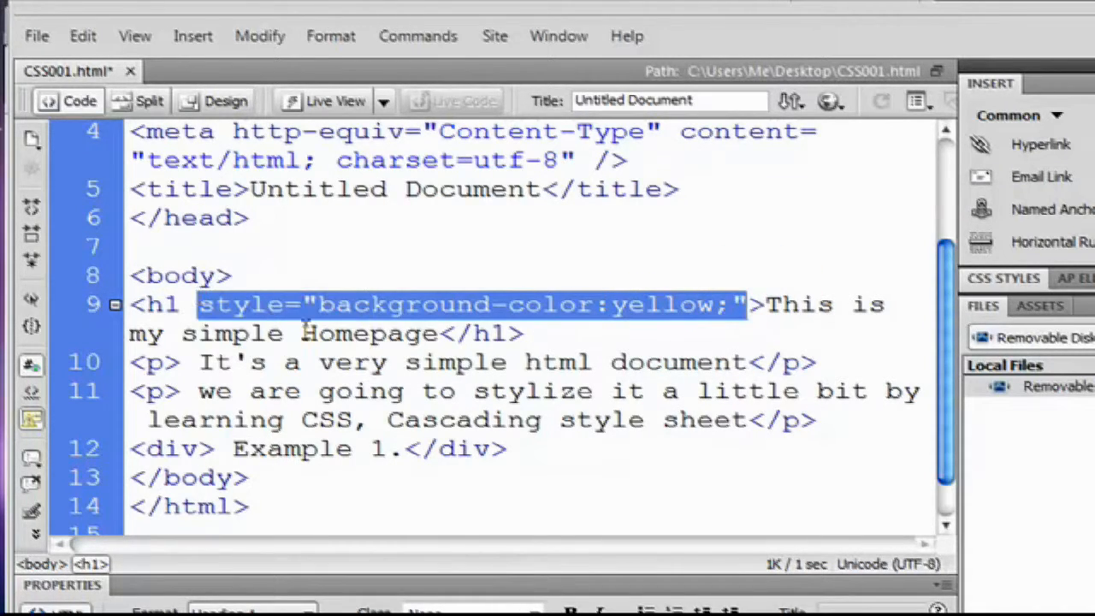
{"action": "left_click", "coordinate": [308, 305]}
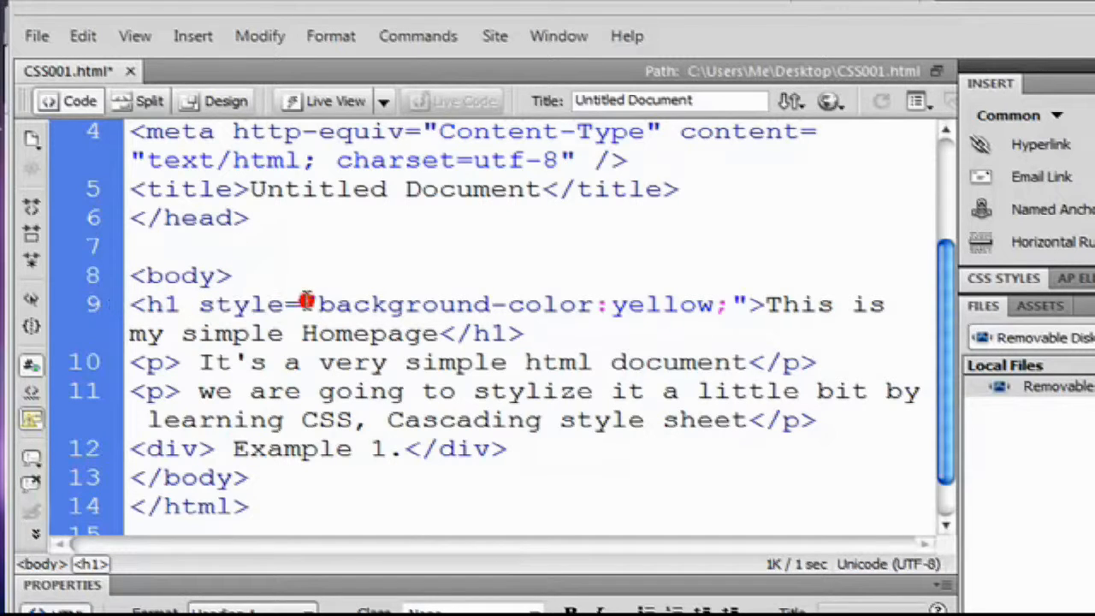
{"action": "double_click", "coordinate": [441, 305]}
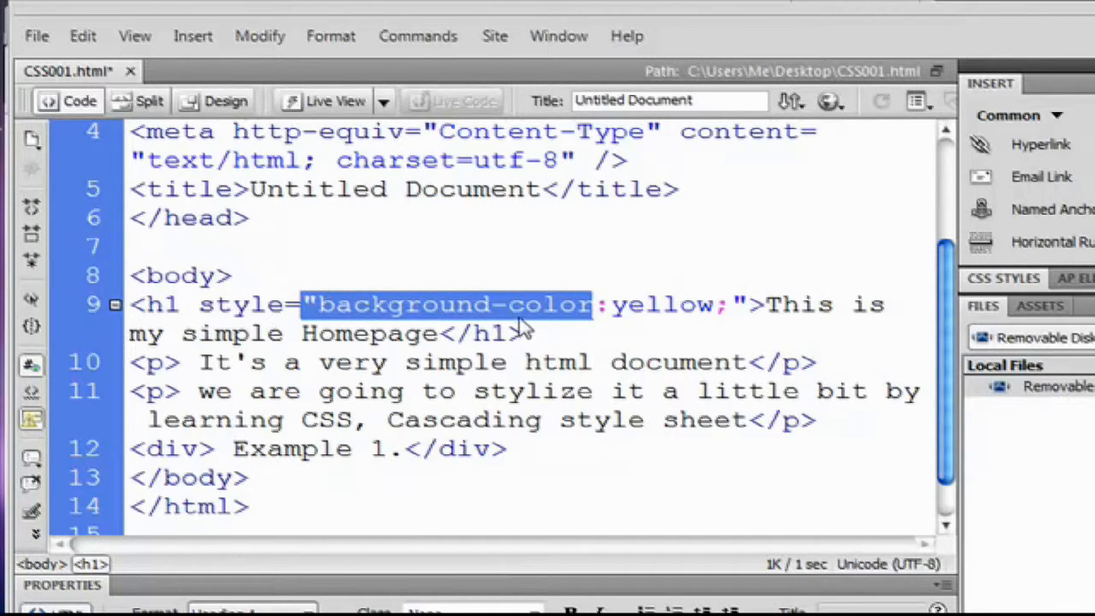
{"action": "left_click", "coordinate": [322, 305]}
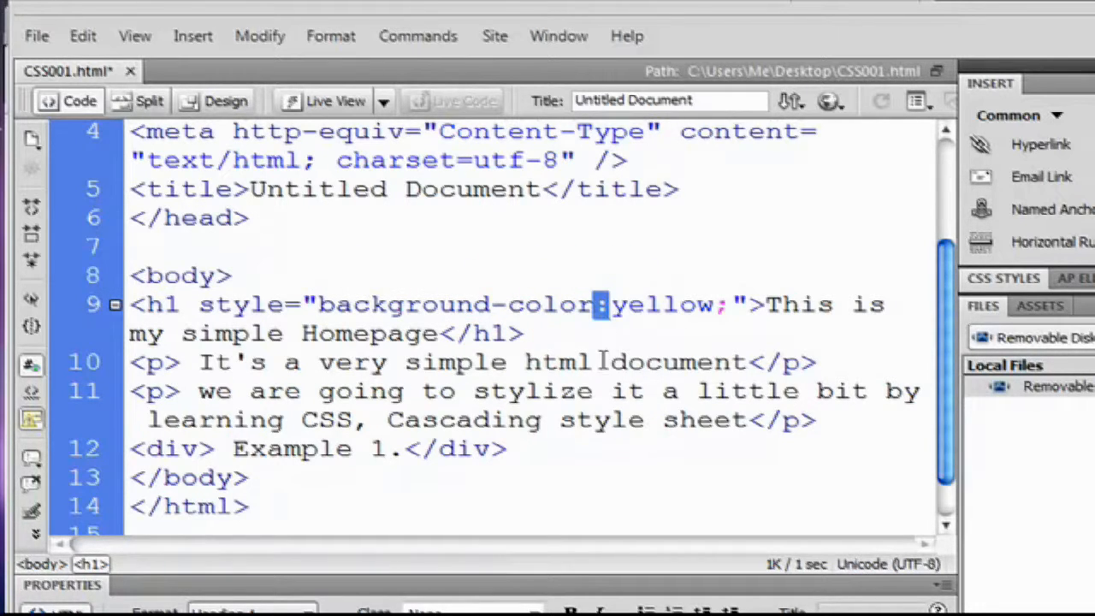
{"action": "double_click", "coordinate": [660, 304]}
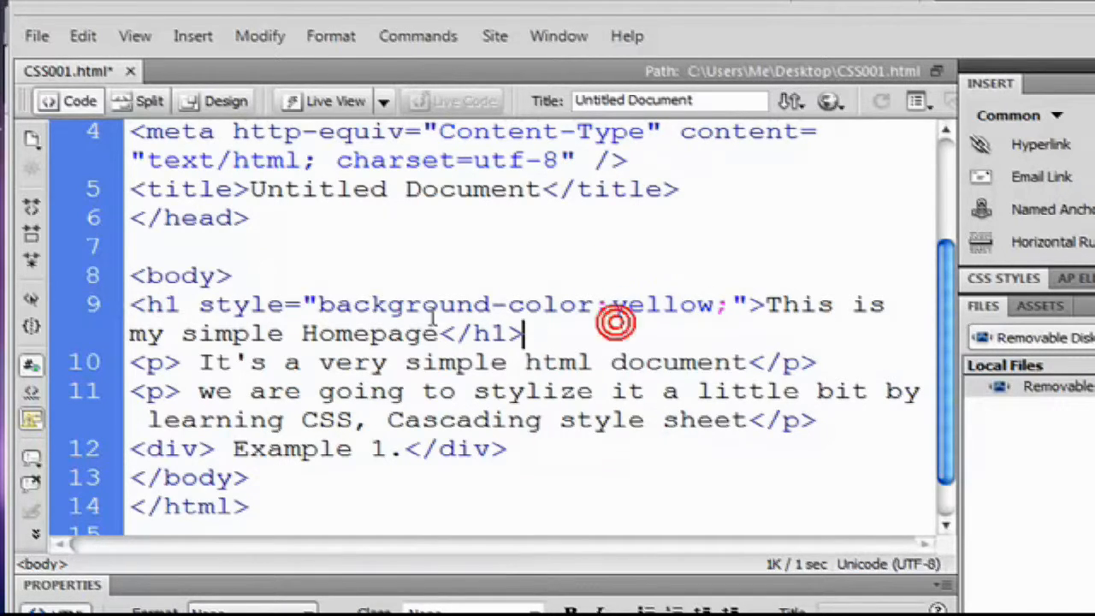
{"action": "double_click", "coordinate": [660, 305]}
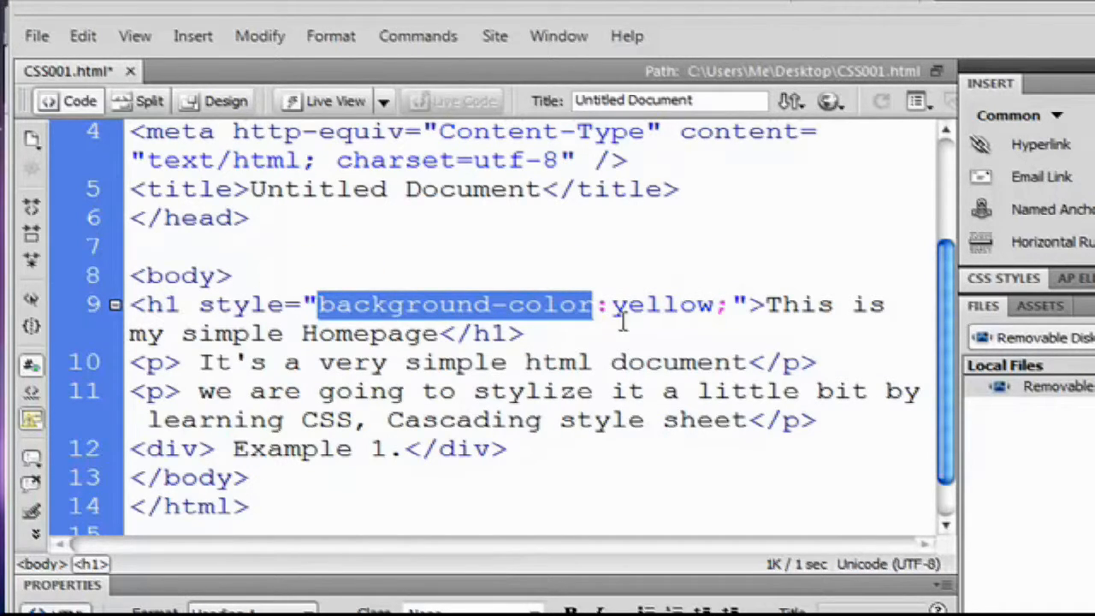
{"action": "left_click", "coordinate": [619, 305]}
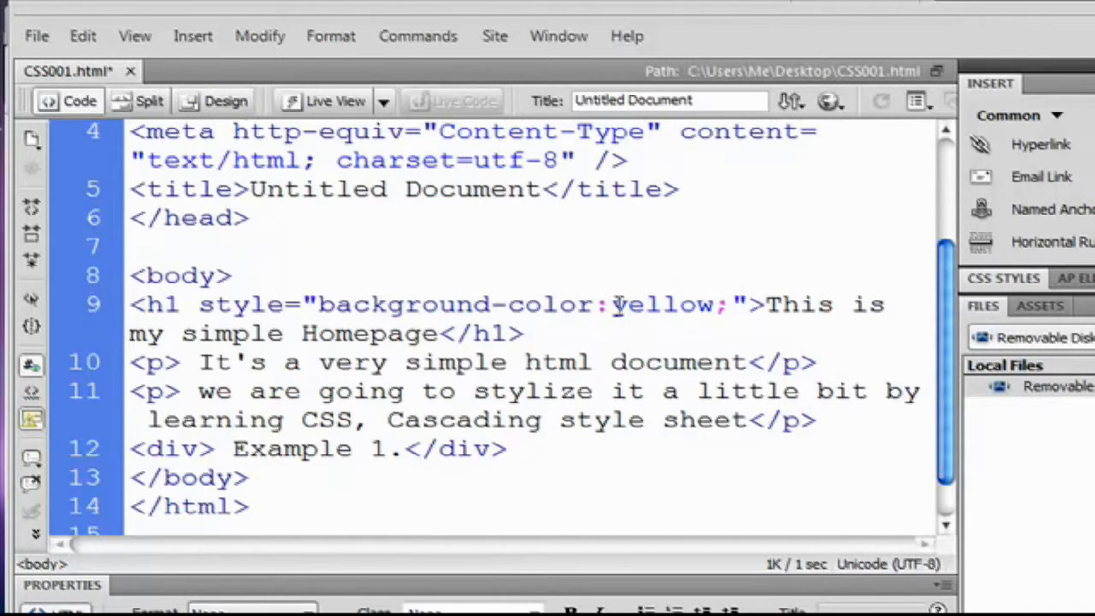
{"action": "double_click", "coordinate": [660, 304]}
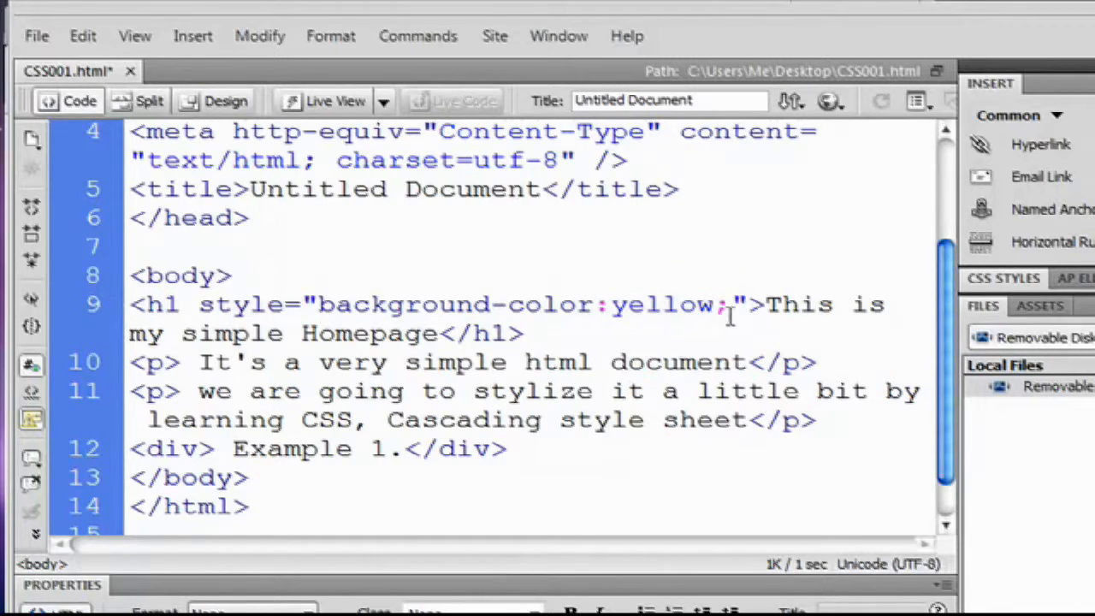
{"action": "left_click", "coordinate": [735, 310]}
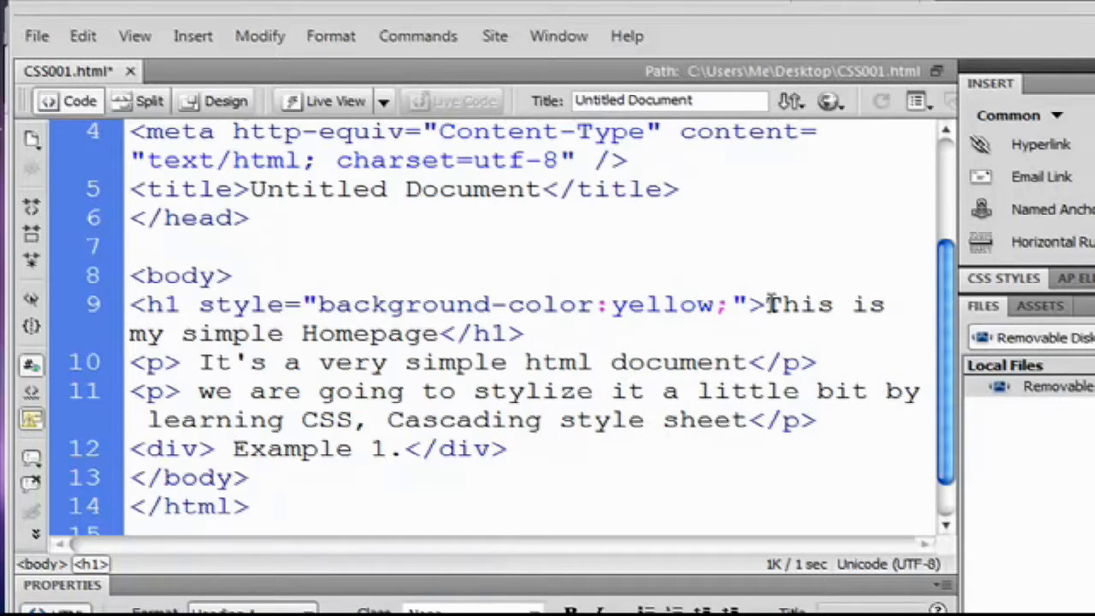
Step: Append font-family:Verdana; to the h1 inline style and preview the rendered heading
{"action": "left_click", "coordinate": [732, 305]}
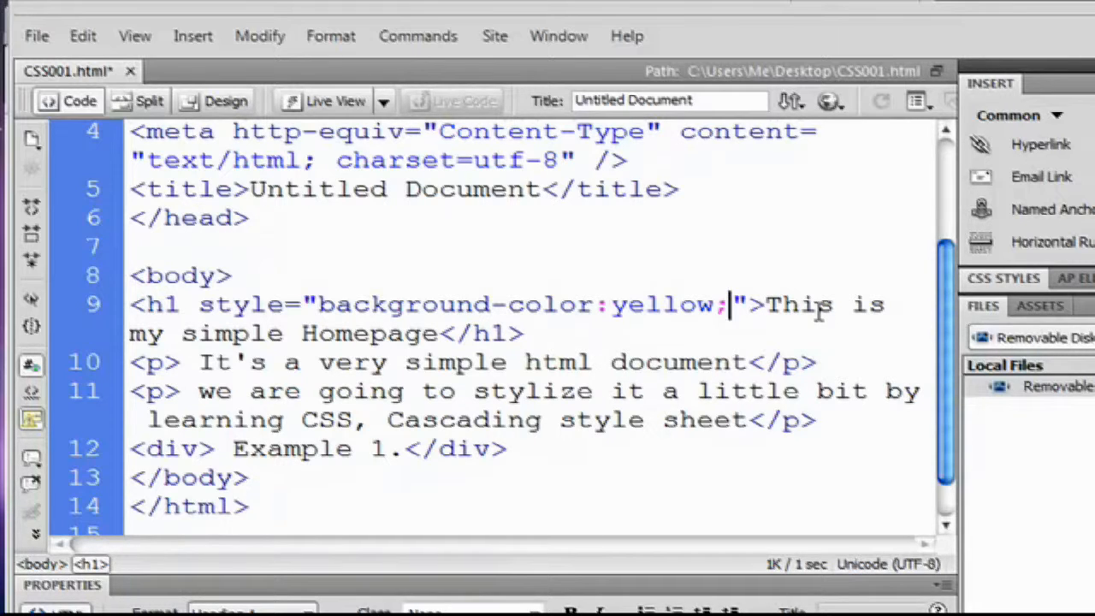
{"action": "left_click", "coordinate": [738, 304]}
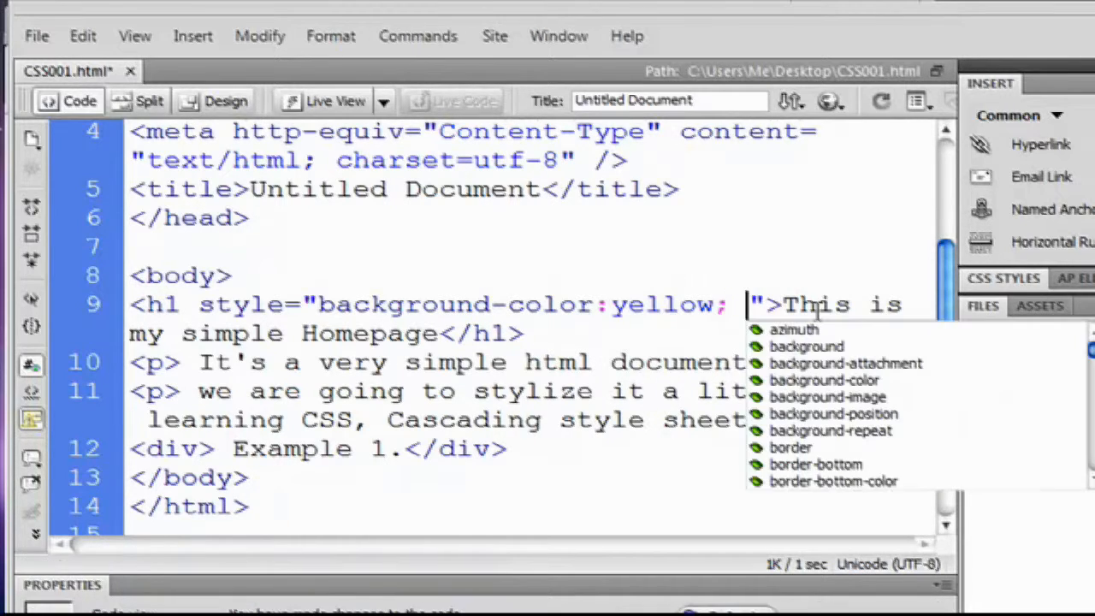
{"action": "type", "text": "font-f"}
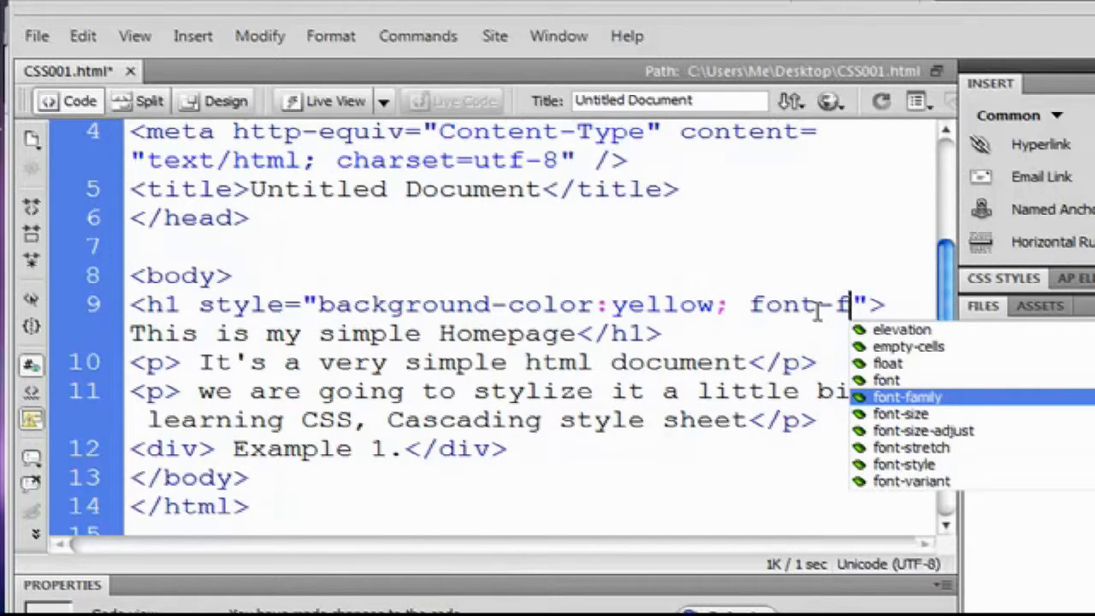
{"action": "type", "text": "amily:"}
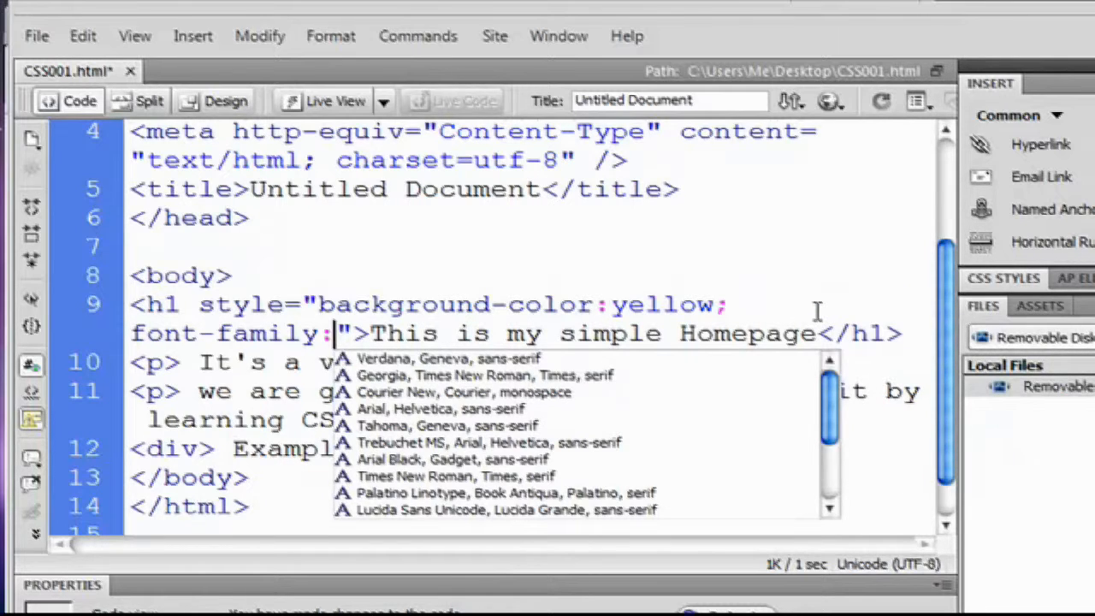
{"action": "type", "text": "Verdana;"}
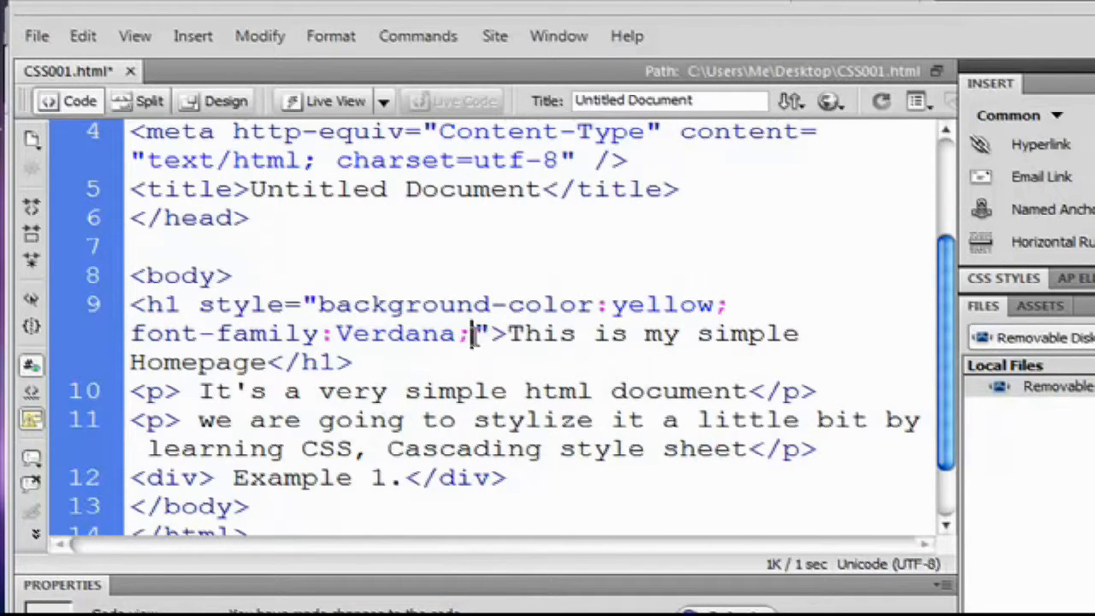
{"action": "left_click_drag", "start_coordinate": [128, 334], "coordinate": [470, 333]}
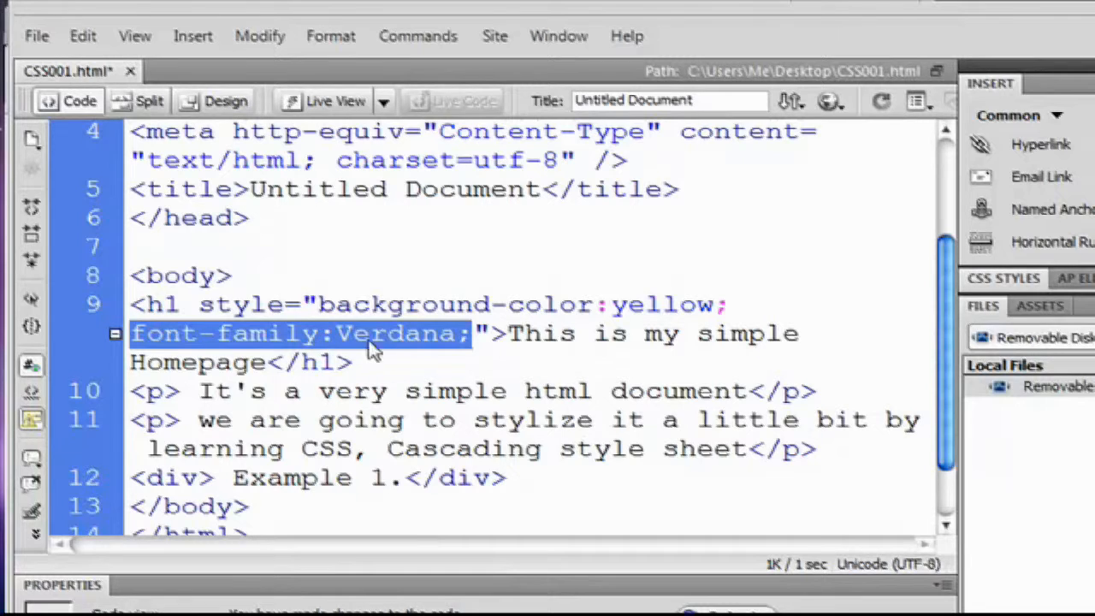
{"action": "left_click", "coordinate": [494, 265]}
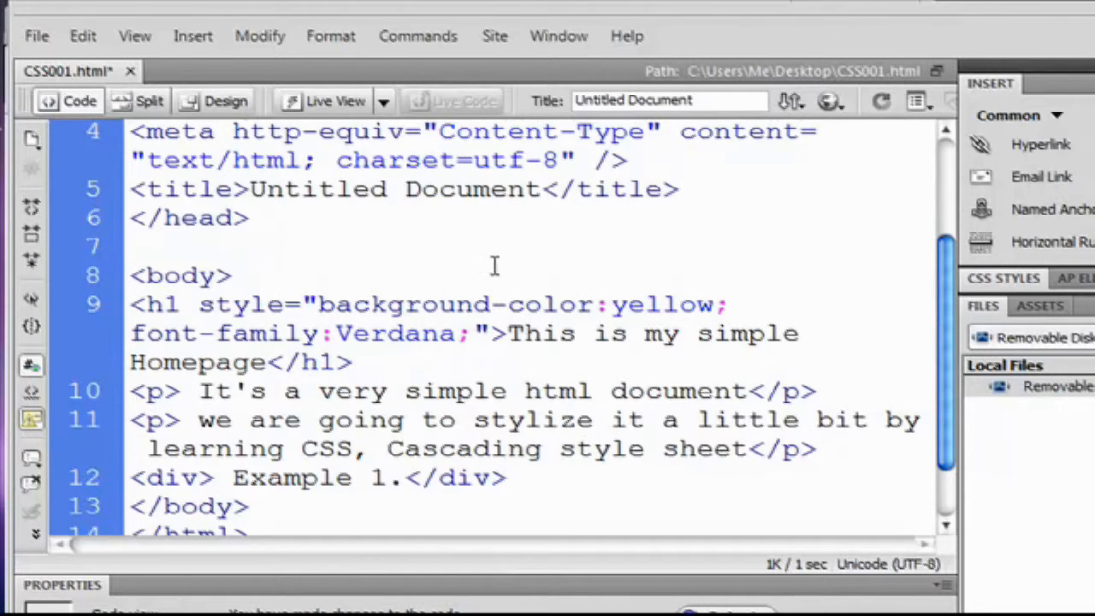
{"action": "left_click", "coordinate": [226, 100]}
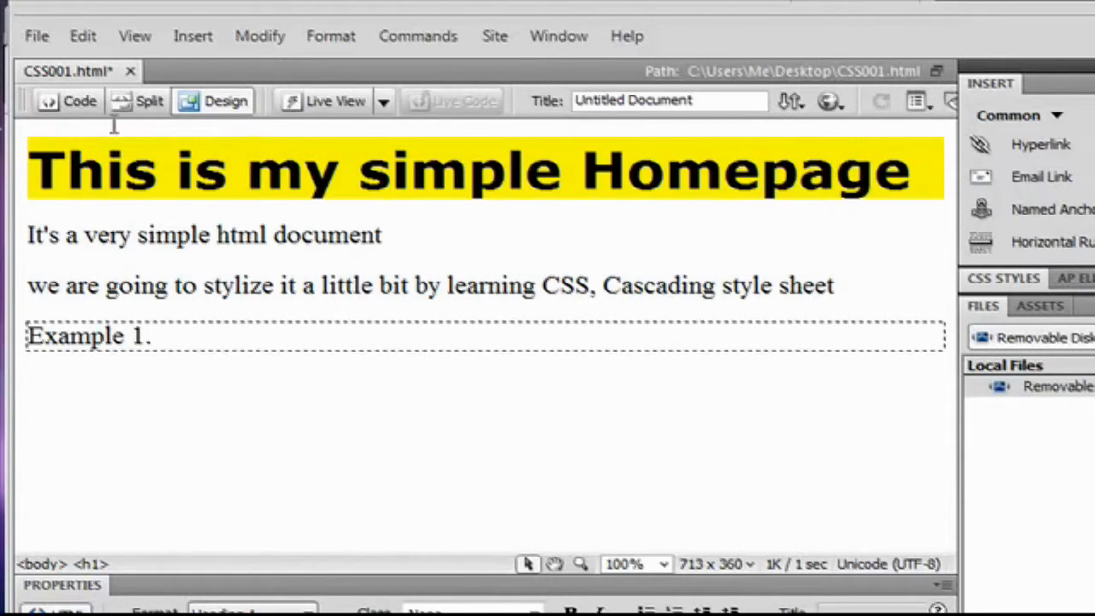
Step: Replace the h1's font-family Verdana with Impact and check the rendered heading
{"action": "left_click", "coordinate": [78, 101]}
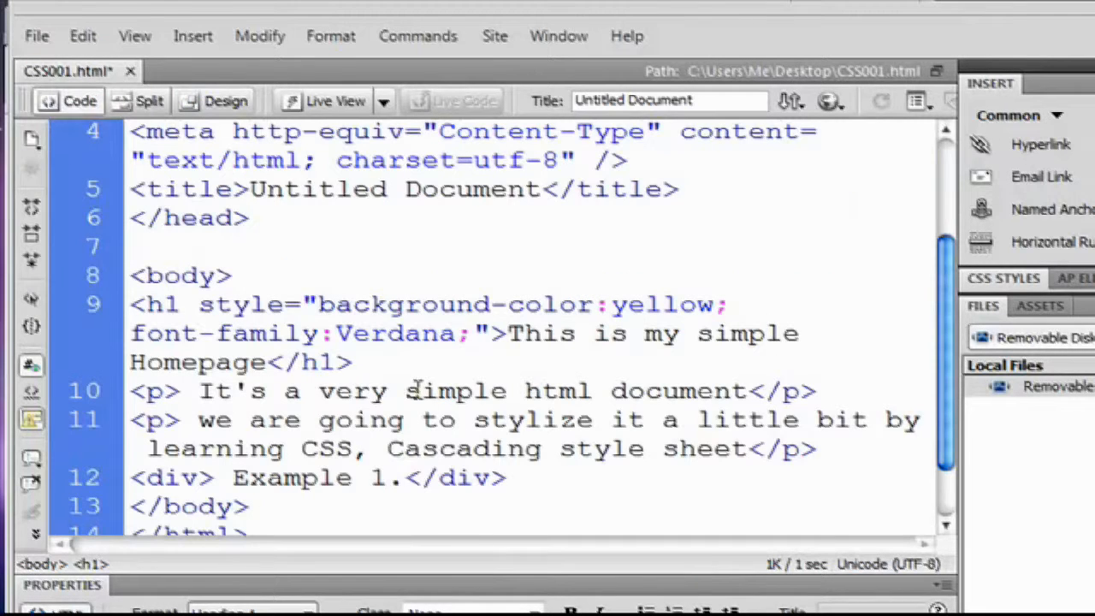
{"action": "double_click", "coordinate": [394, 332]}
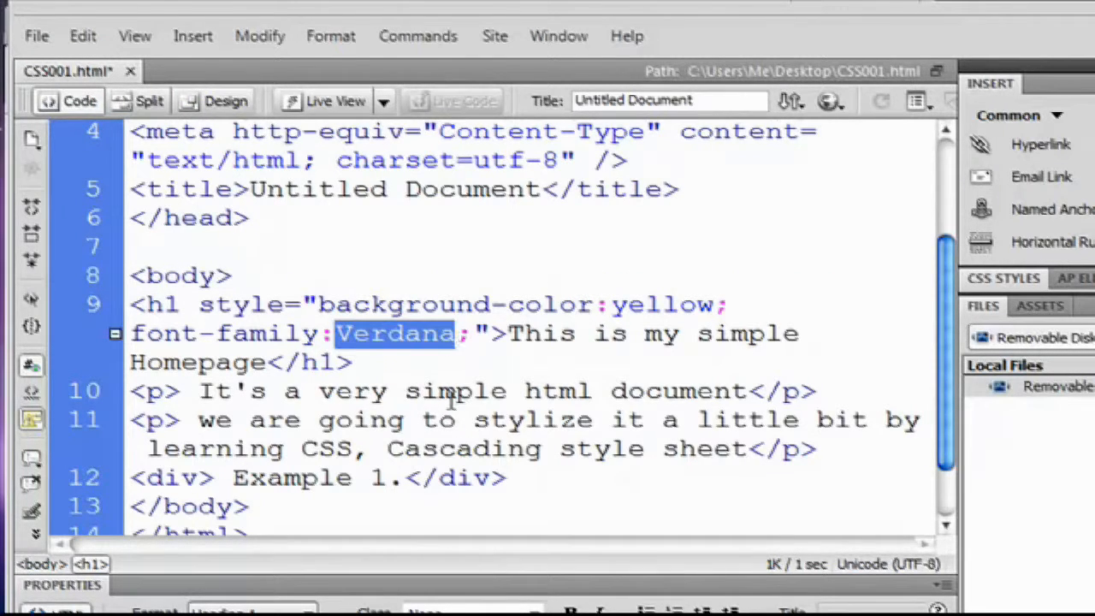
{"action": "type", "text": "Impac"}
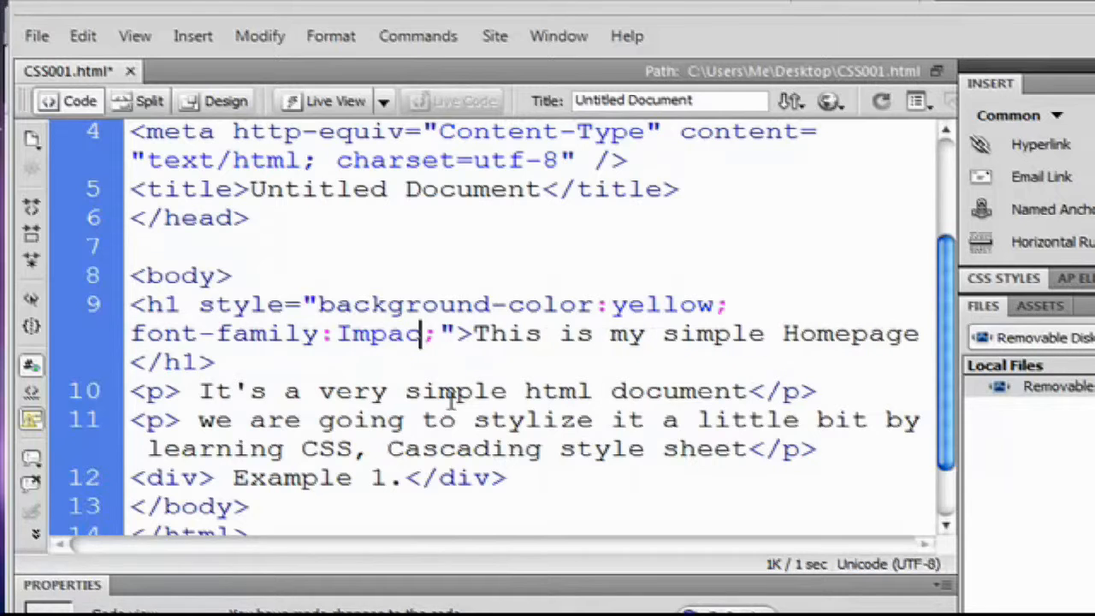
{"action": "type", "text": "t"}
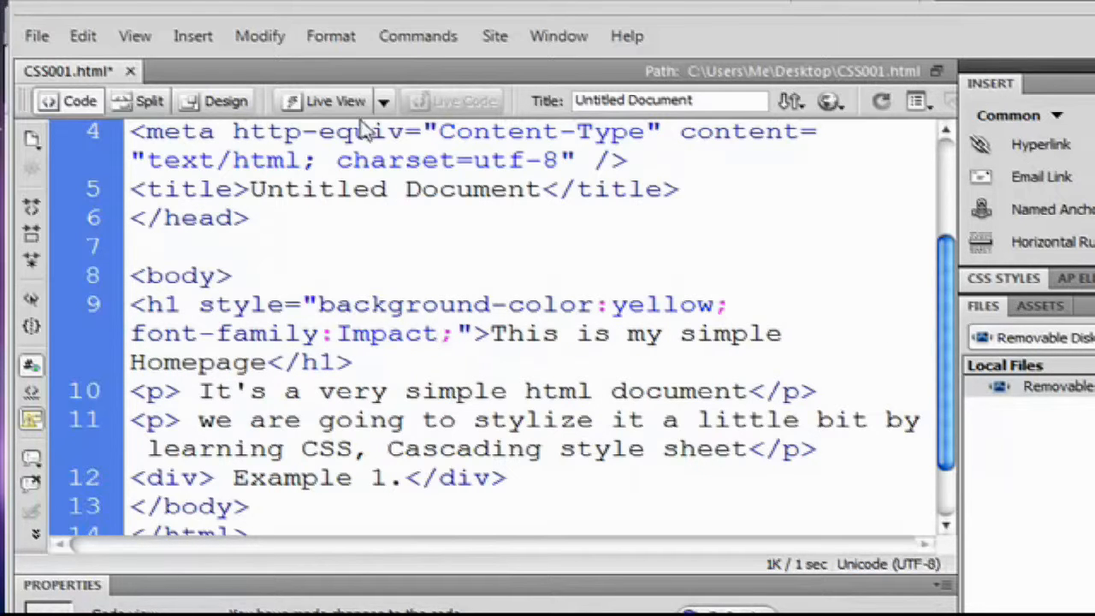
{"action": "left_click", "coordinate": [224, 99]}
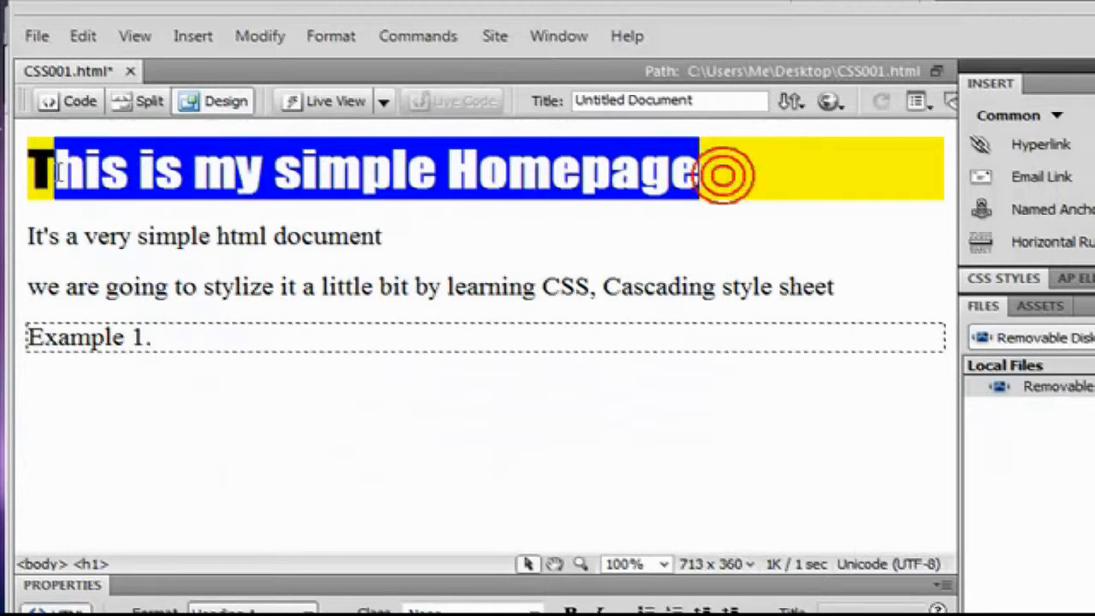
Step: Insert the missing ';' after background-color:yellow so the heading is yellow Impact again
{"action": "left_click", "coordinate": [79, 101]}
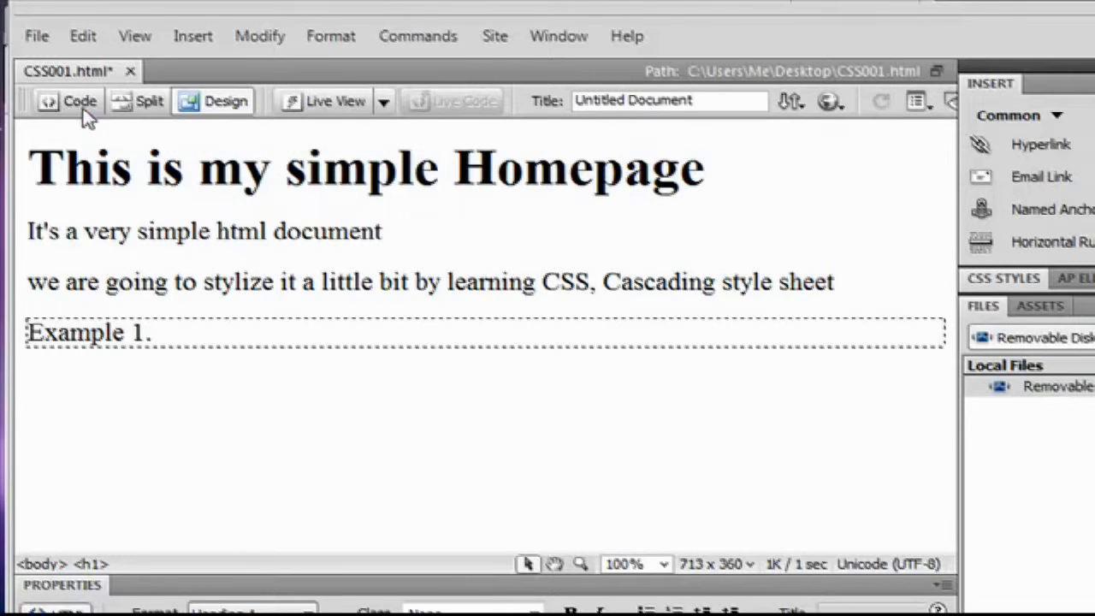
{"action": "left_click", "coordinate": [79, 101]}
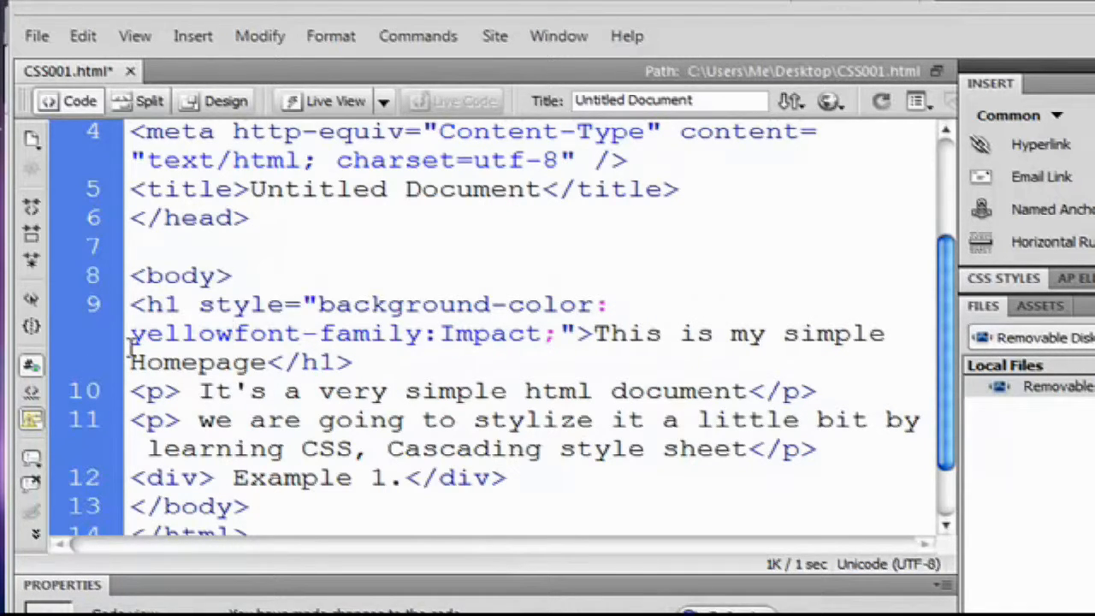
{"action": "type", "text": ";"}
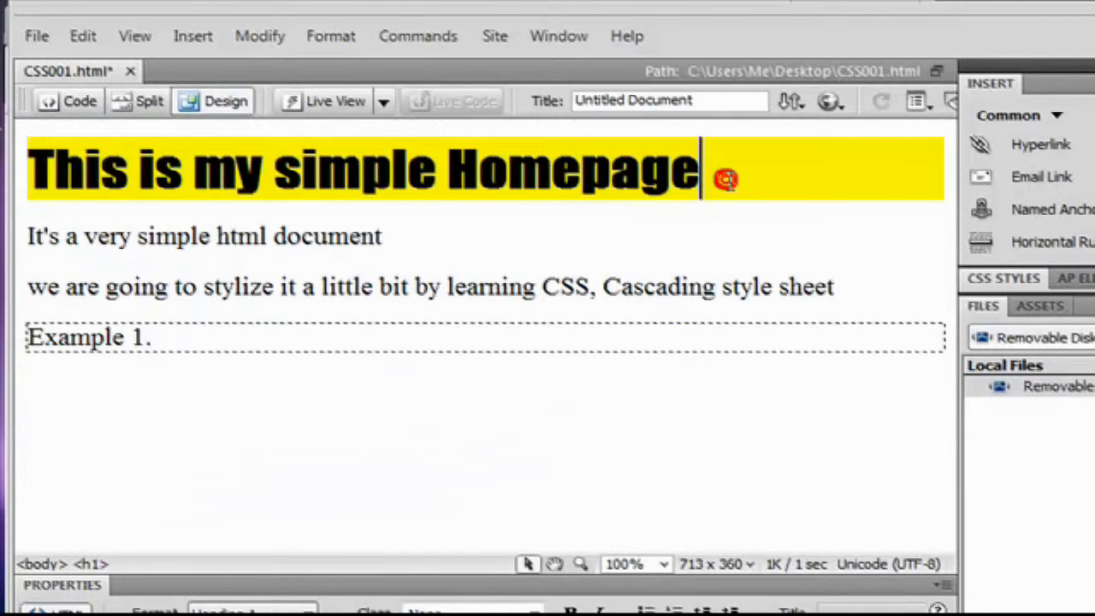
{"action": "left_click_drag", "start_coordinate": [701, 167], "coordinate": [35, 168]}
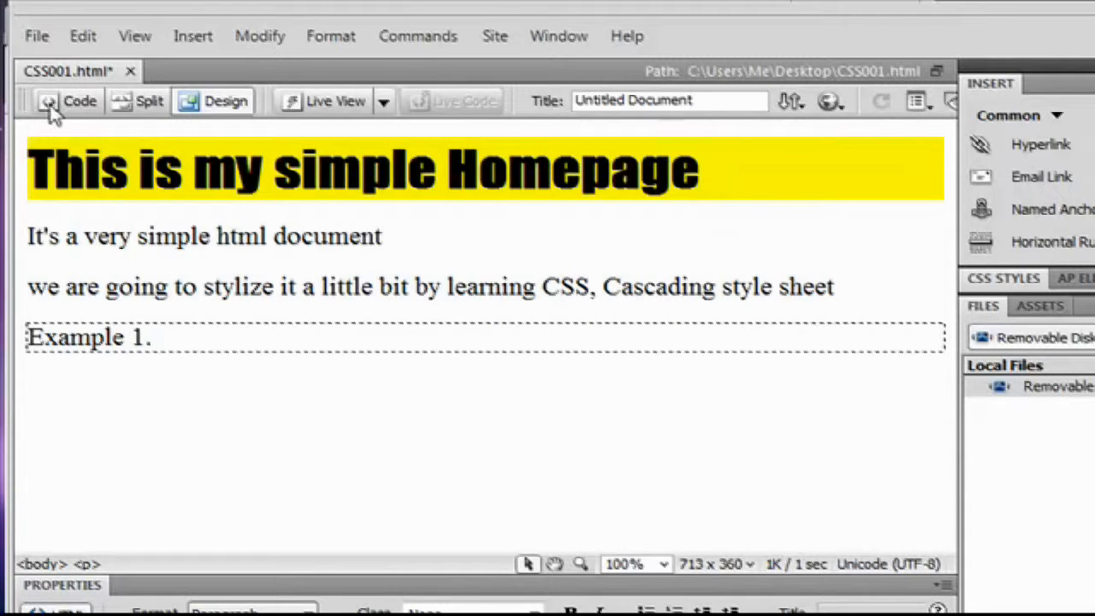
{"action": "left_click", "coordinate": [79, 101]}
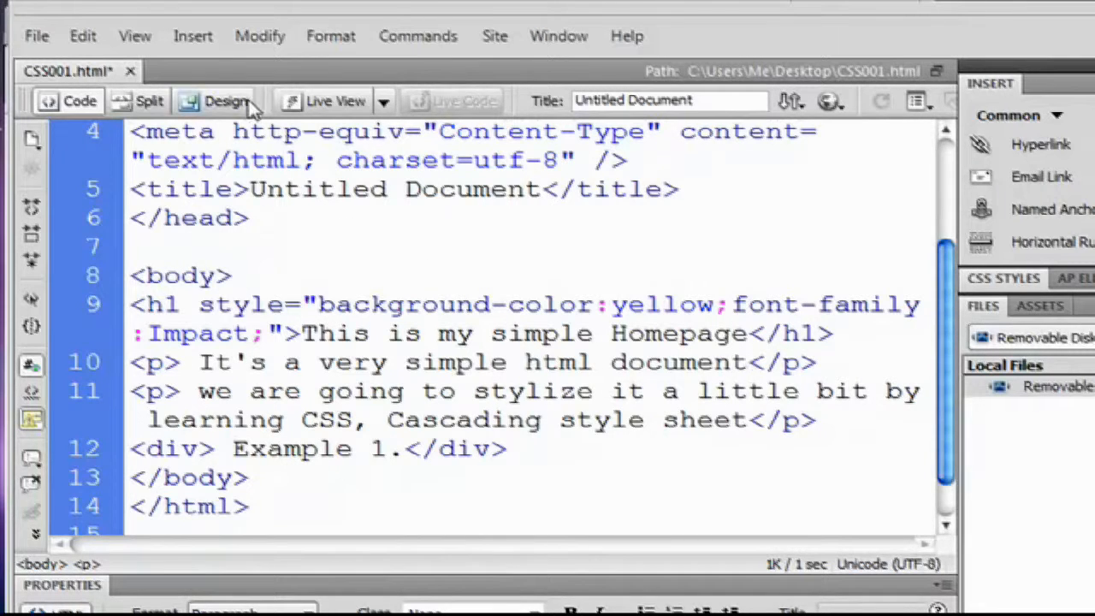
{"action": "left_click", "coordinate": [225, 101]}
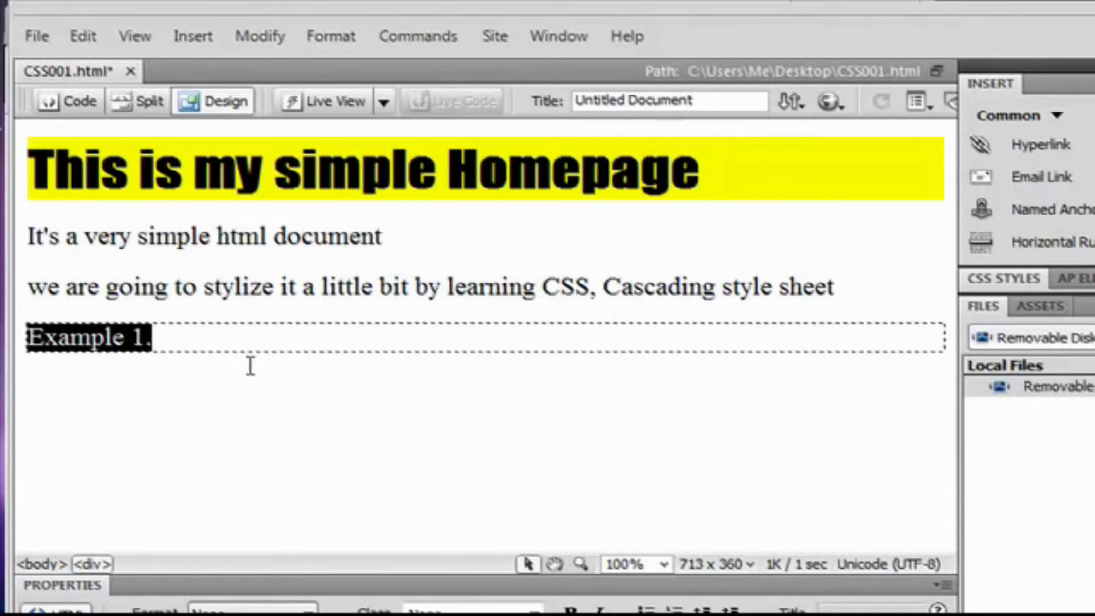
{"action": "mouse_move", "coordinate": [116, 383]}
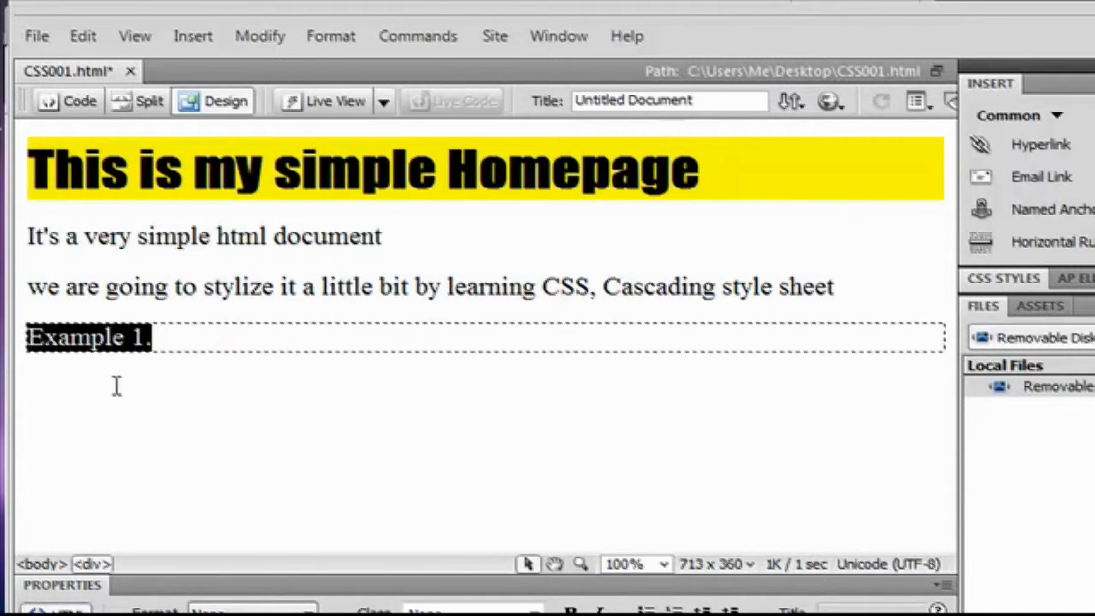
Step: Add style="color:red;" to the Example 1. div via code hints and the colour picker
{"action": "left_click", "coordinate": [163, 337]}
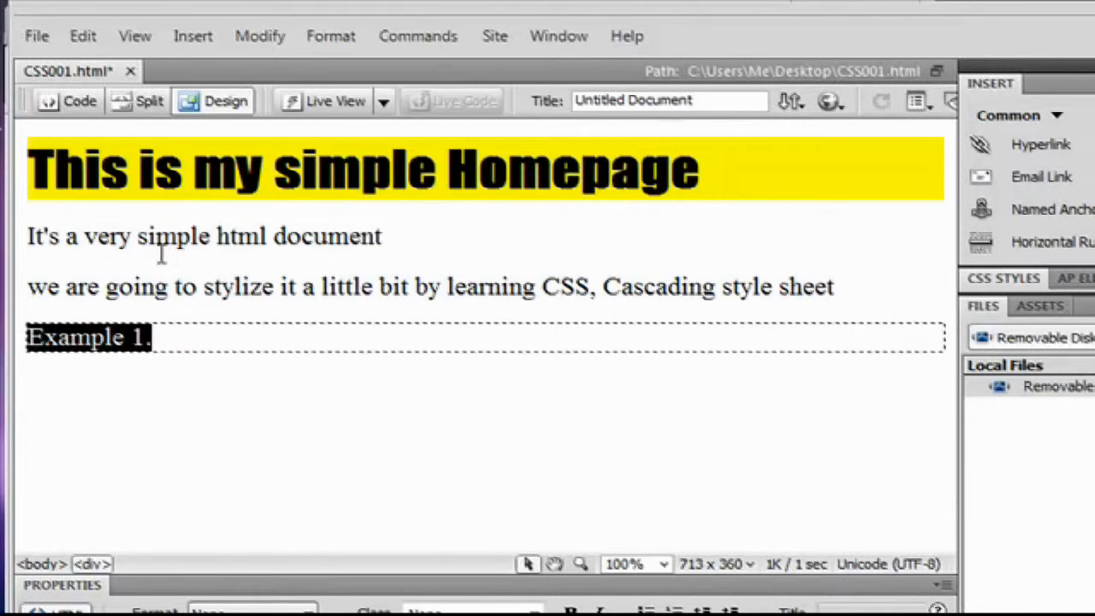
{"action": "left_click", "coordinate": [77, 101]}
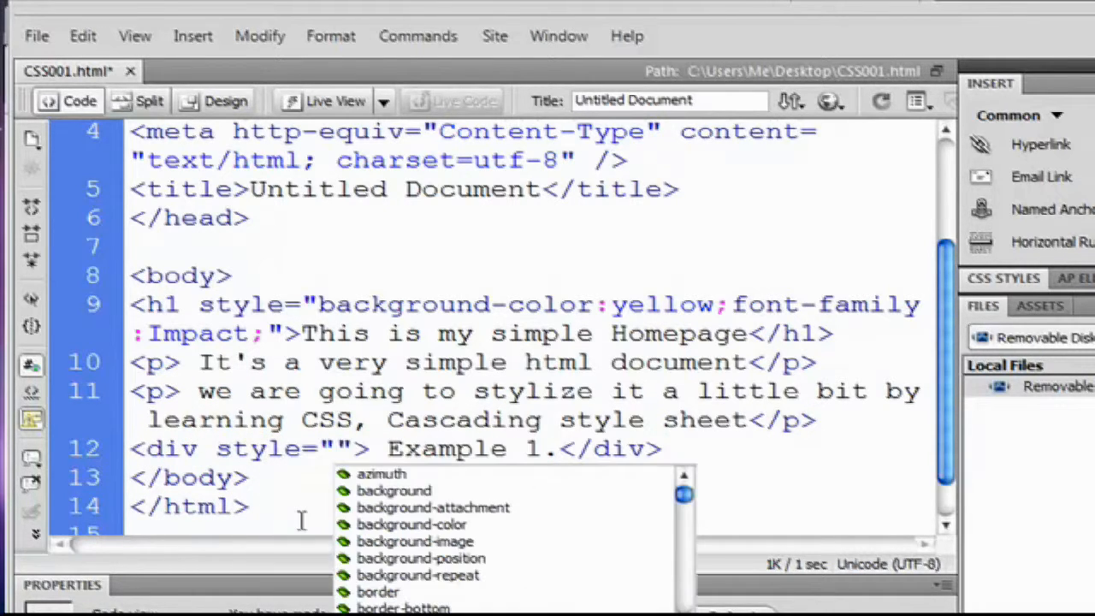
{"action": "left_click", "coordinate": [334, 448]}
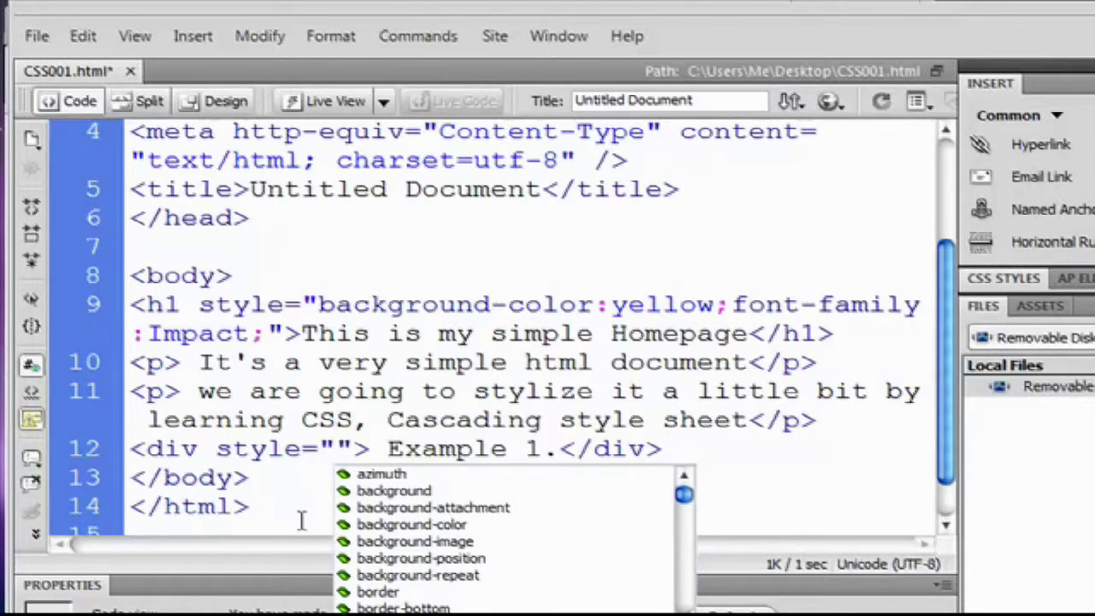
{"action": "type", "text": "color:"}
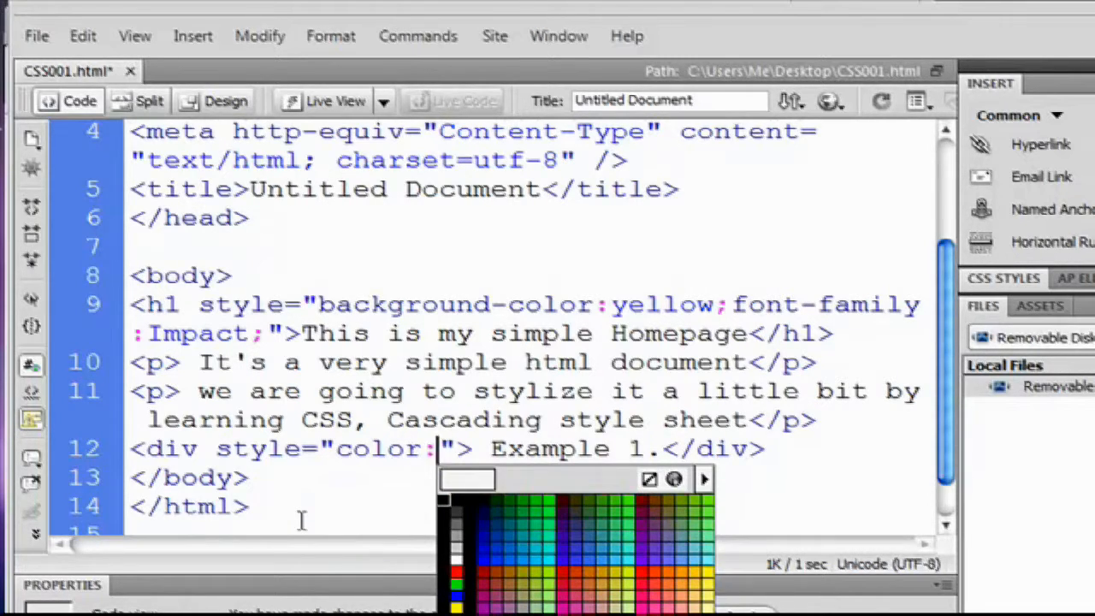
{"action": "left_click", "coordinate": [507, 571]}
{"action": "type", "text": "red;"}
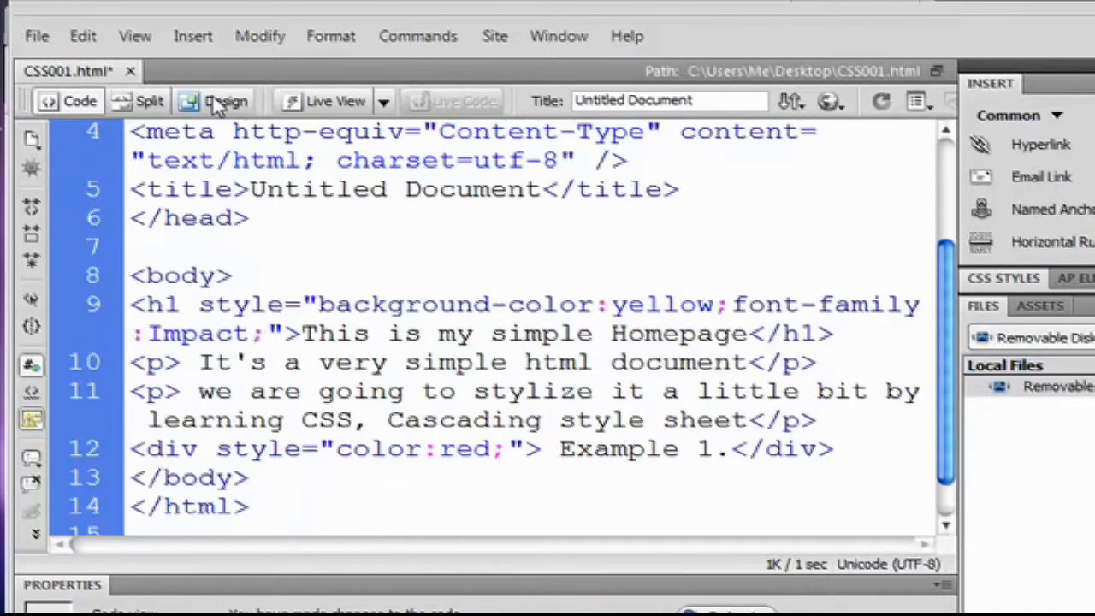
{"action": "left_click", "coordinate": [226, 101]}
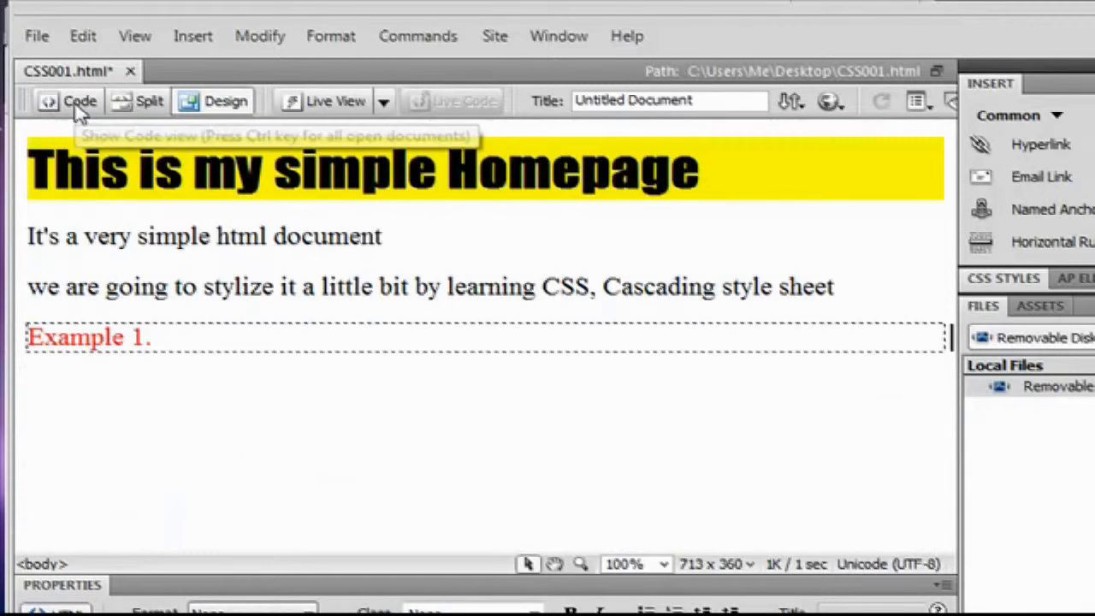
Step: Add font-weight:bolder; to the div's style so Example 1. renders bold red
{"action": "left_click", "coordinate": [78, 99]}
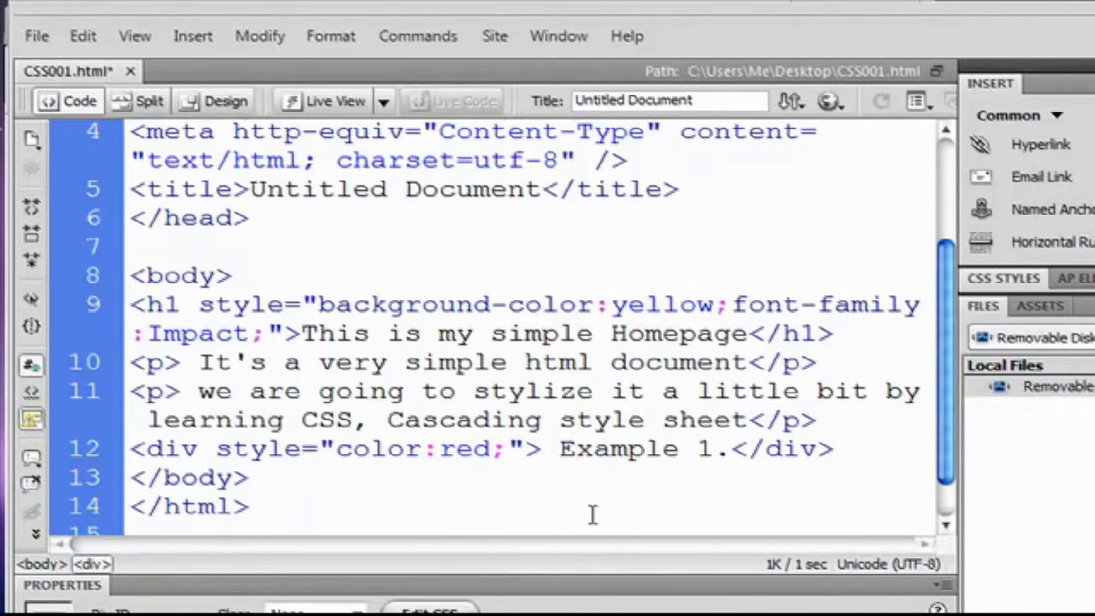
{"action": "type", "text": "font-weight:bolder;"}
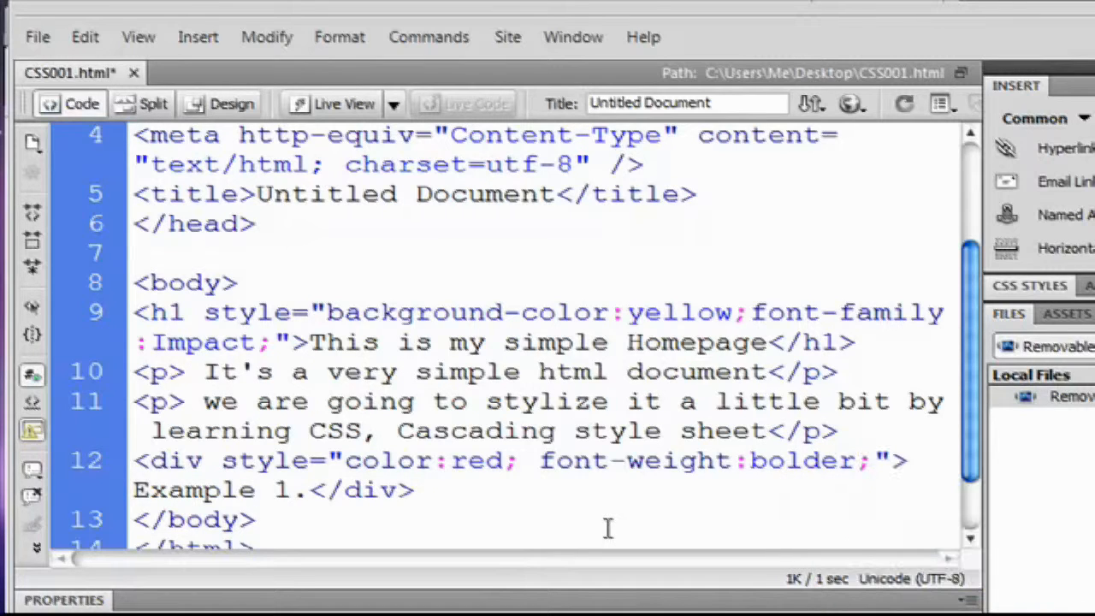
{"action": "left_click", "coordinate": [231, 104]}
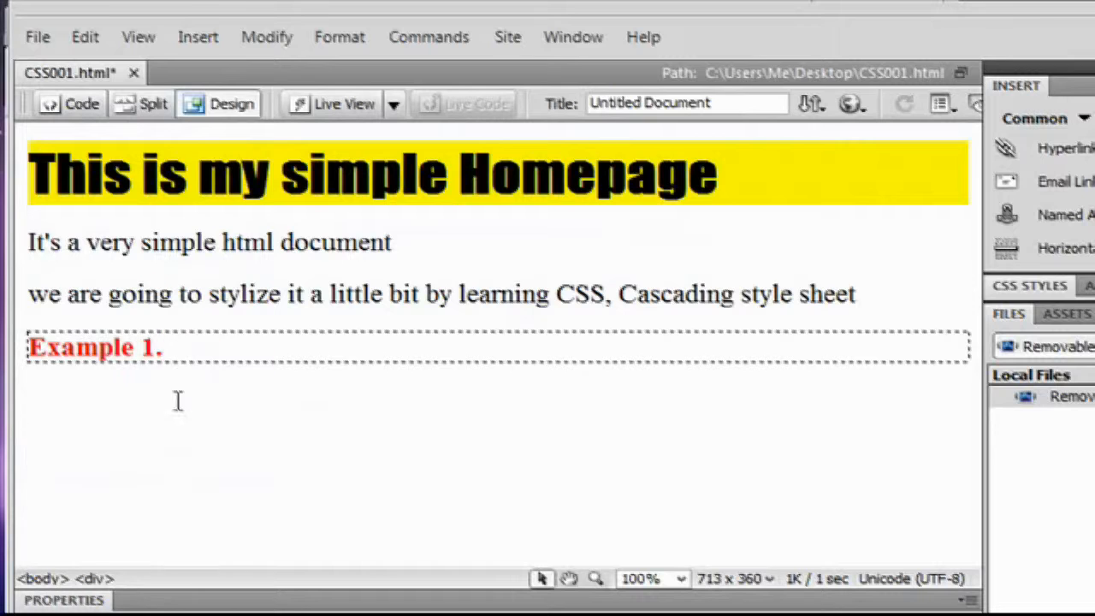
{"action": "triple_click", "coordinate": [94, 348]}
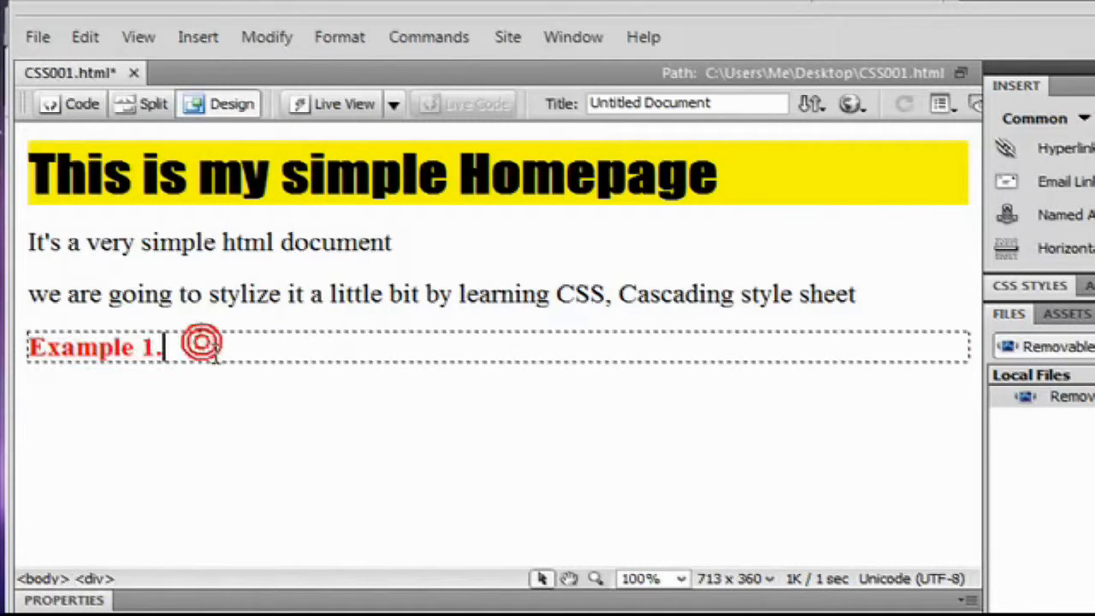
{"action": "triple_click", "coordinate": [92, 349]}
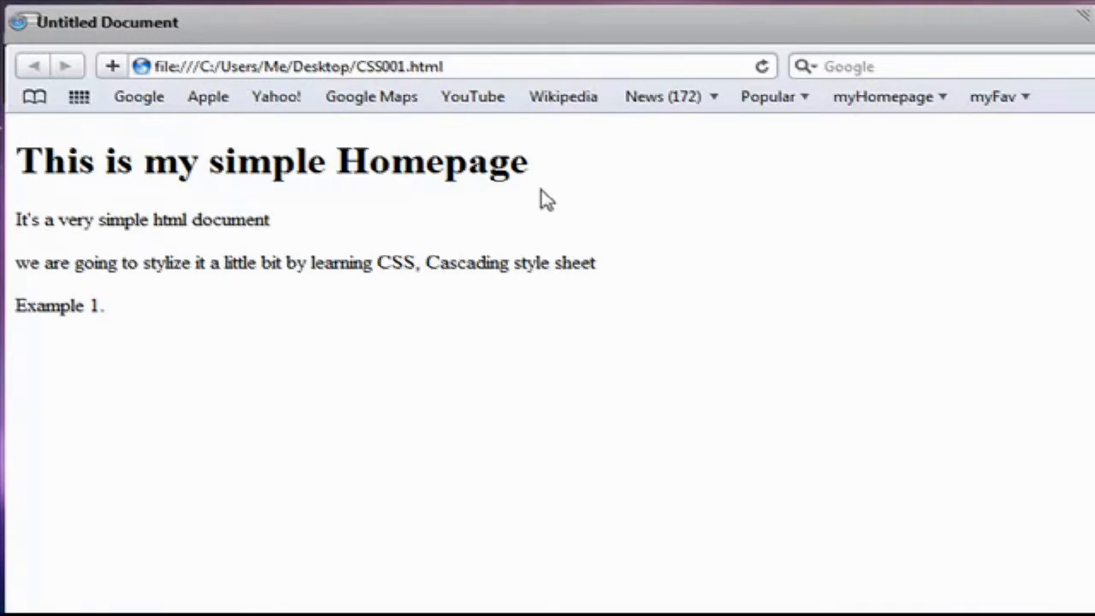
{"action": "mouse_move", "coordinate": [424, 295]}
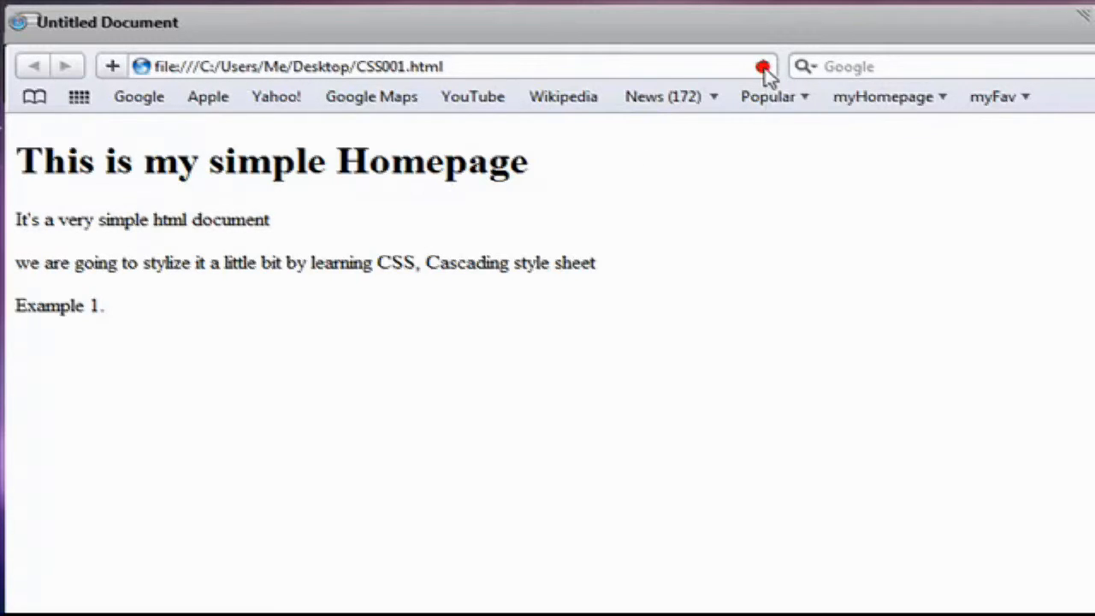
Step: Reload CSS001.html in Safari to show the yellow Impact heading and bold red Example 1
{"action": "left_click", "coordinate": [763, 65]}
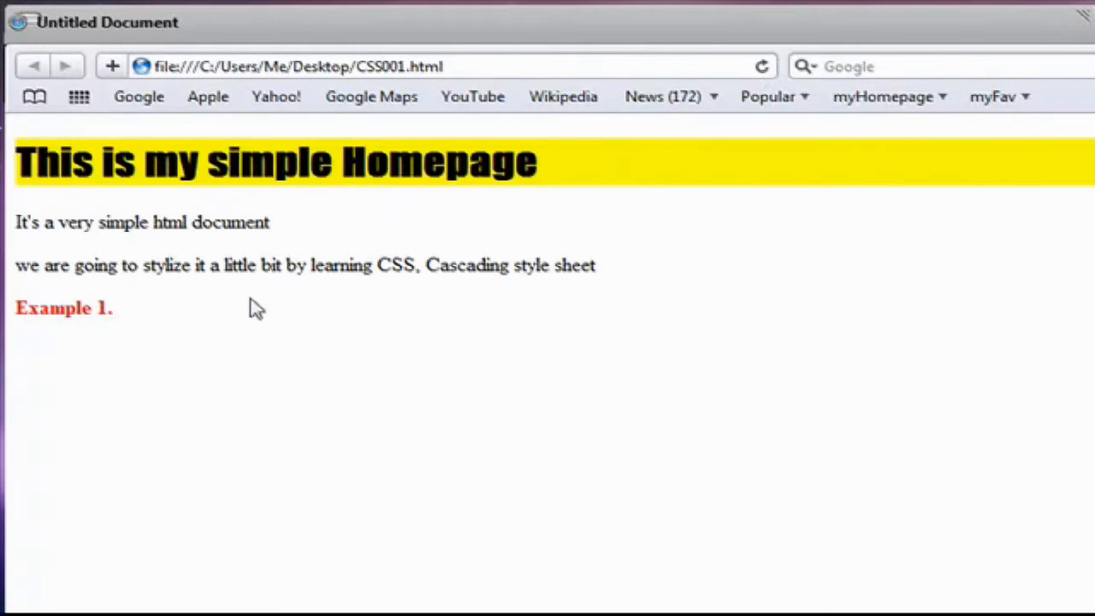
{"action": "mouse_move", "coordinate": [145, 322]}
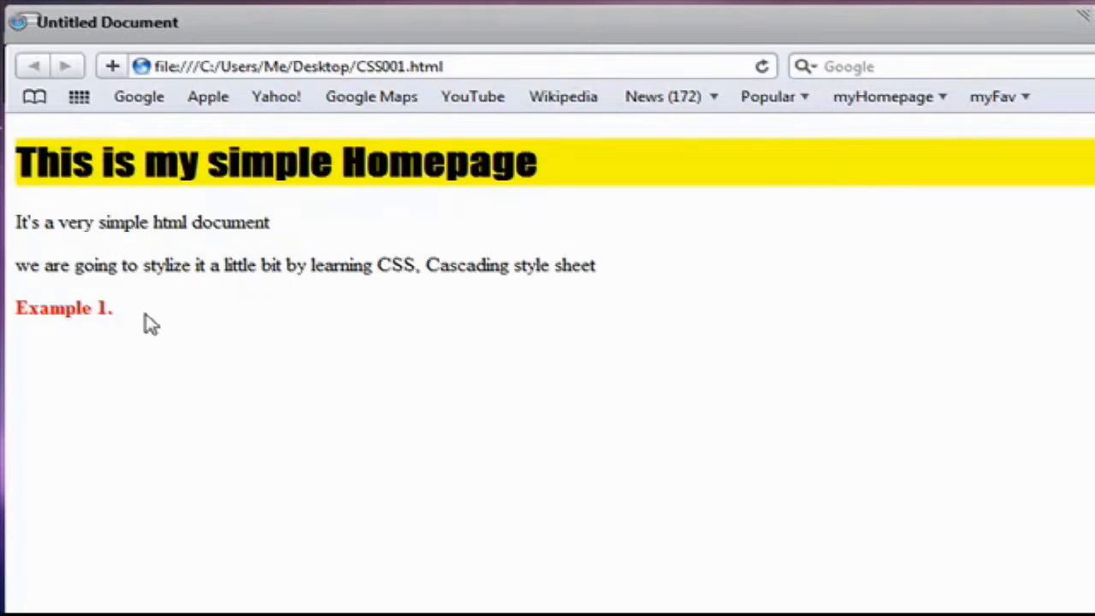